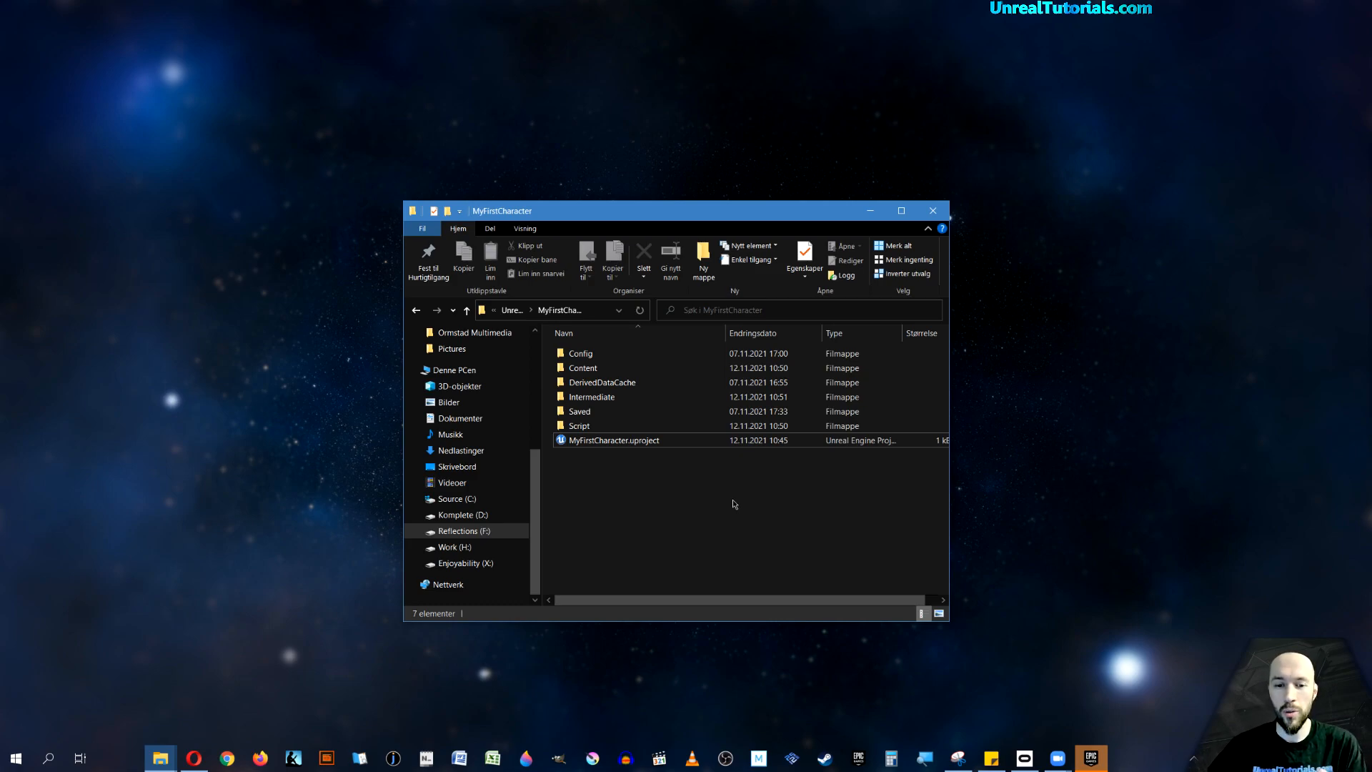
Launch MyFirstCharacter.uproject from File Explorer so the project opens in Unreal Engine.
{"action": "left_click", "coordinate": [613, 440]}
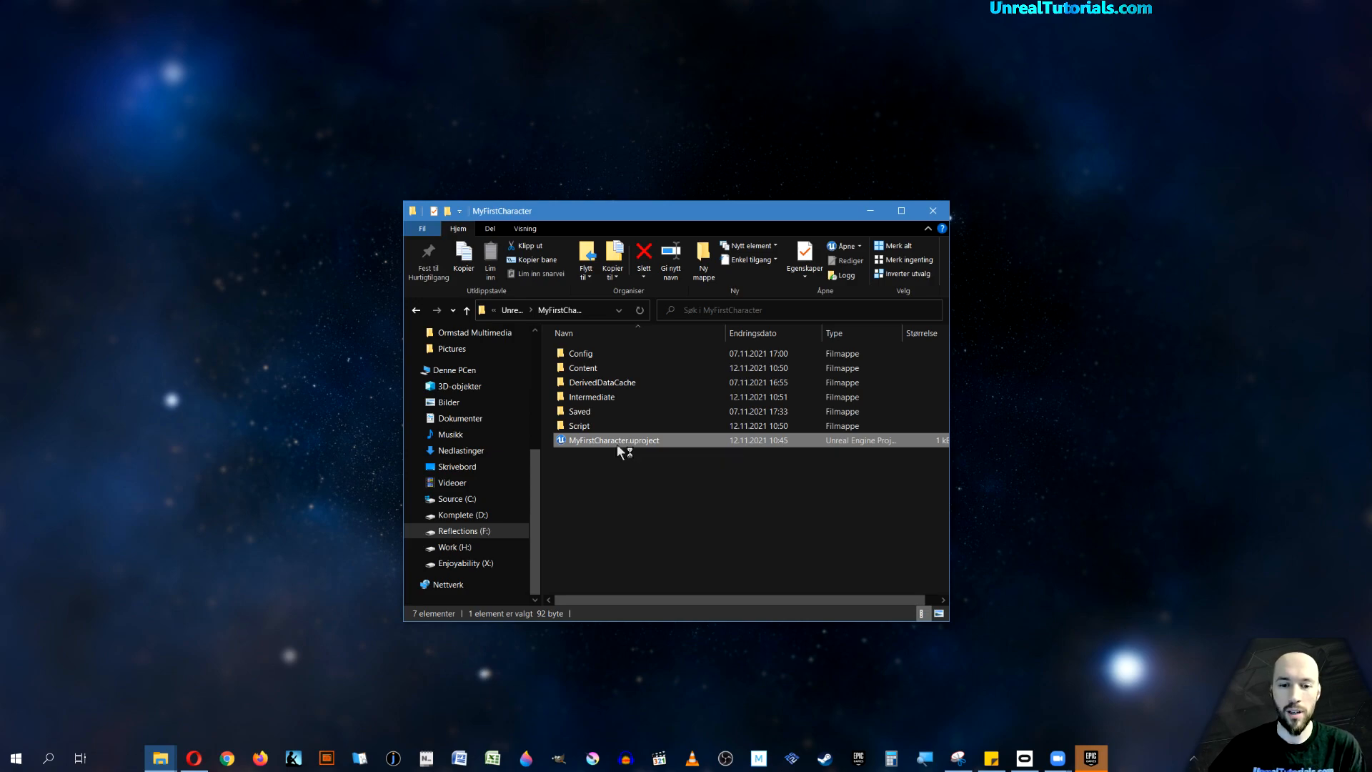
{"action": "double_click", "coordinate": [613, 439]}
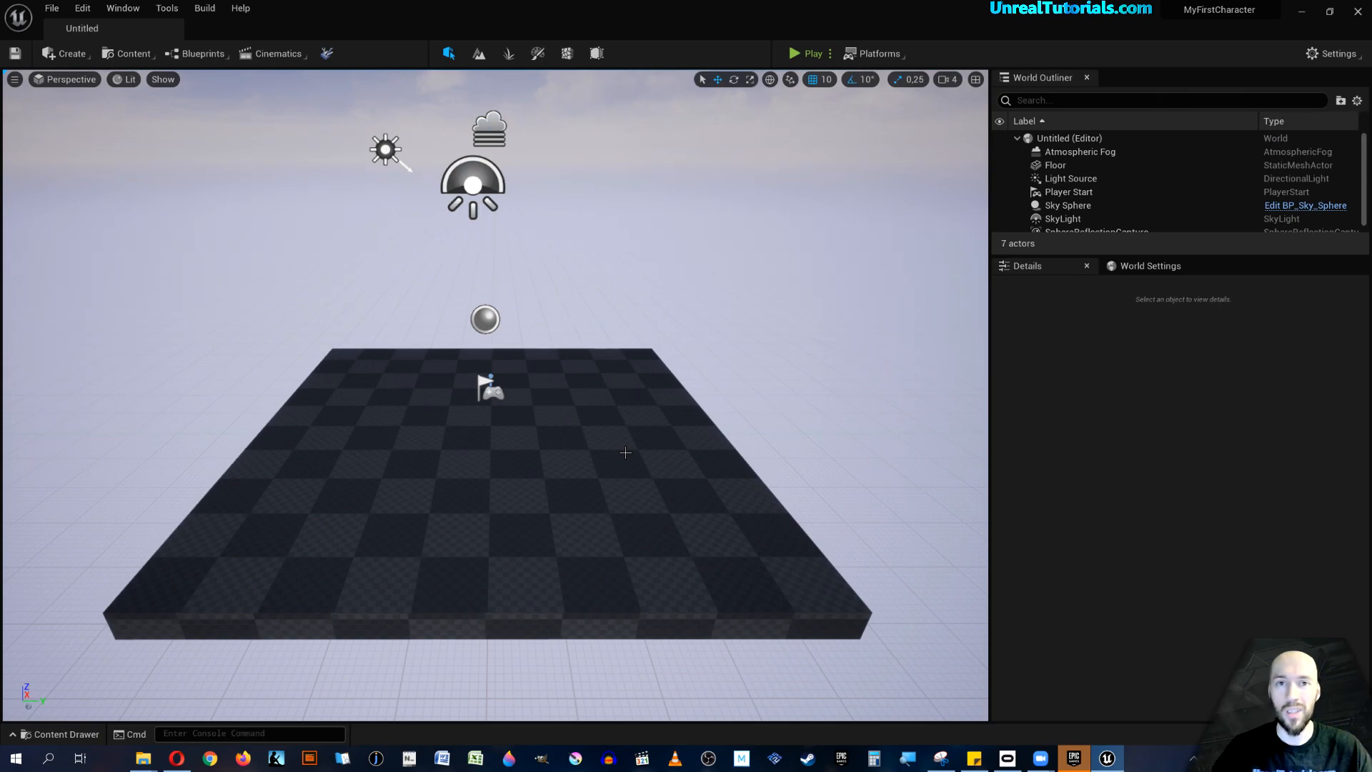
{"action": "mouse_move", "coordinate": [657, 287]}
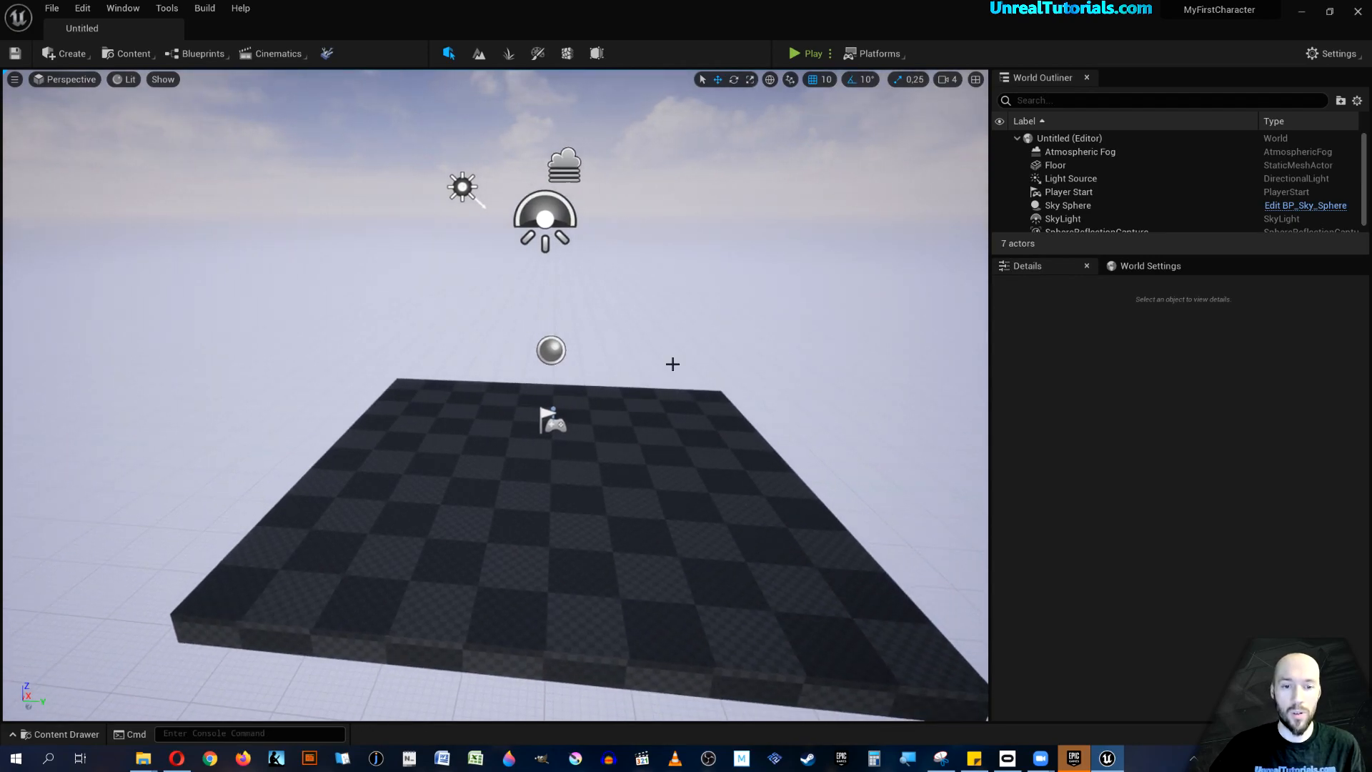
Load the MyPlayerLevel_01 level asset from the Content Drawer.
{"action": "right_click", "coordinate": [549, 350]}
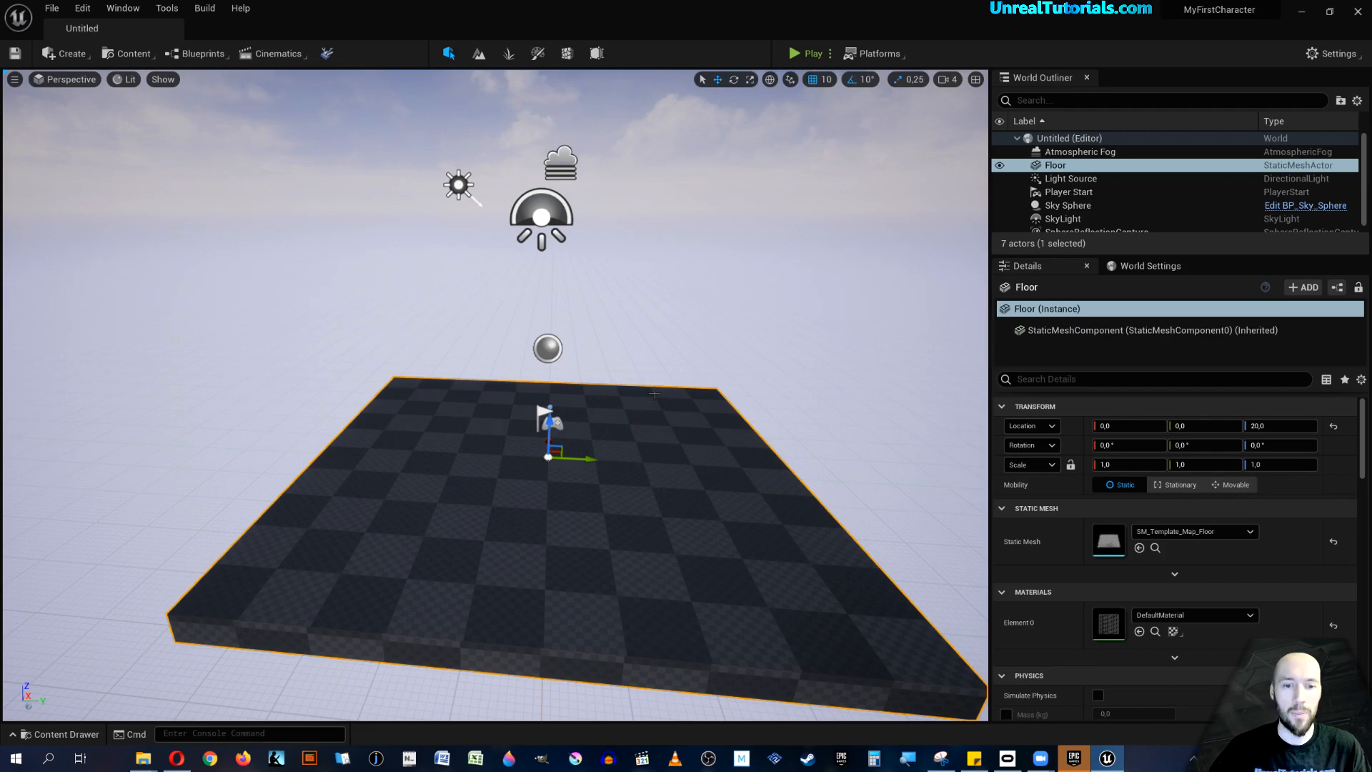
{"action": "left_click", "coordinate": [65, 733]}
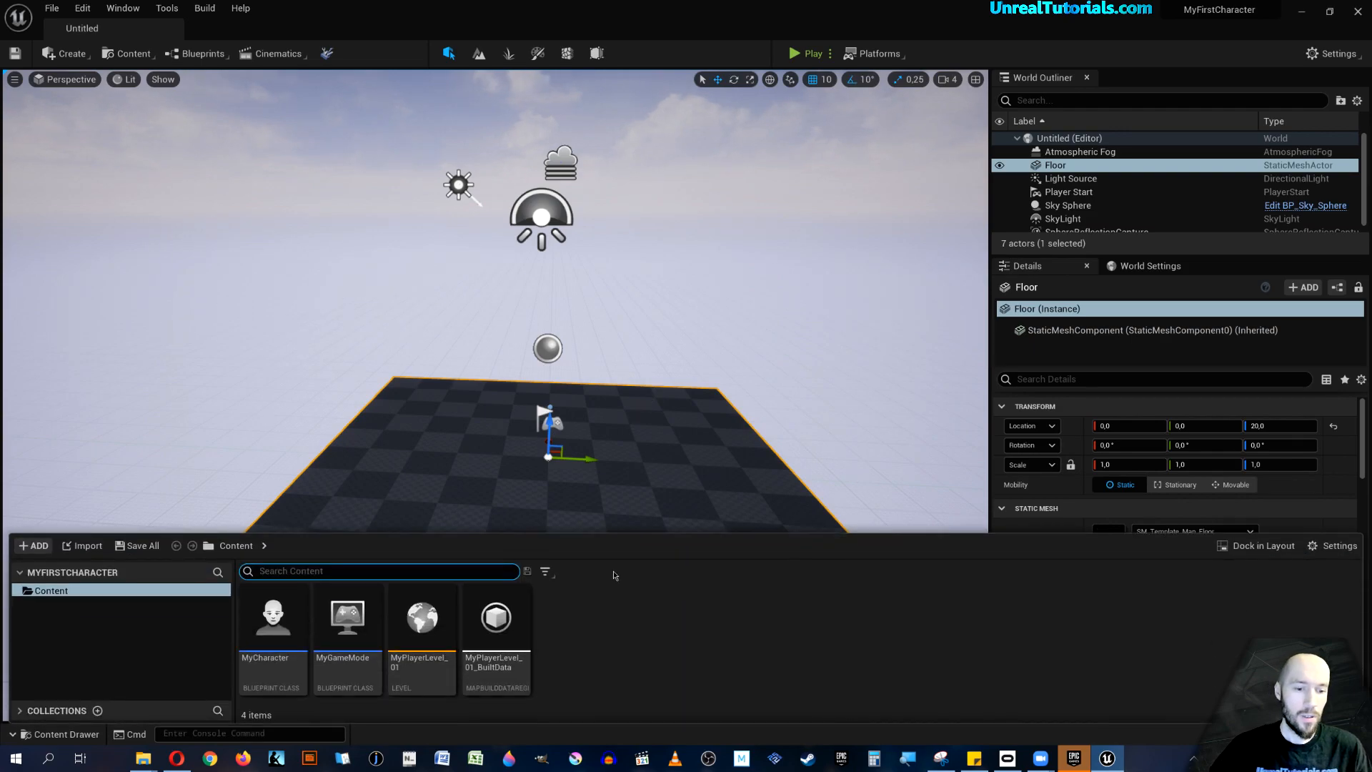
{"action": "left_click", "coordinate": [421, 617]}
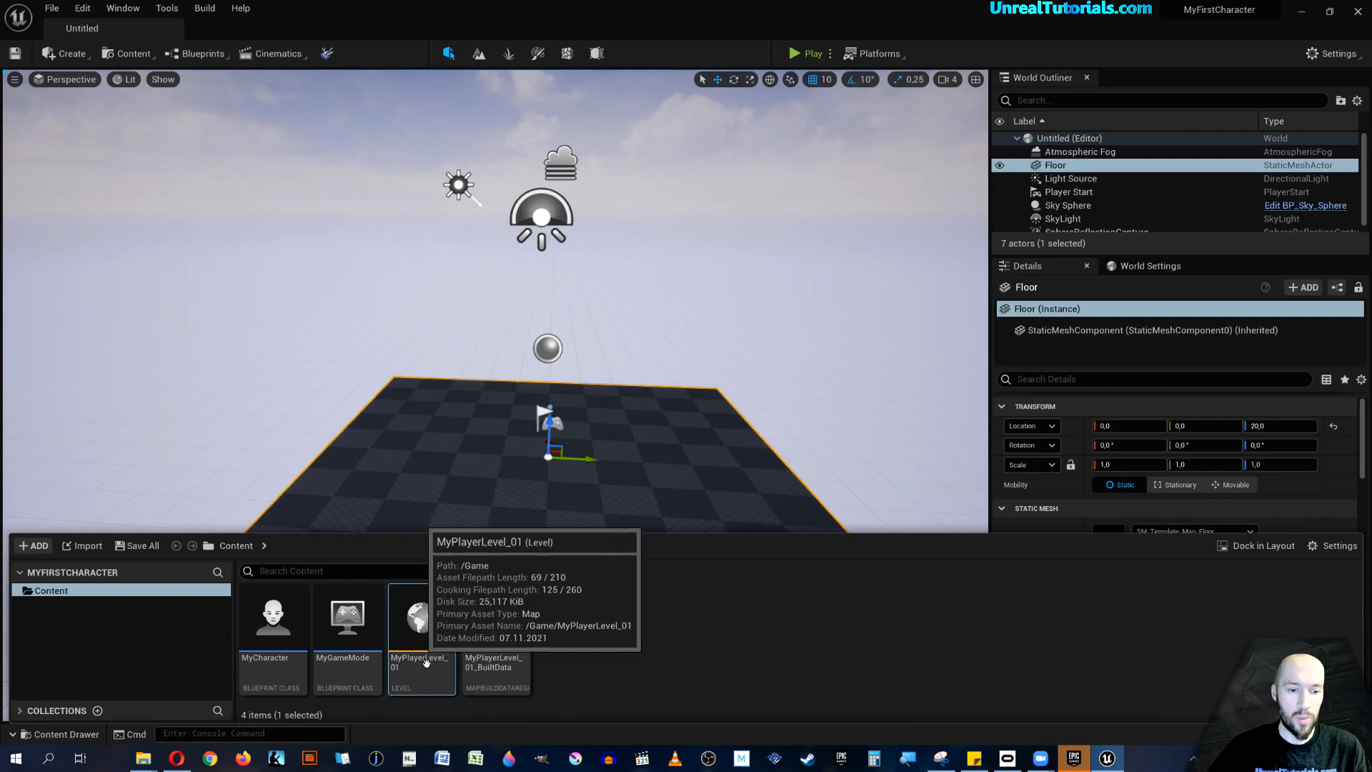
{"action": "double_click", "coordinate": [420, 619]}
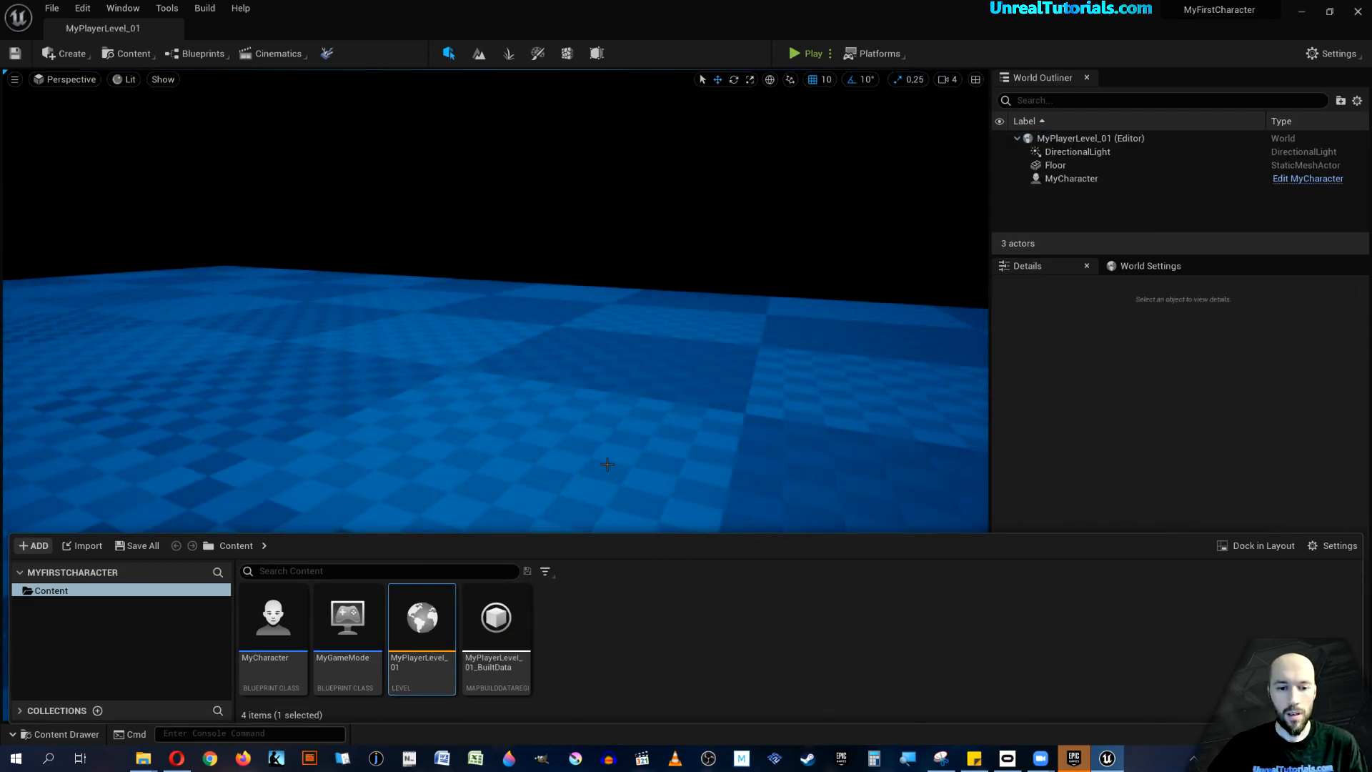
Run a play-in-editor test of MyPlayerLevel_01 and return to editing.
{"action": "left_click", "coordinate": [810, 53]}
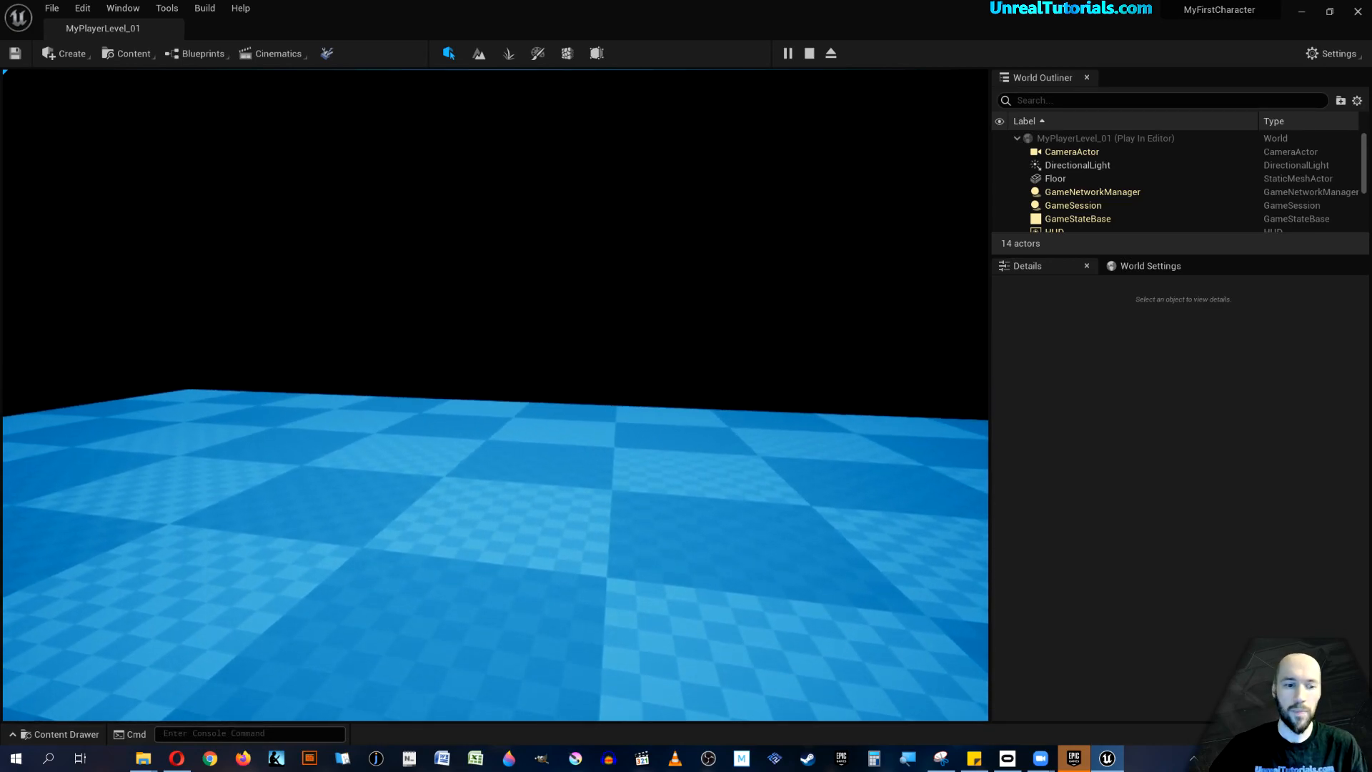
{"action": "left_click", "coordinate": [809, 53]}
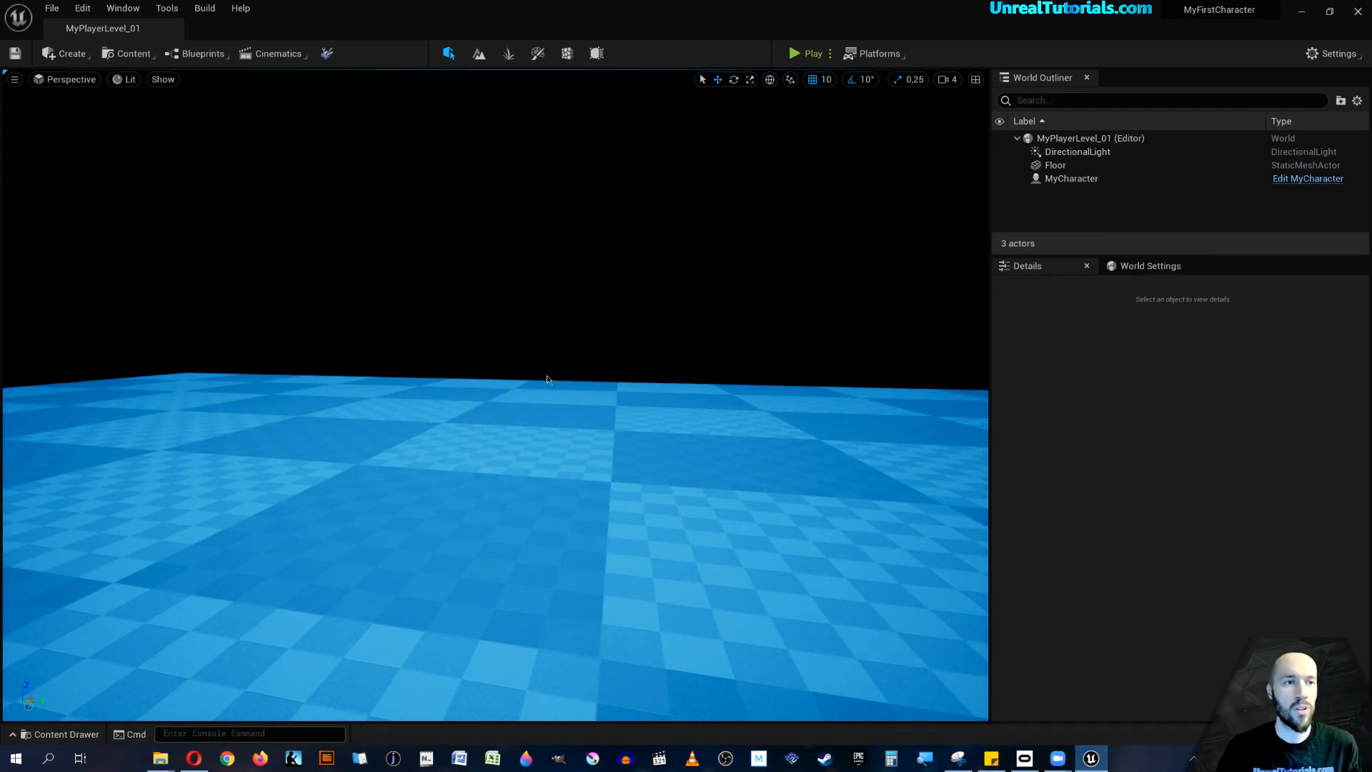
{"action": "mouse_move", "coordinate": [405, 244]}
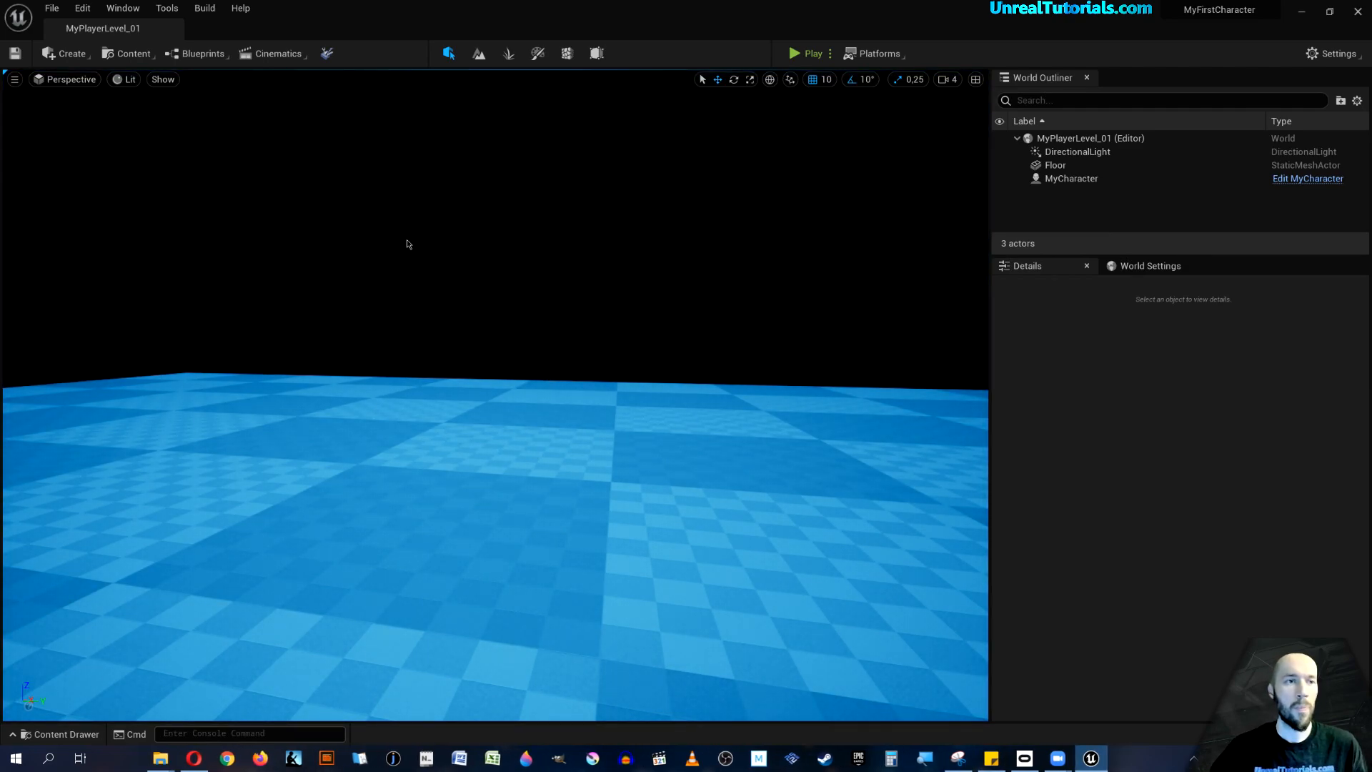
Show the Engine Input page of Project Settings with the existing action and axis mappings.
{"action": "left_click", "coordinate": [83, 9]}
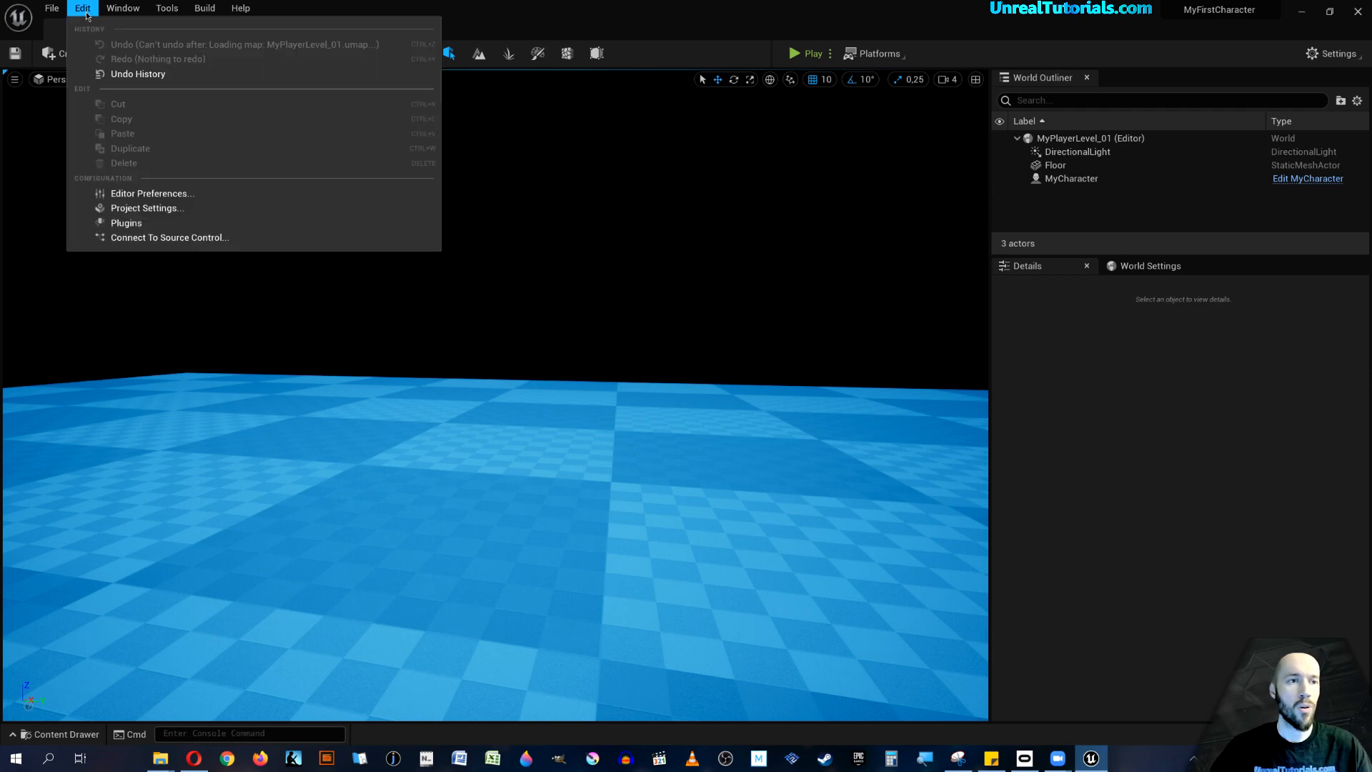
{"action": "mouse_move", "coordinate": [146, 208]}
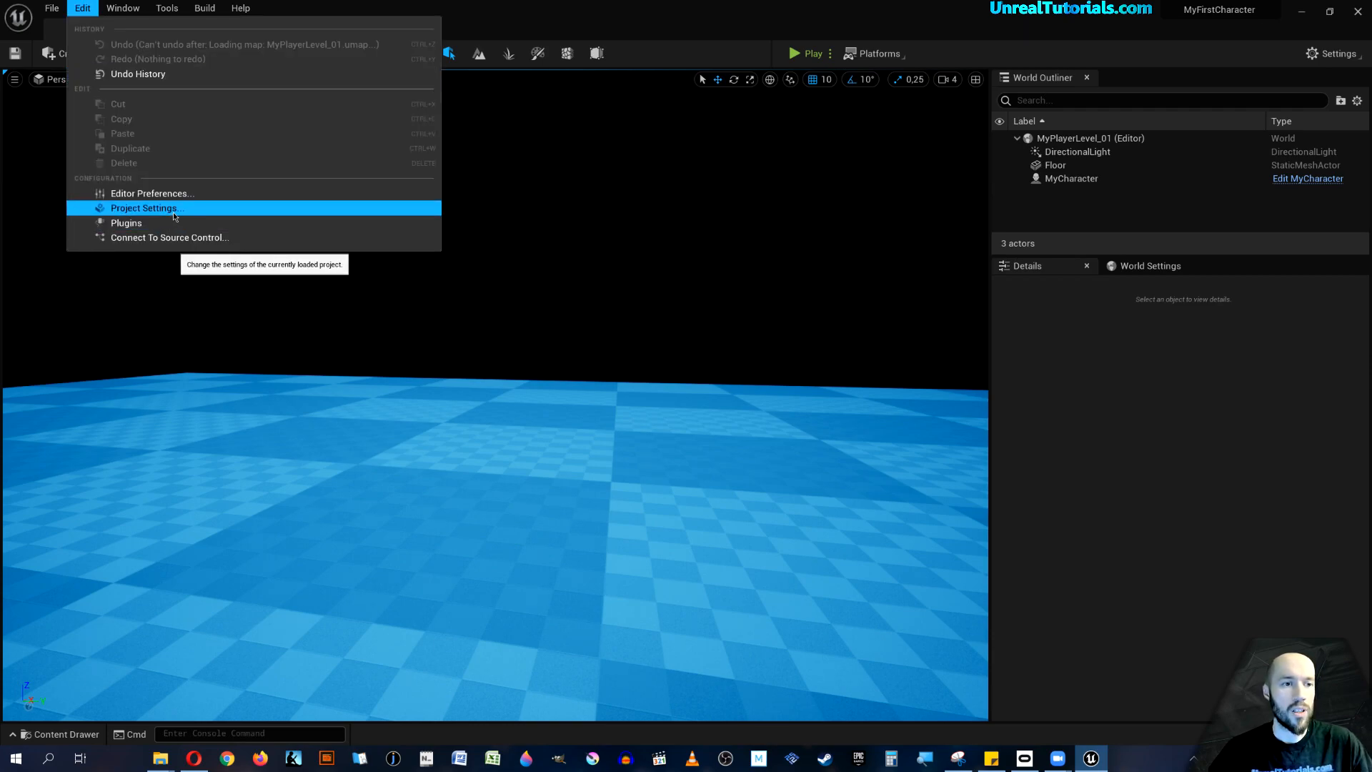
{"action": "left_click", "coordinate": [143, 208]}
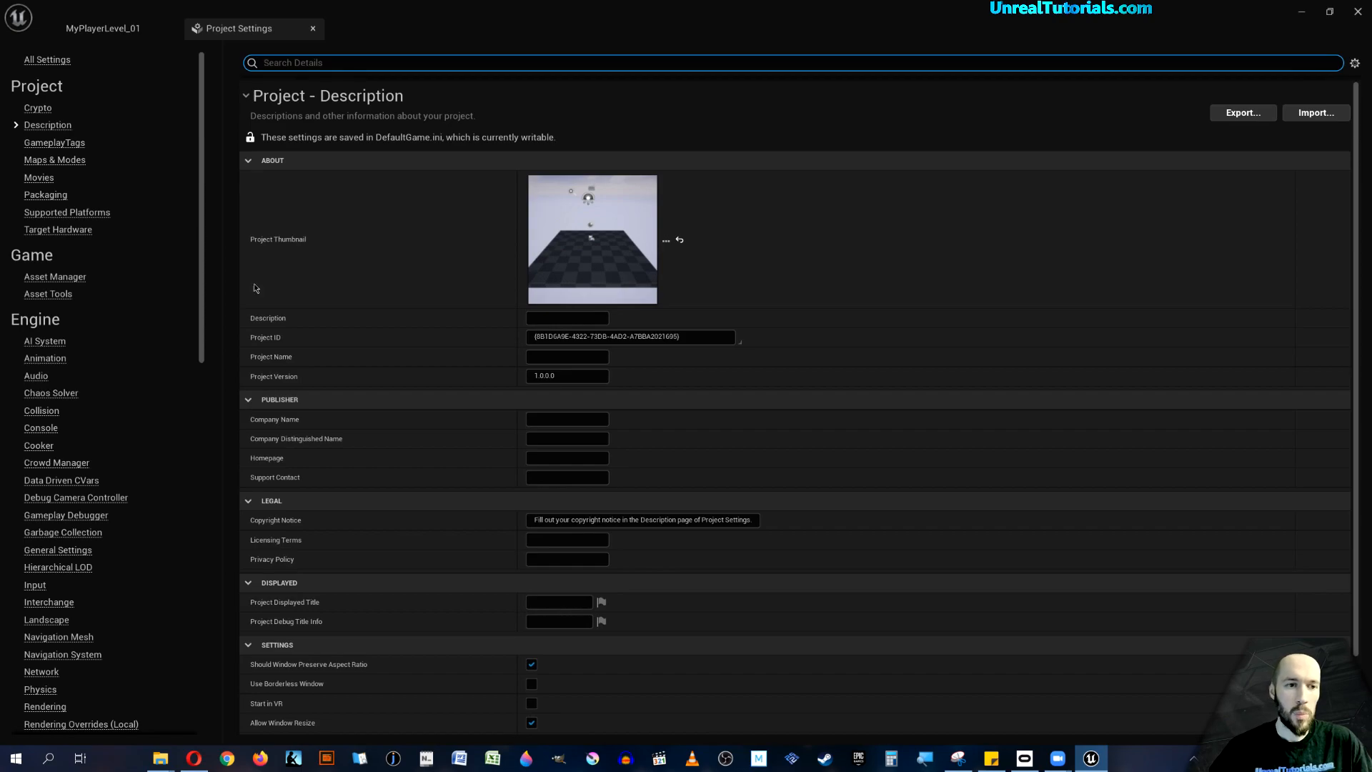
{"action": "mouse_move", "coordinate": [57, 549]}
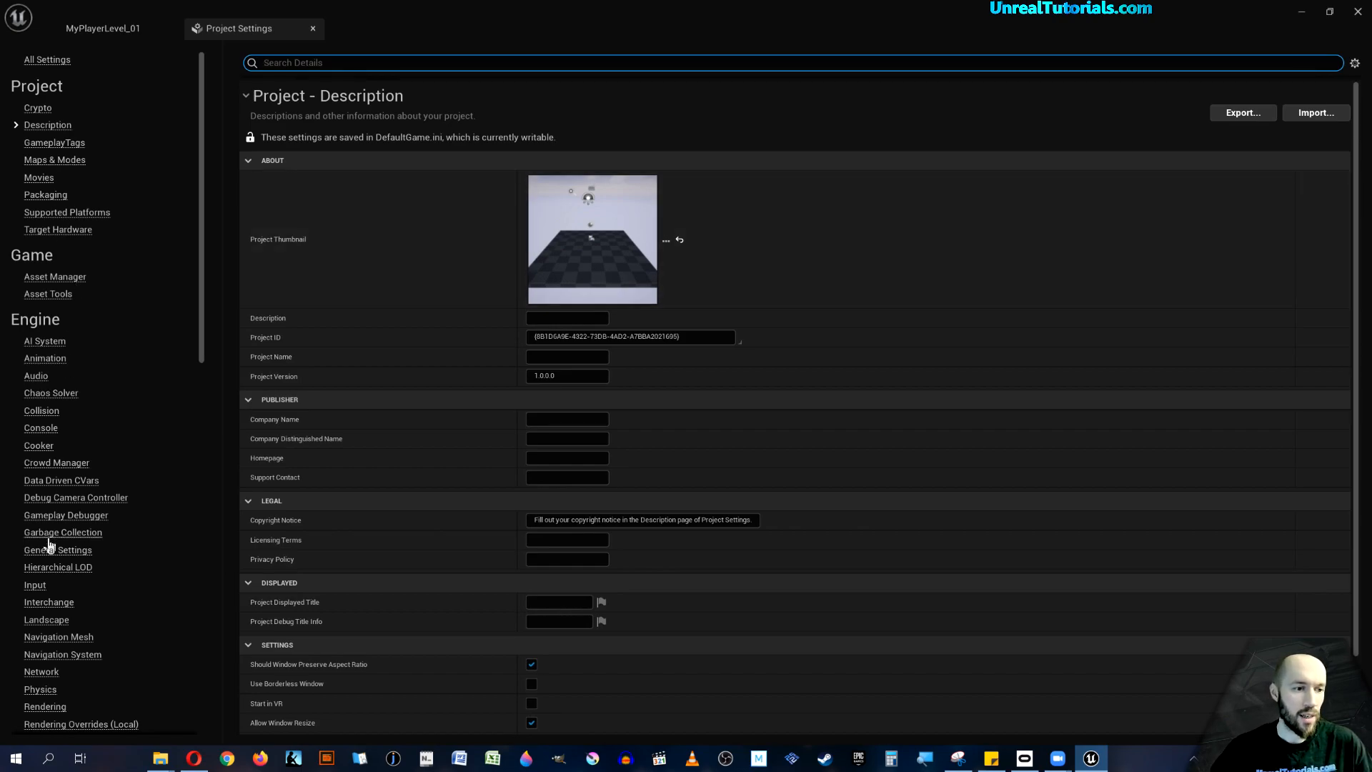
{"action": "mouse_move", "coordinate": [37, 597]}
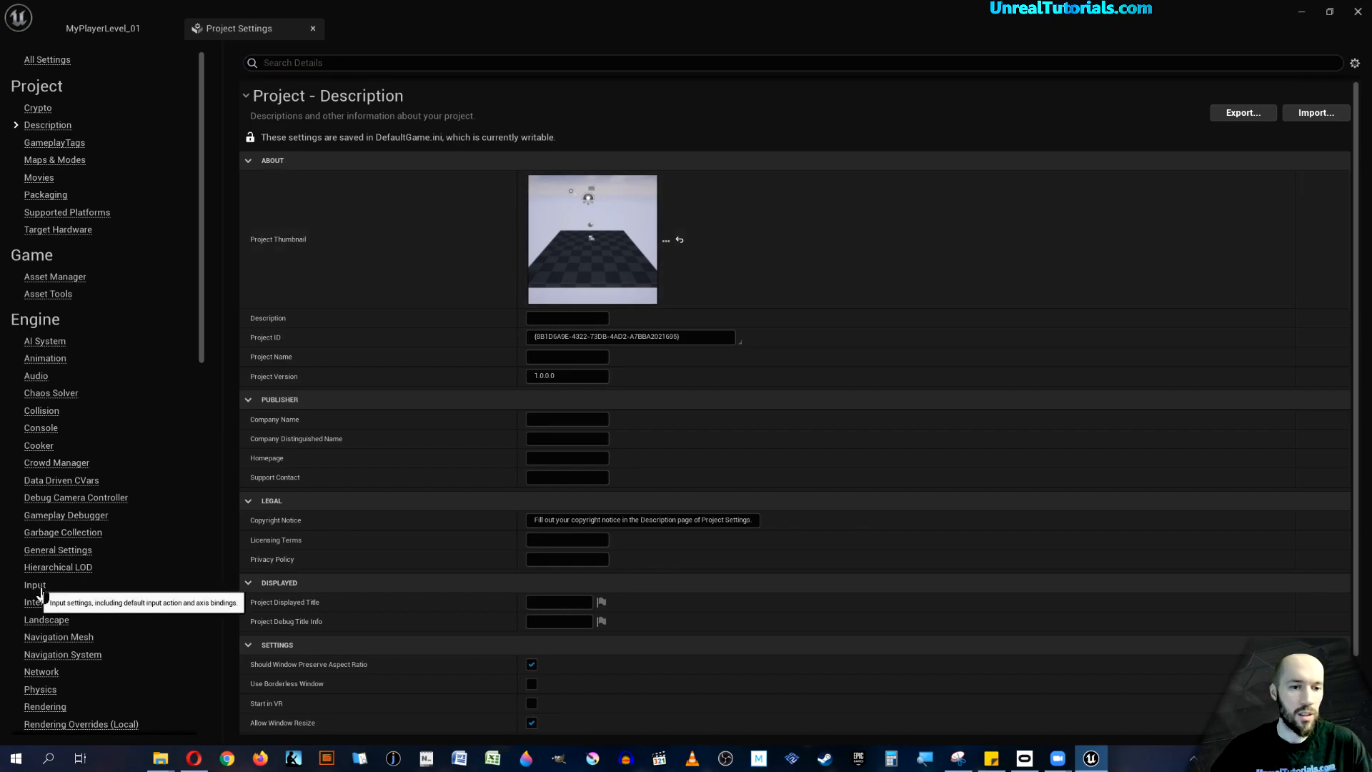
{"action": "left_click", "coordinate": [34, 585]}
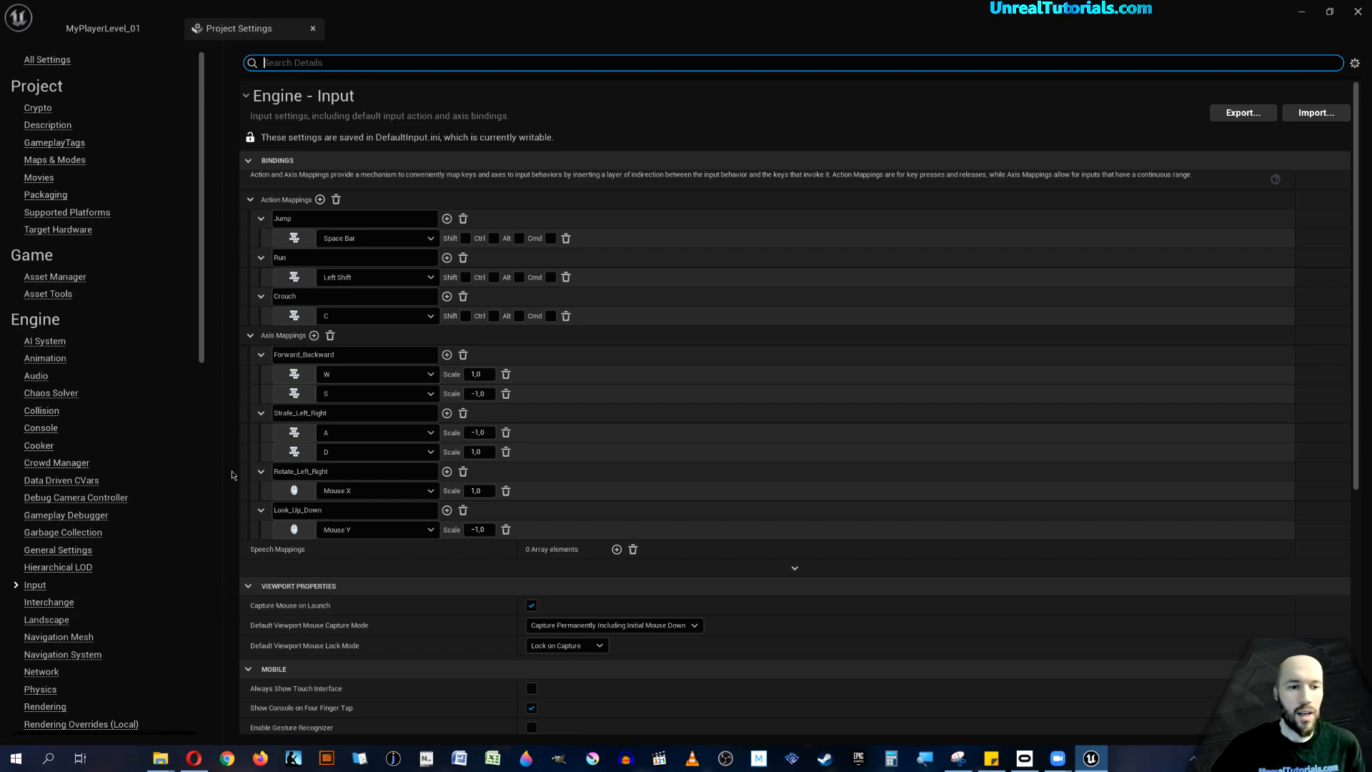
{"action": "mouse_move", "coordinate": [446, 354]}
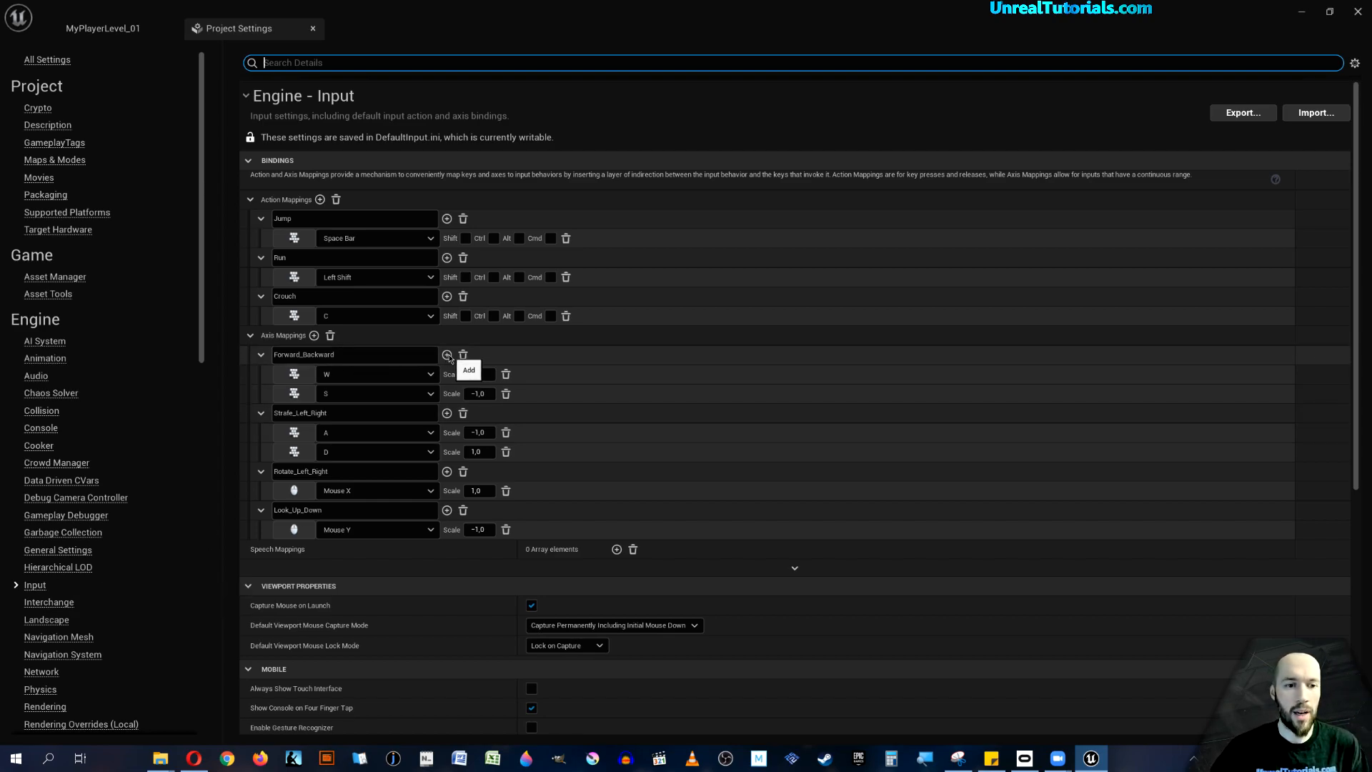
Bind Gamepad Left Thumbstick Y-Axis to the Forward_Backward axis at scale 1,0.
{"action": "left_click", "coordinate": [445, 354]}
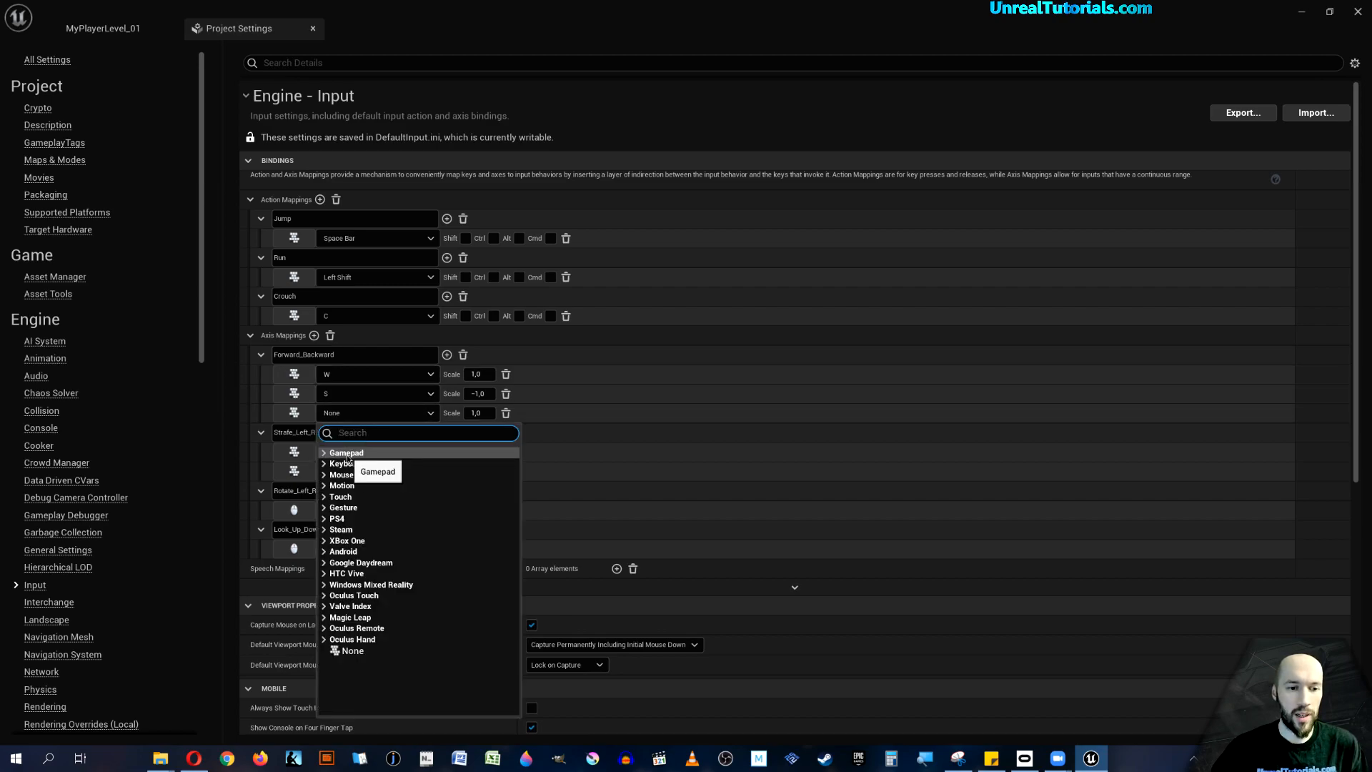
{"action": "left_click", "coordinate": [346, 453]}
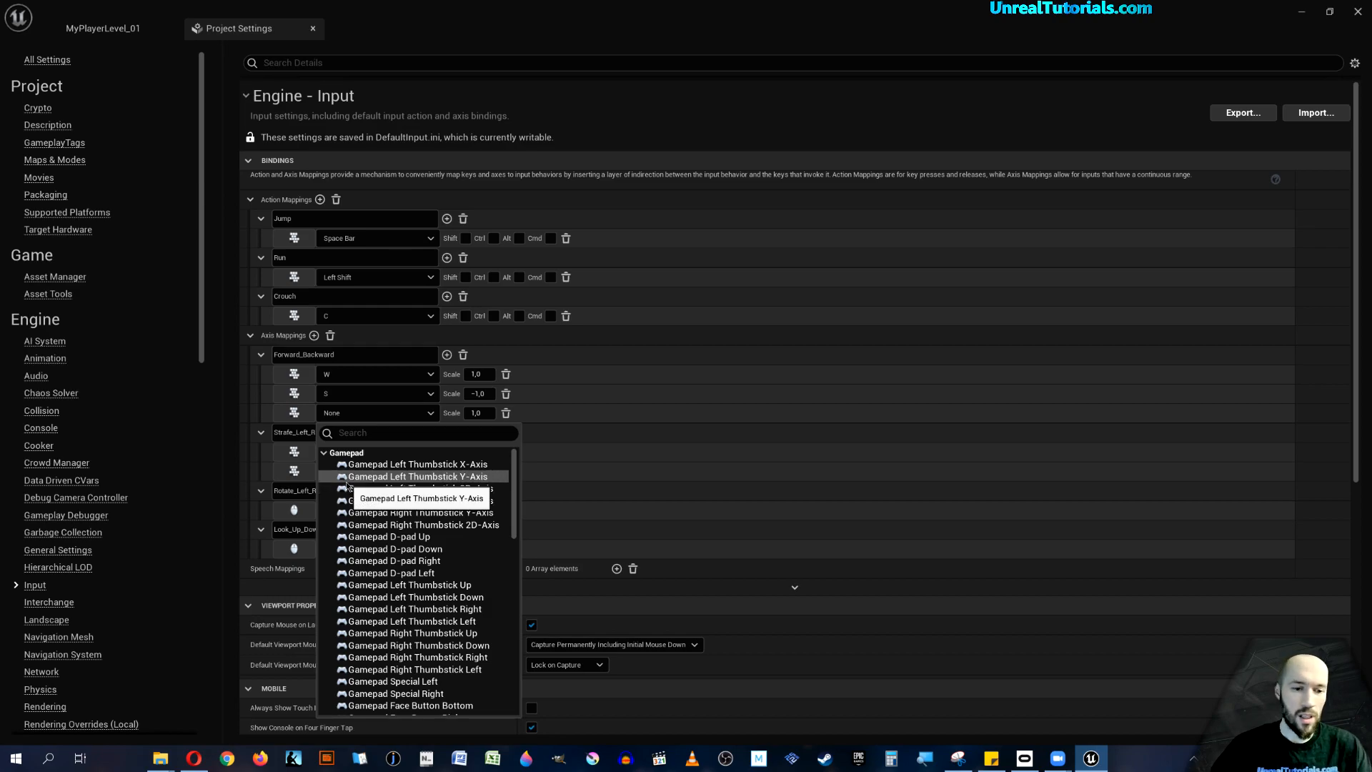
{"action": "mouse_move", "coordinate": [416, 463]}
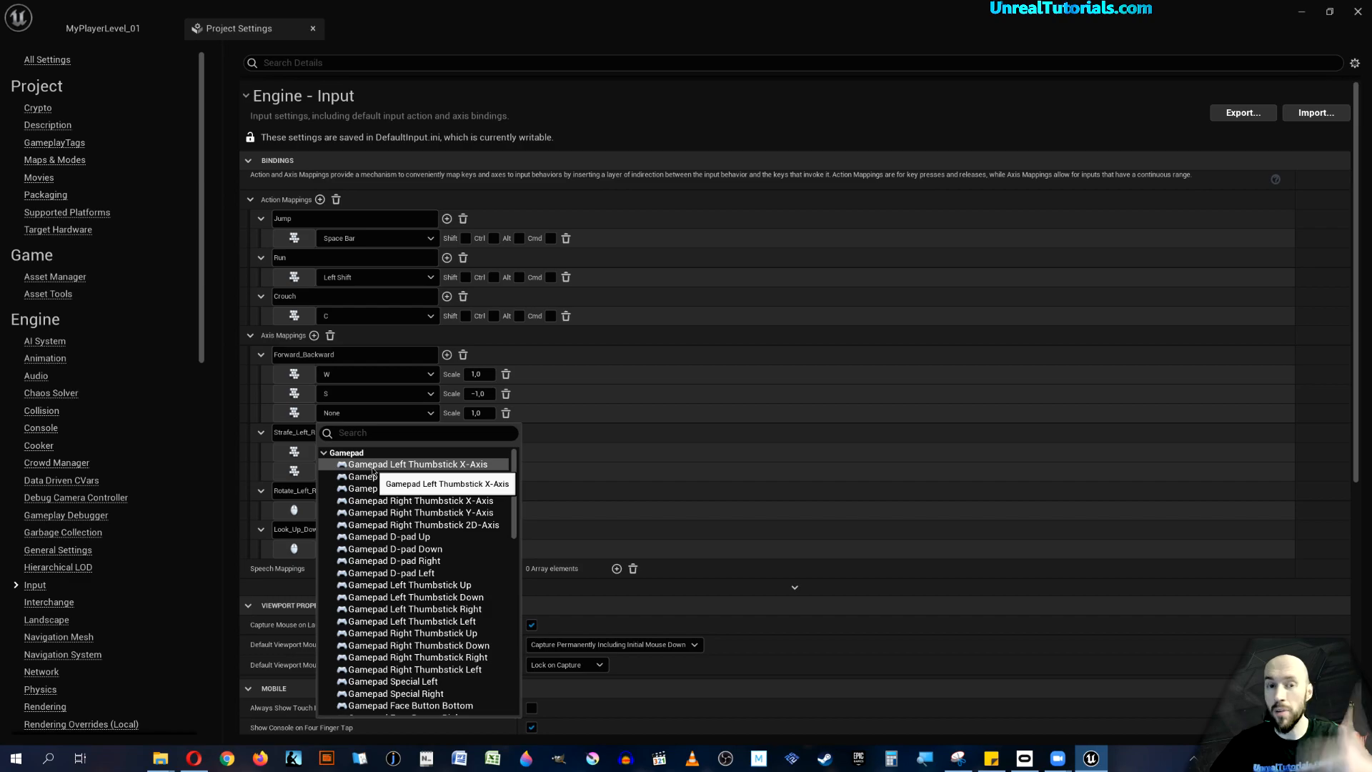
{"action": "mouse_move", "coordinate": [412, 474]}
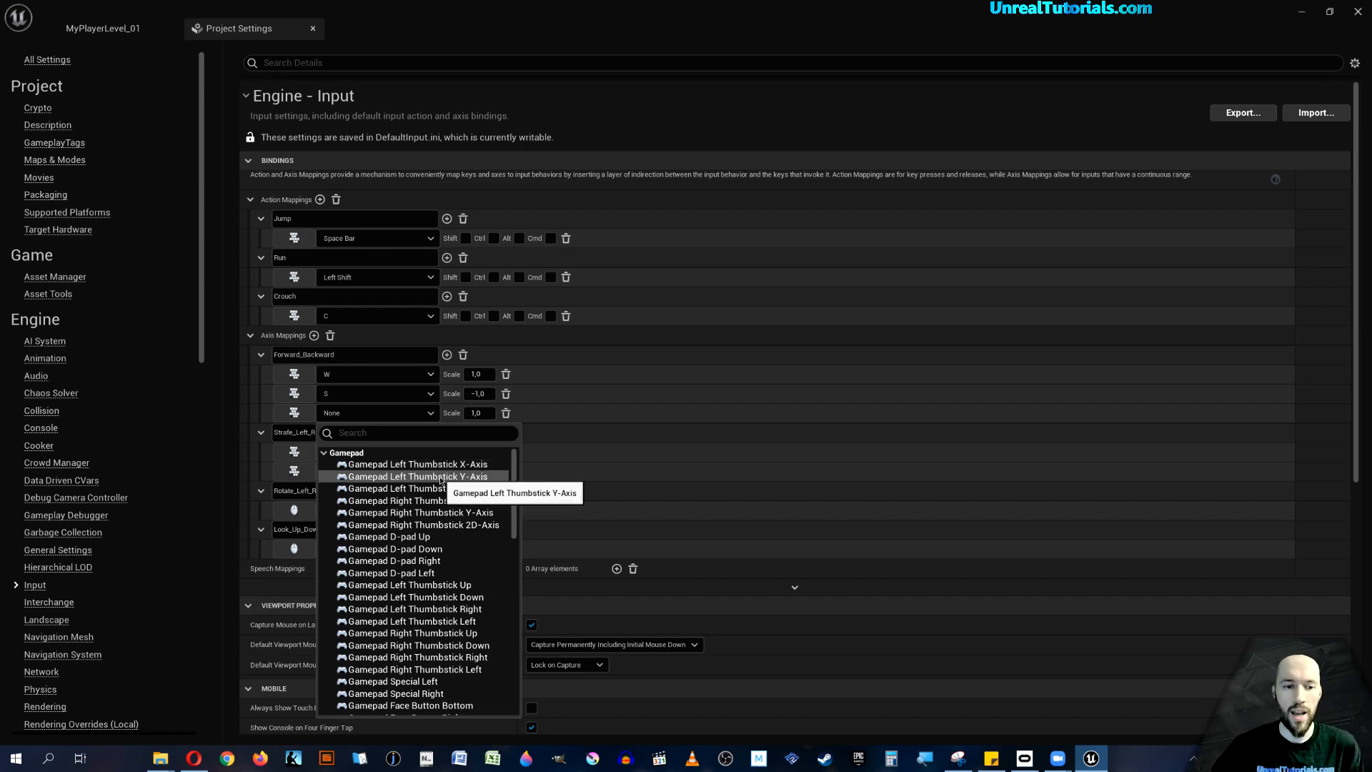
{"action": "left_click", "coordinate": [418, 476]}
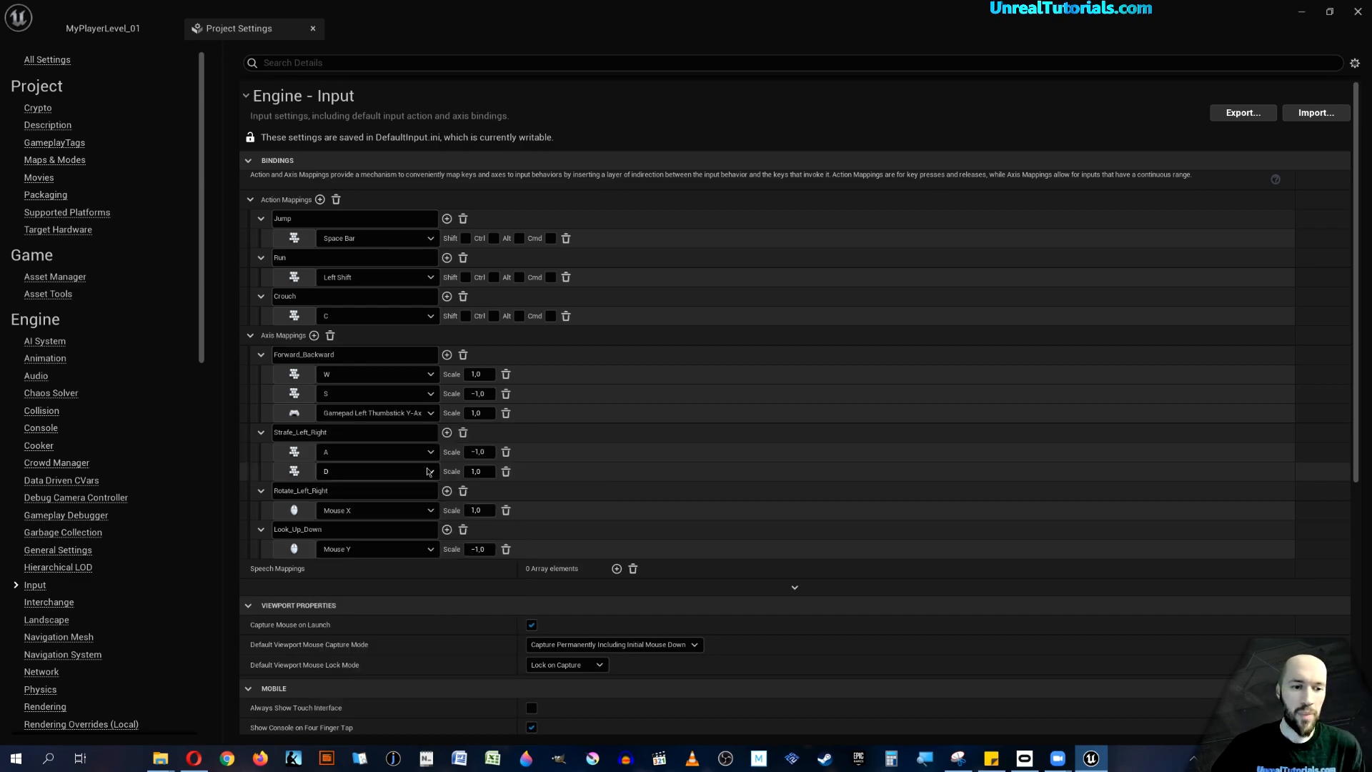
{"action": "mouse_move", "coordinate": [446, 431]}
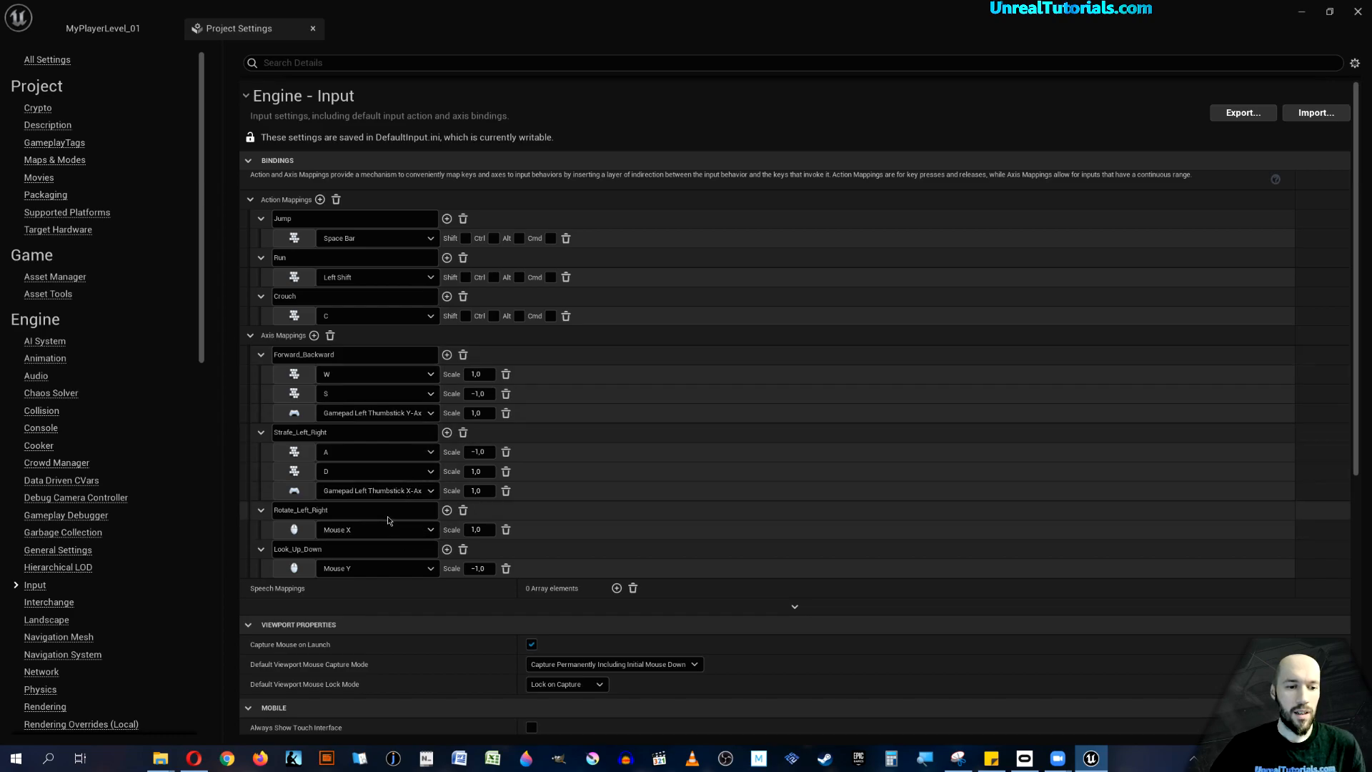
{"action": "mouse_move", "coordinate": [446, 510]}
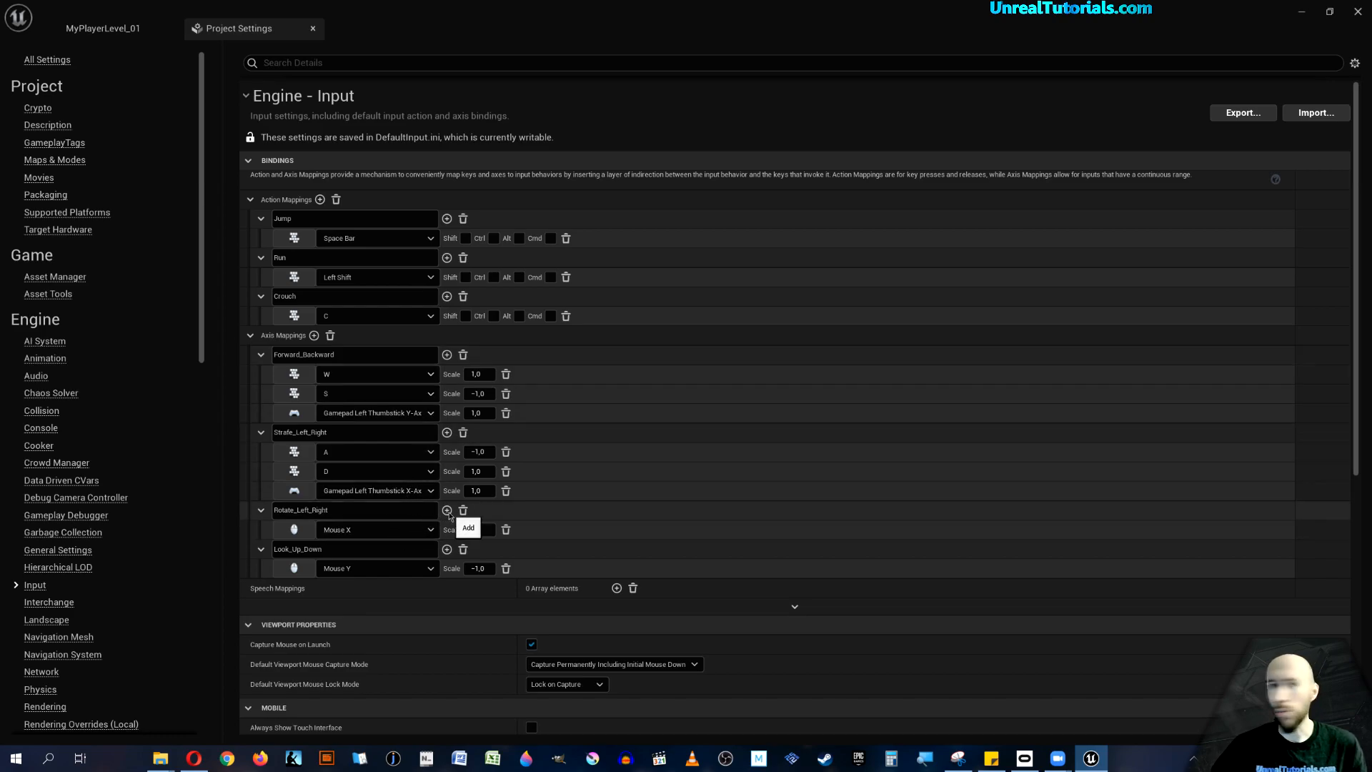
Bind Gamepad Right Thumbstick X-Axis to the Rotate_Left_Right axis.
{"action": "left_click", "coordinate": [446, 510]}
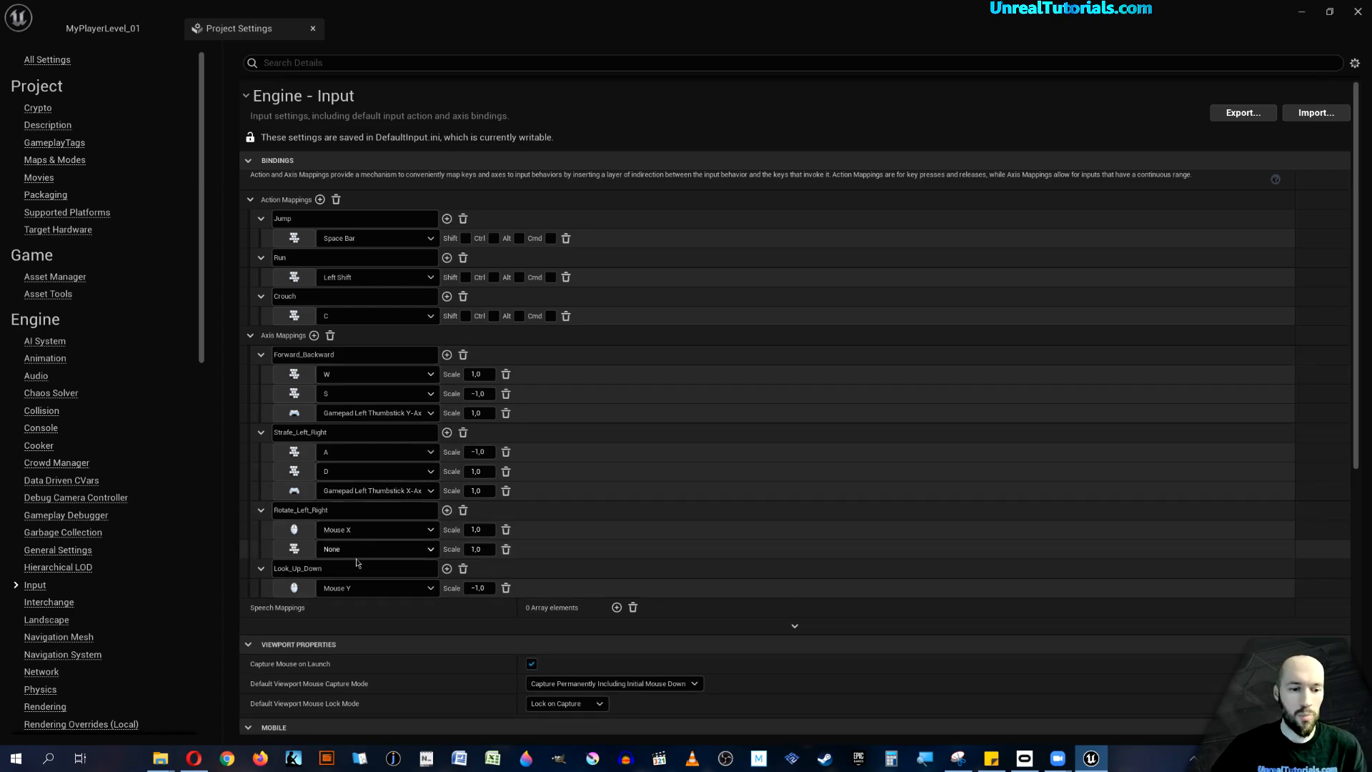
{"action": "left_click", "coordinate": [377, 548]}
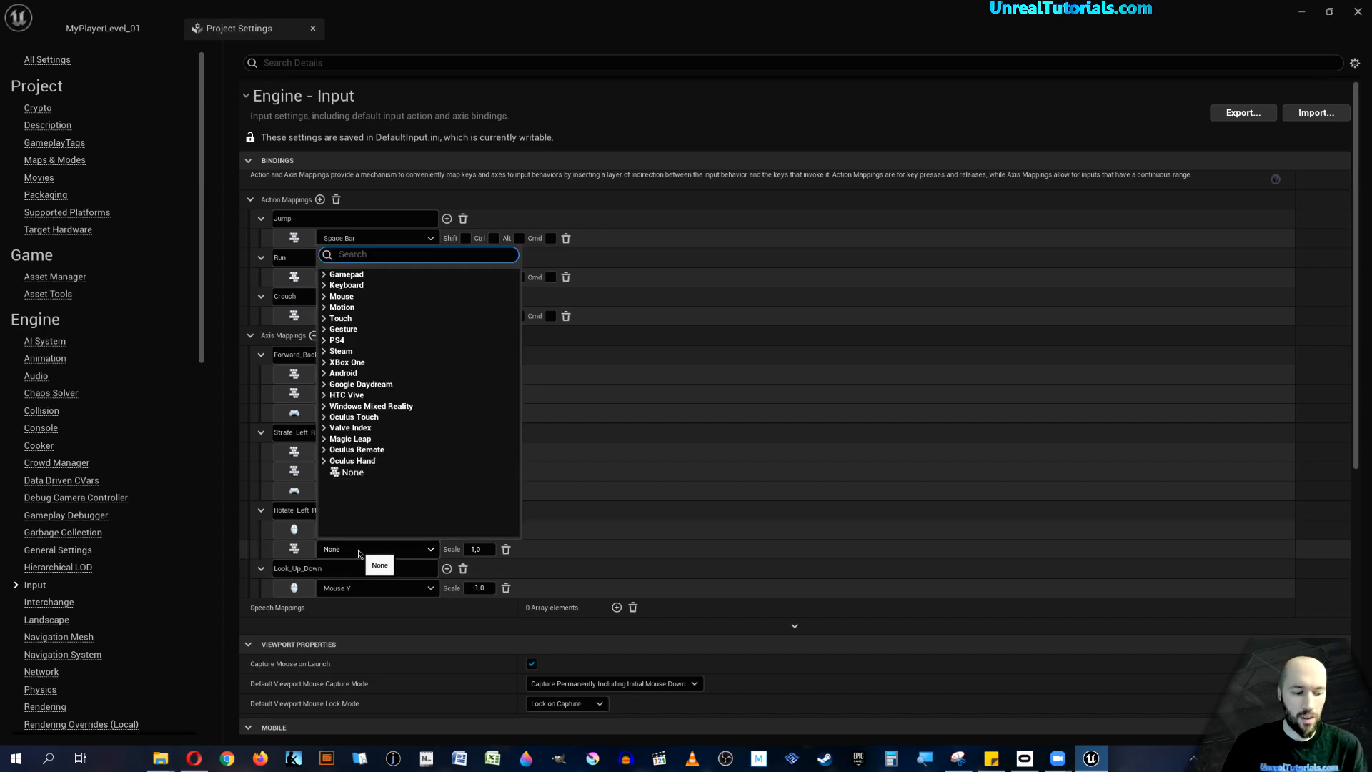
{"action": "type", "text": "right thumb"}
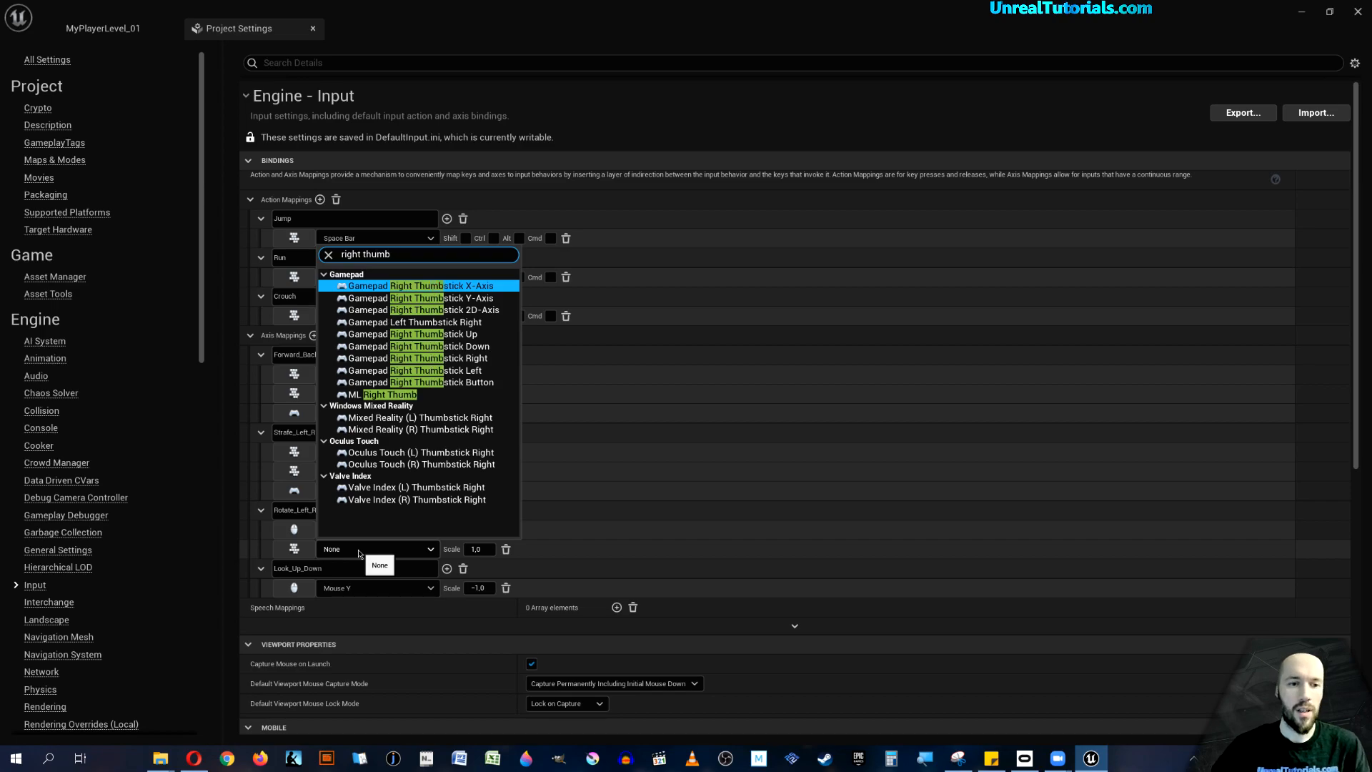
{"action": "mouse_move", "coordinate": [411, 453]}
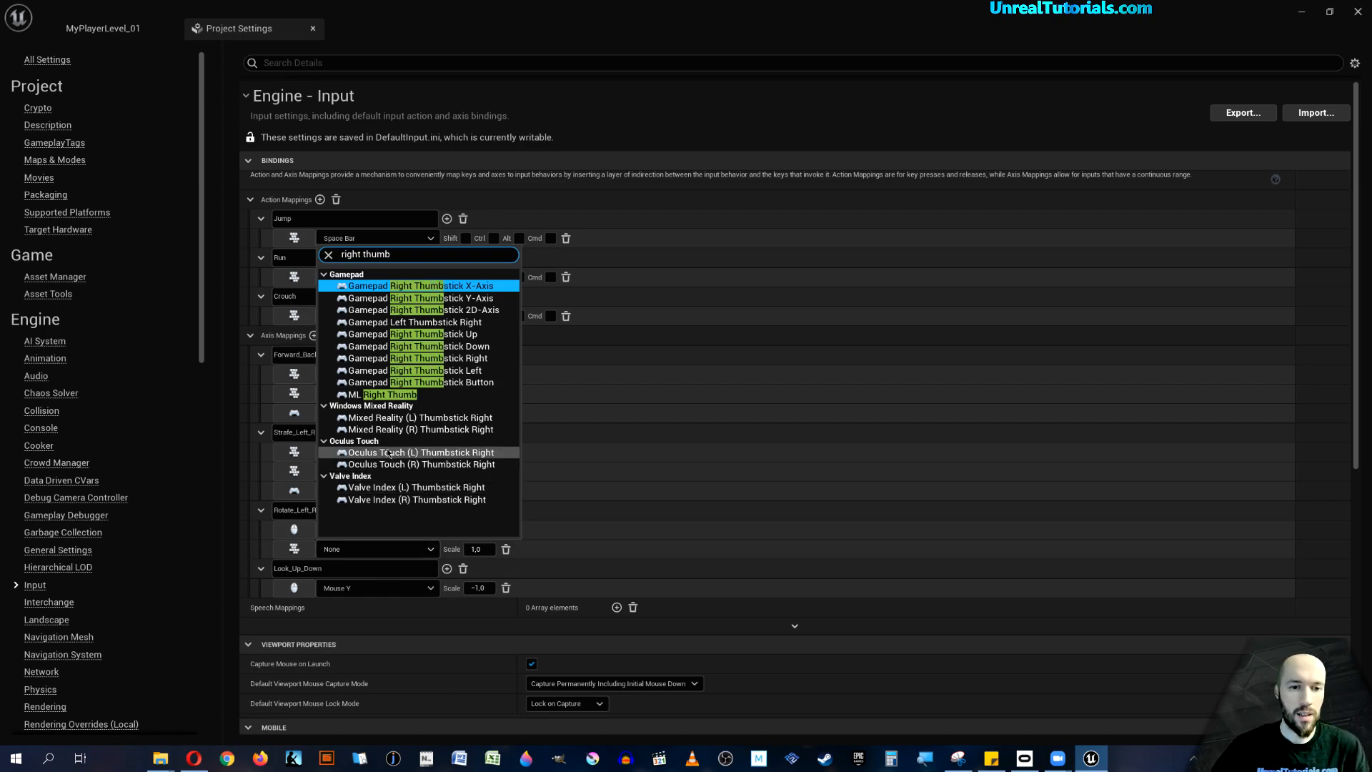
{"action": "left_click", "coordinate": [420, 286]}
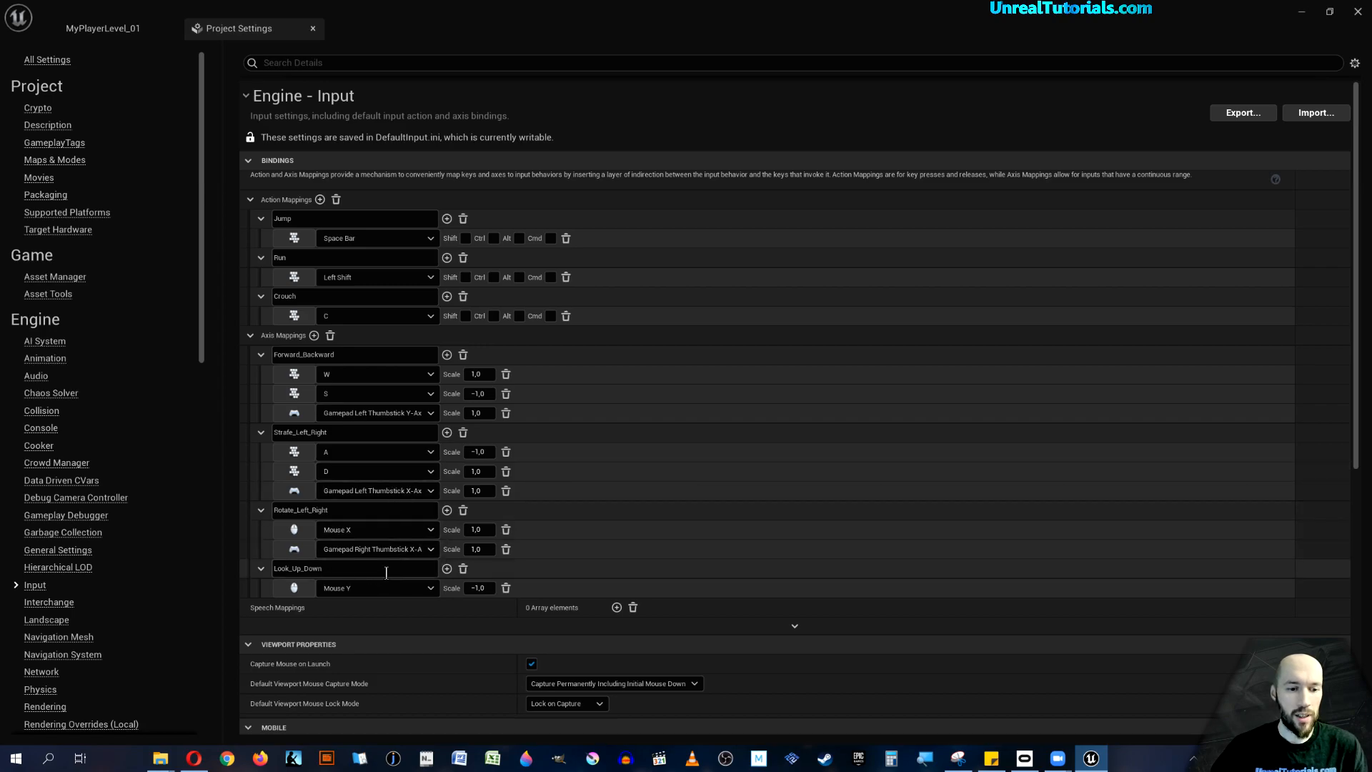
Bind Gamepad Right Thumbstick Y-Axis to Look_Up_Down with scale -1,0.
{"action": "left_click", "coordinate": [446, 567]}
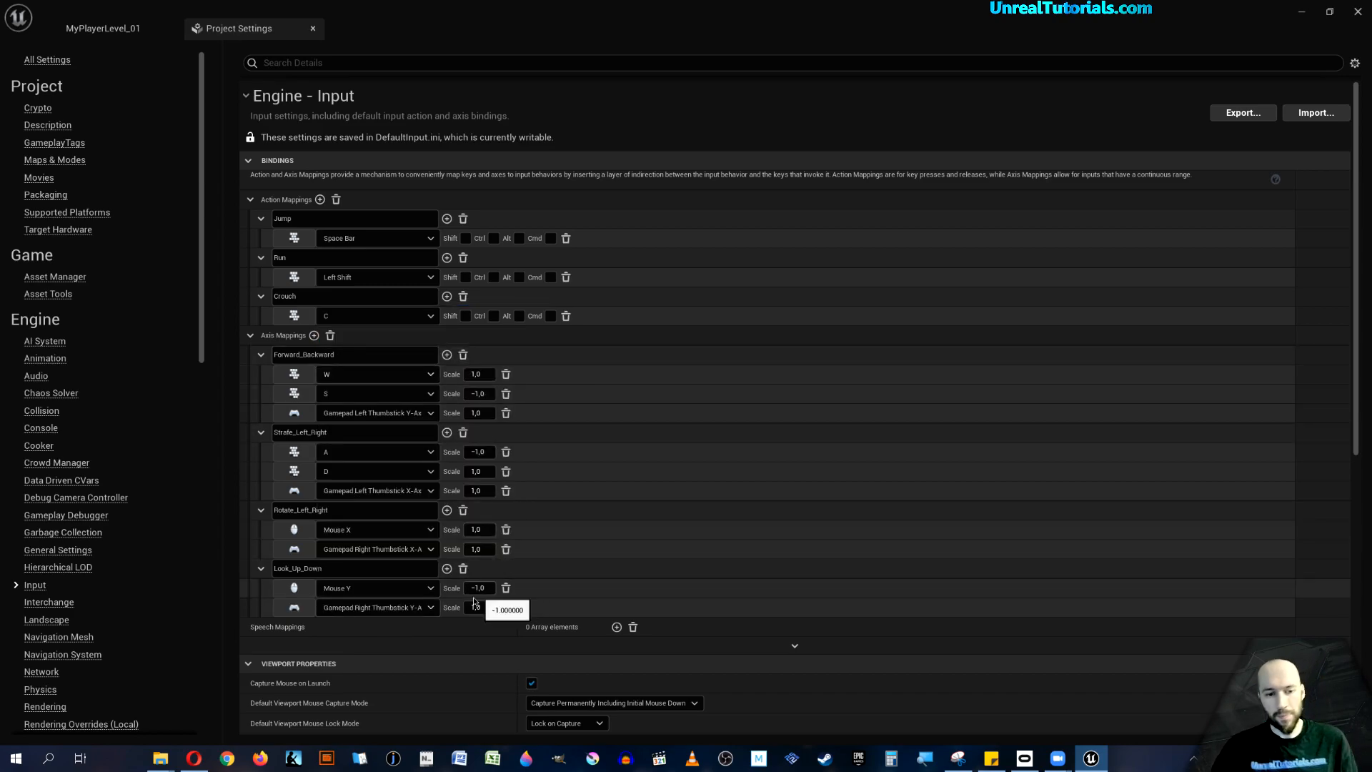
{"action": "left_click", "coordinate": [479, 607]}
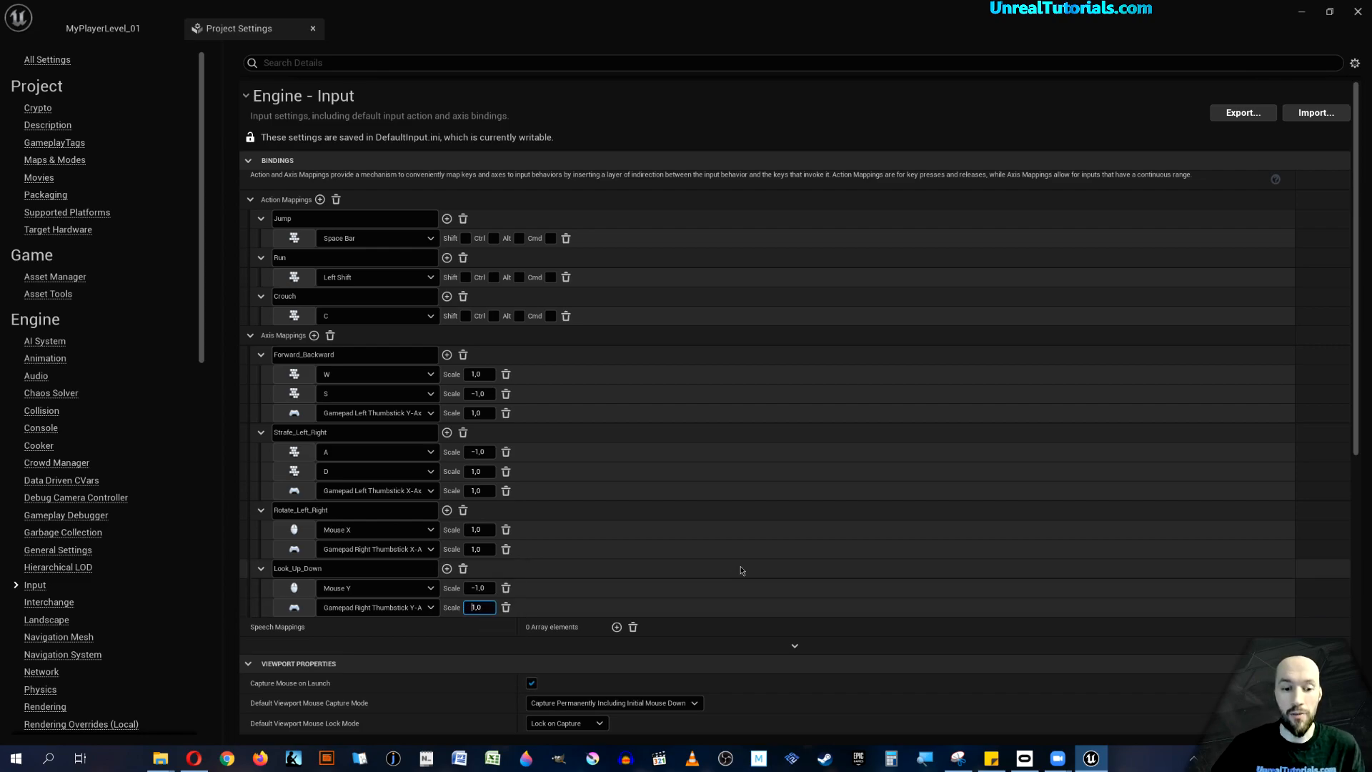
{"action": "type", "text": "-1,0"}
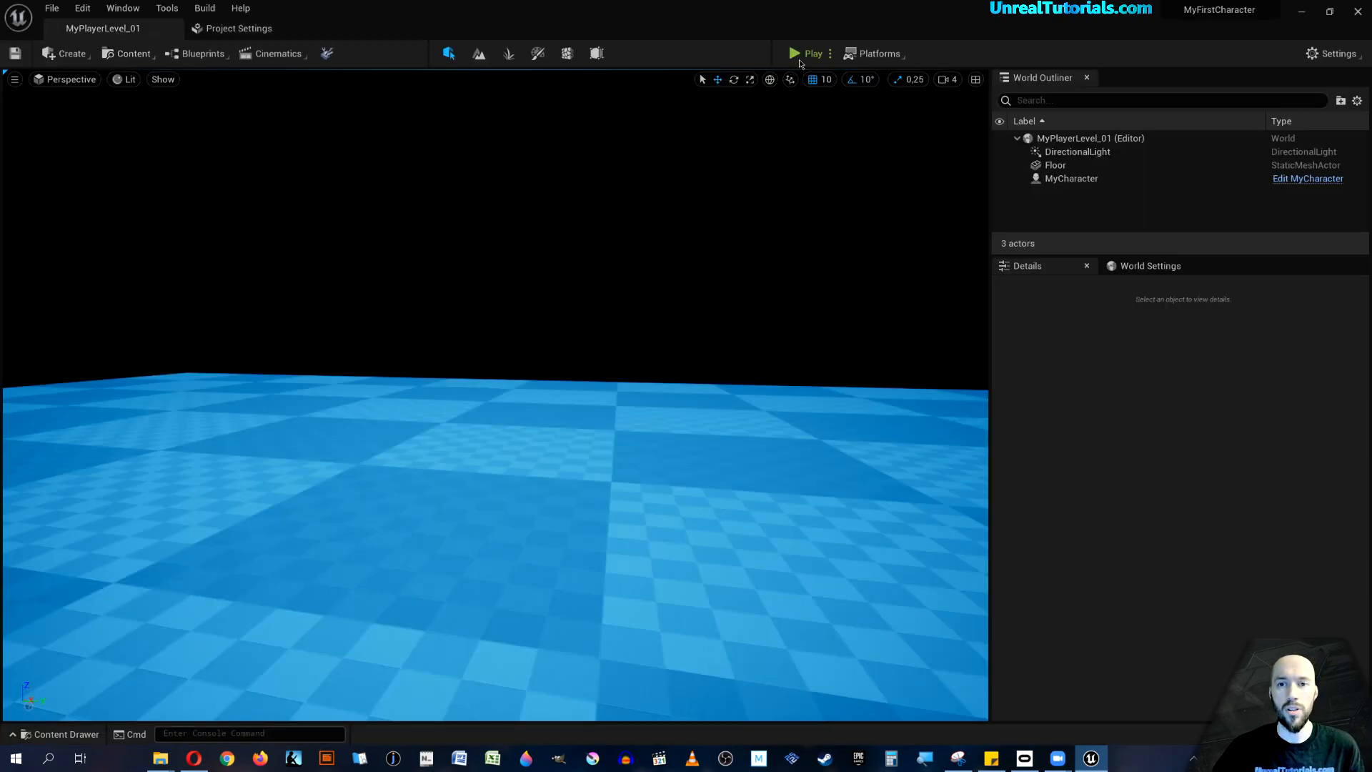
Play-test the level with the new gamepad axes and stop the session.
{"action": "left_click", "coordinate": [793, 53]}
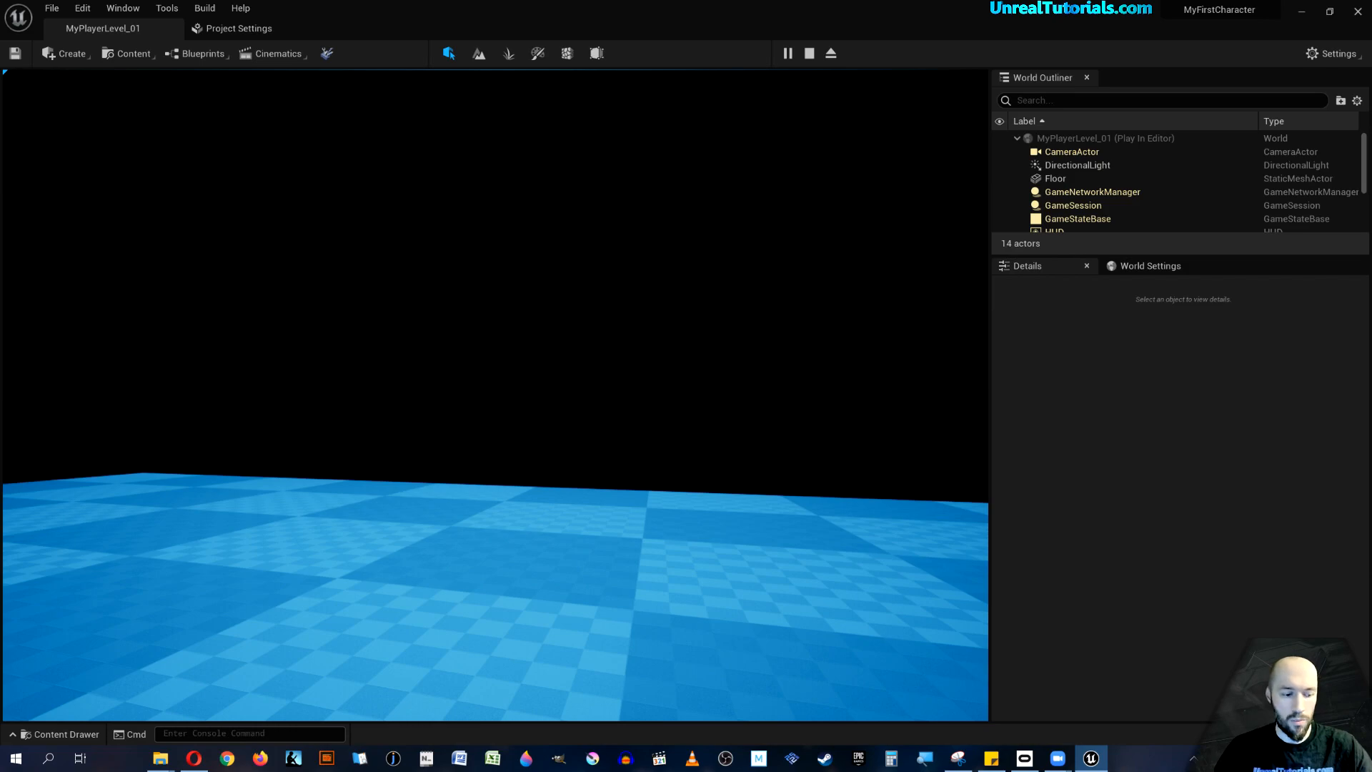
{"action": "left_click", "coordinate": [807, 52]}
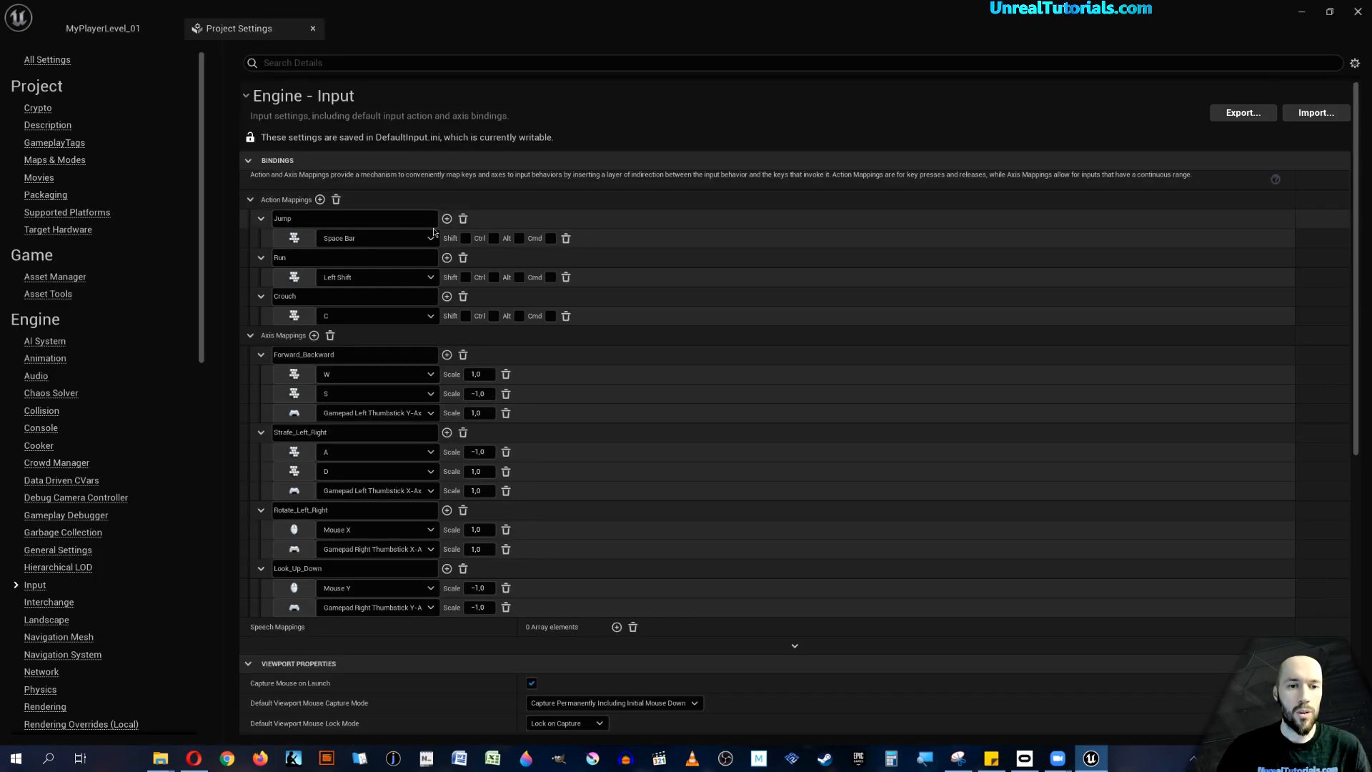
Bind Gamepad Face Button Bottom as a second key for Jump.
{"action": "left_click", "coordinate": [444, 219]}
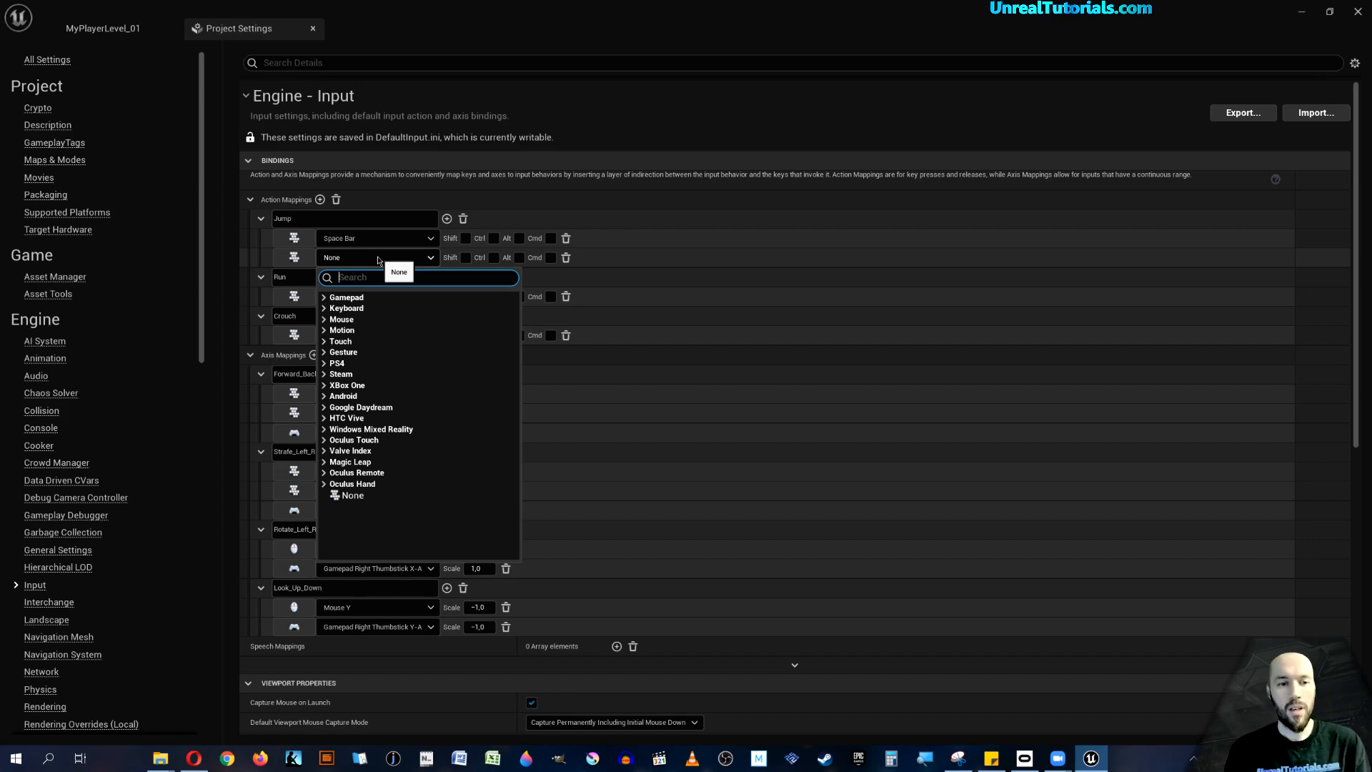
{"action": "type", "text": "face"}
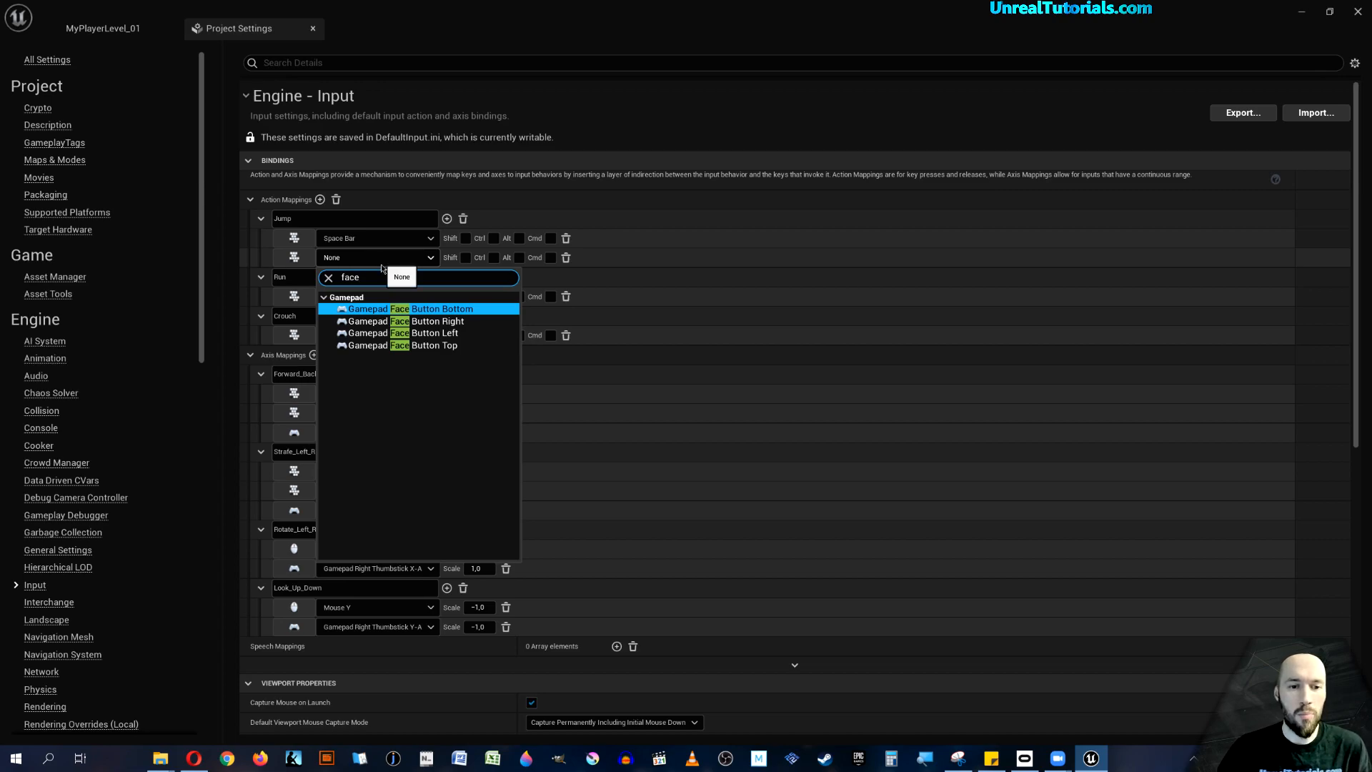
{"action": "left_click", "coordinate": [407, 308]}
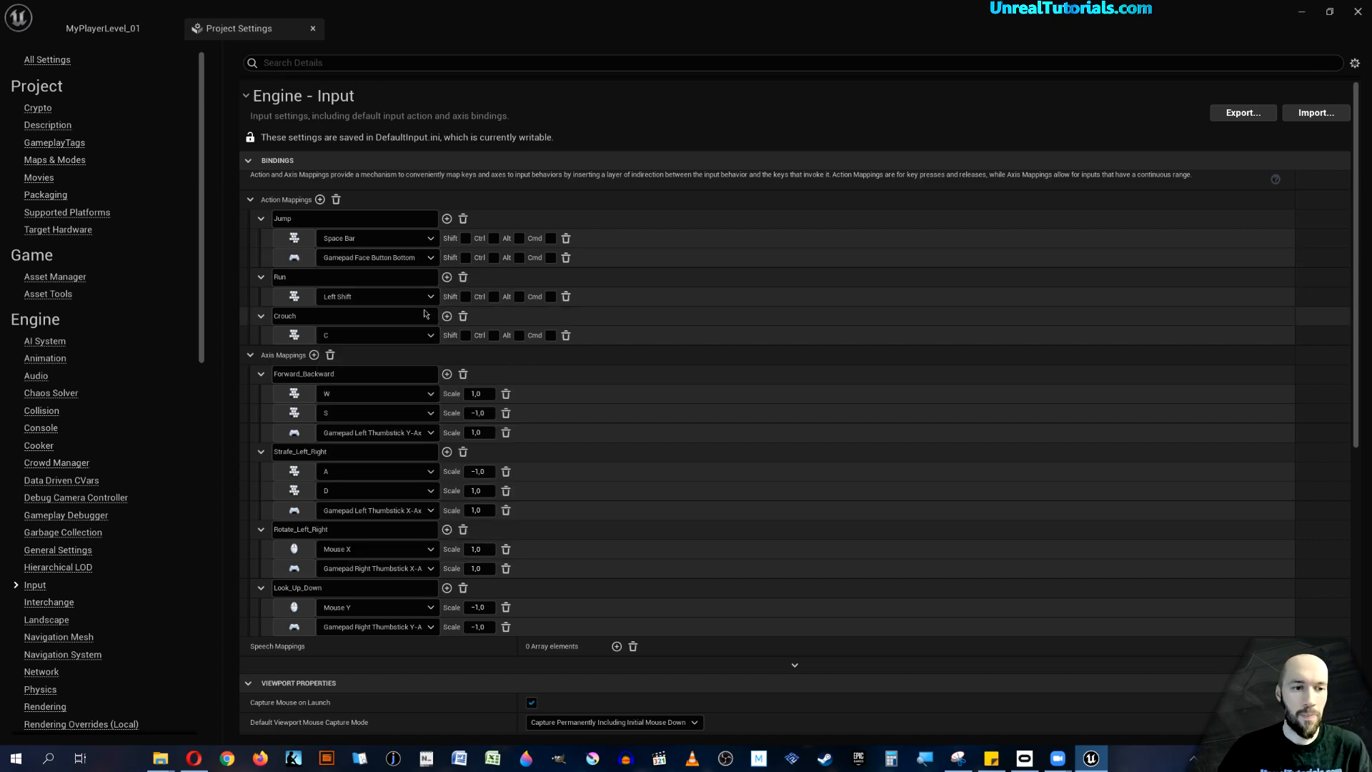
Bind Gamepad Left Thumbstick Button as a second key for Run.
{"action": "left_click", "coordinate": [446, 277]}
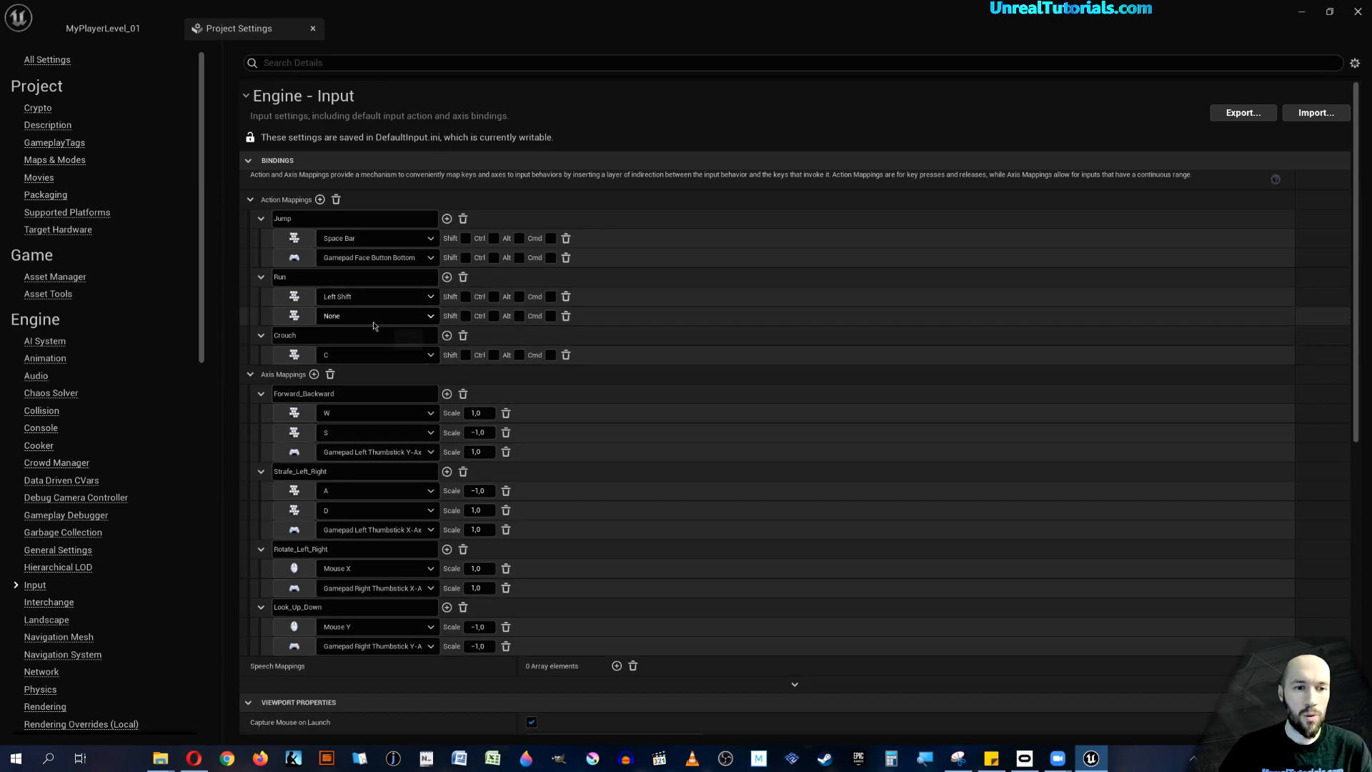
{"action": "left_click", "coordinate": [375, 316]}
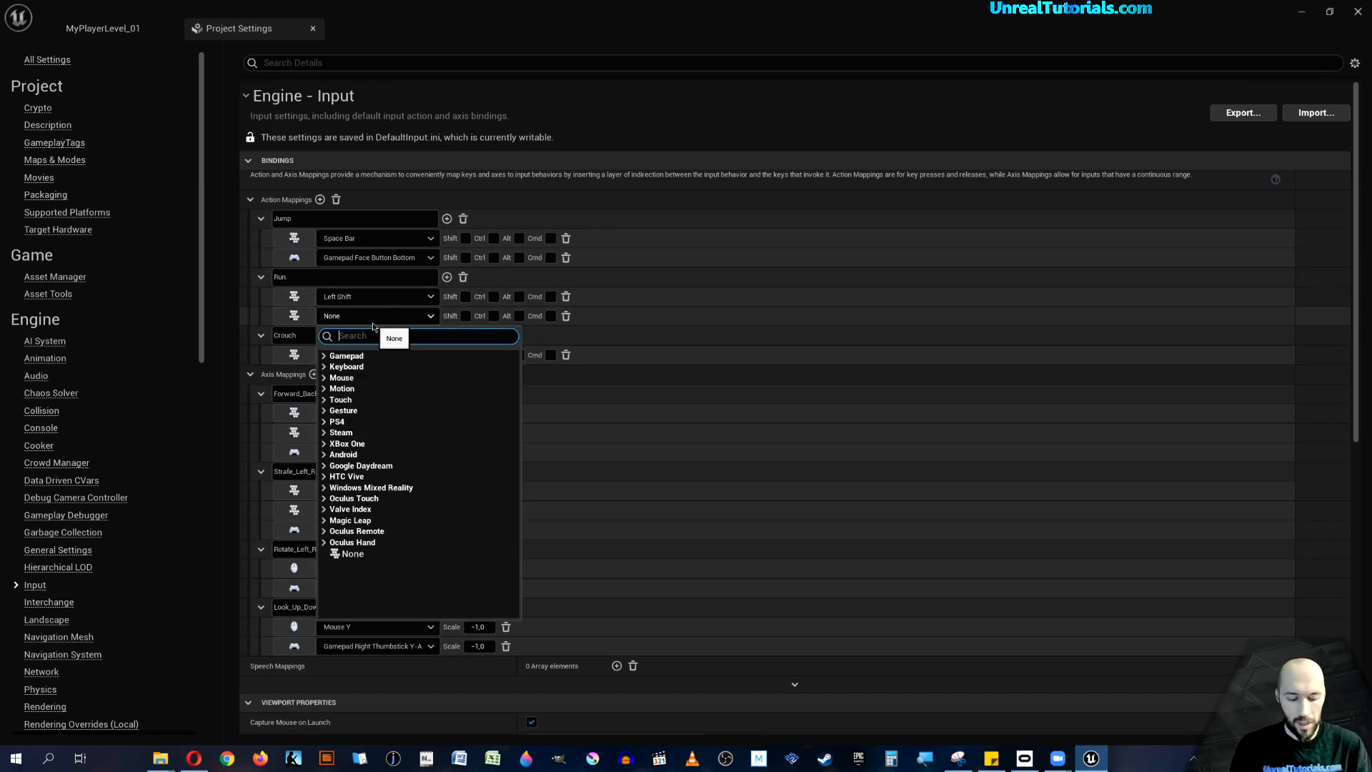
{"action": "type", "text": "left thum"}
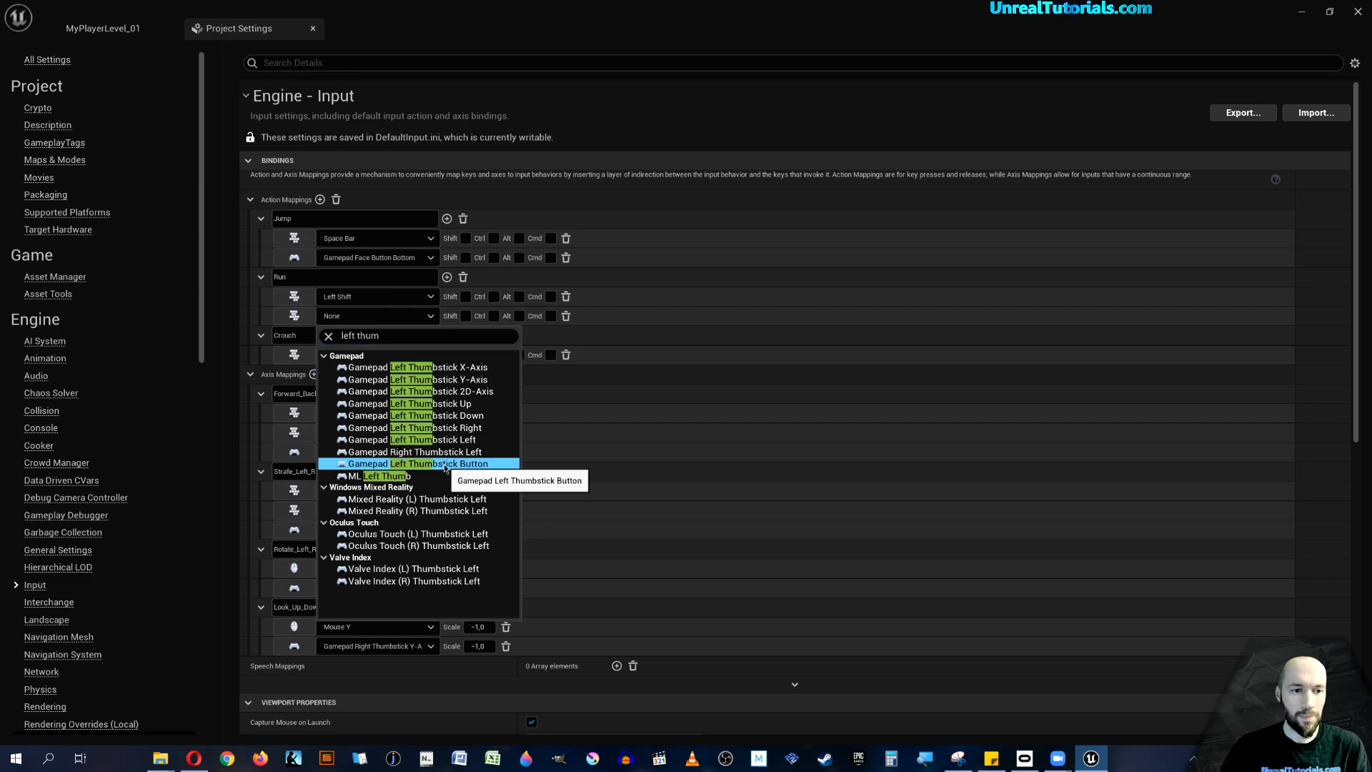
{"action": "left_click", "coordinate": [419, 463]}
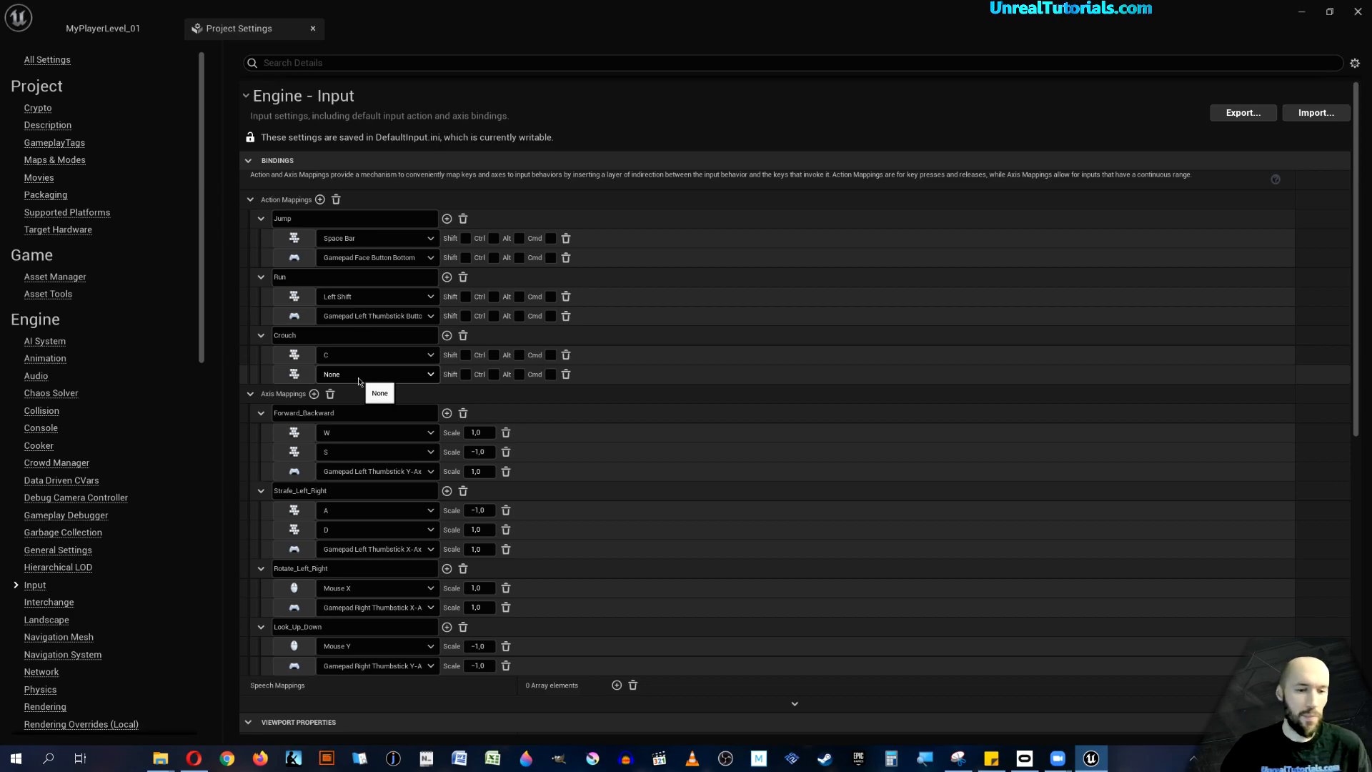
Bind Gamepad Right Shoulder as a second key for Crouch.
{"action": "left_click", "coordinate": [376, 373]}
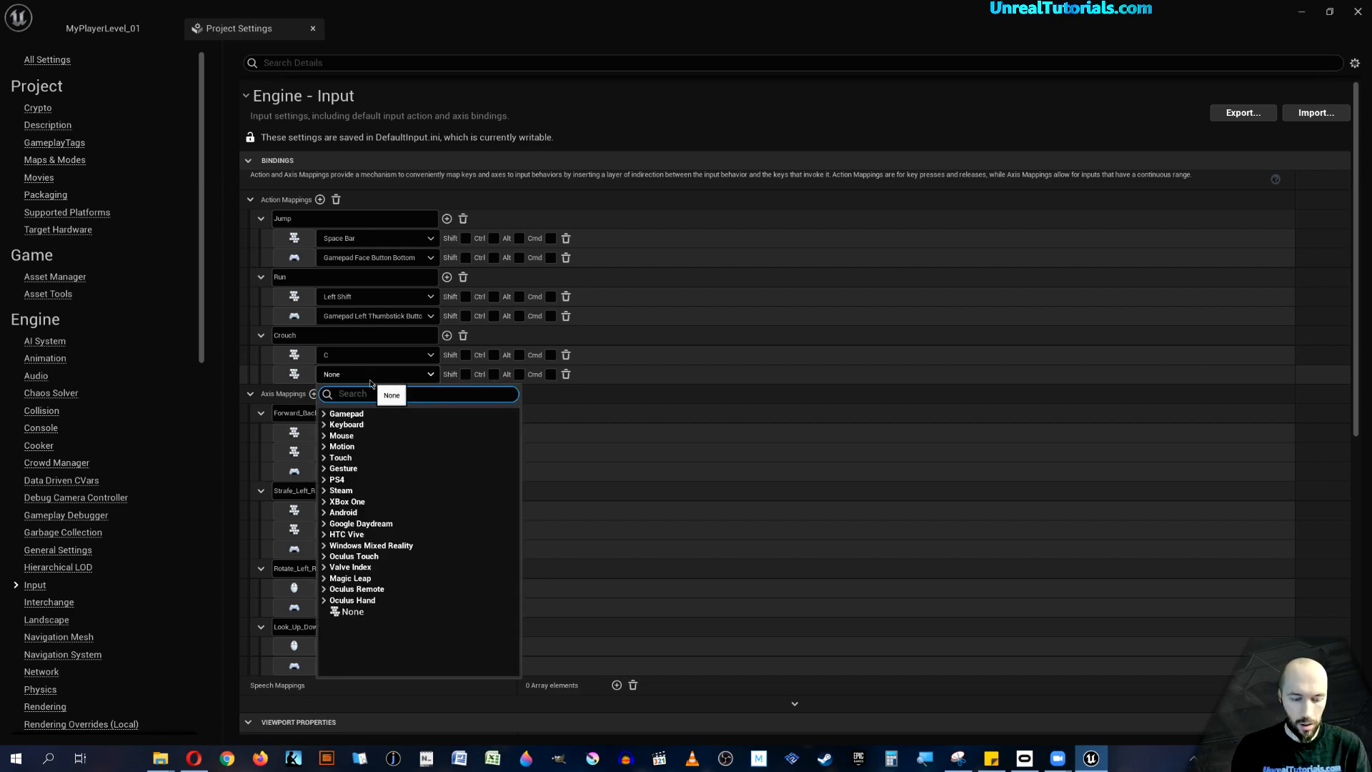
{"action": "type", "text": "right sh"}
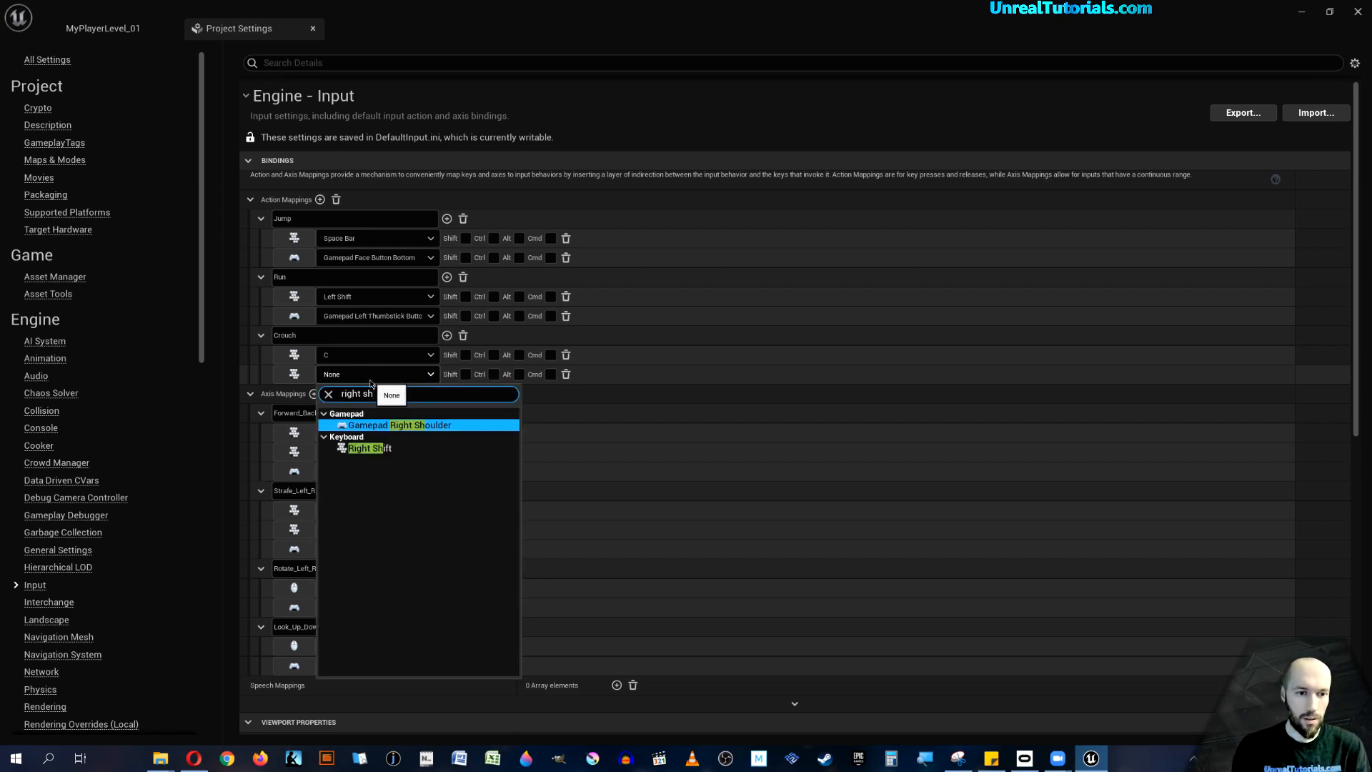
{"action": "mouse_move", "coordinate": [407, 429]}
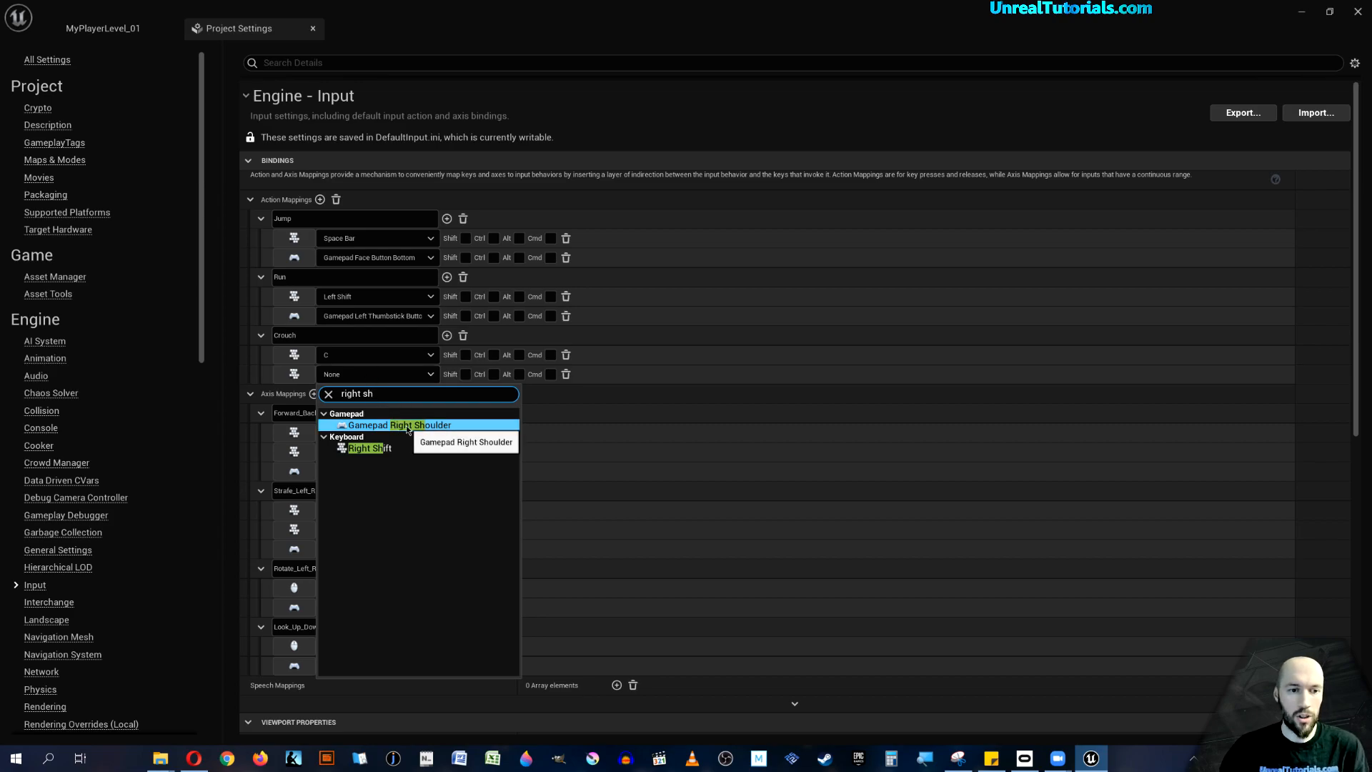
{"action": "left_click", "coordinate": [413, 425]}
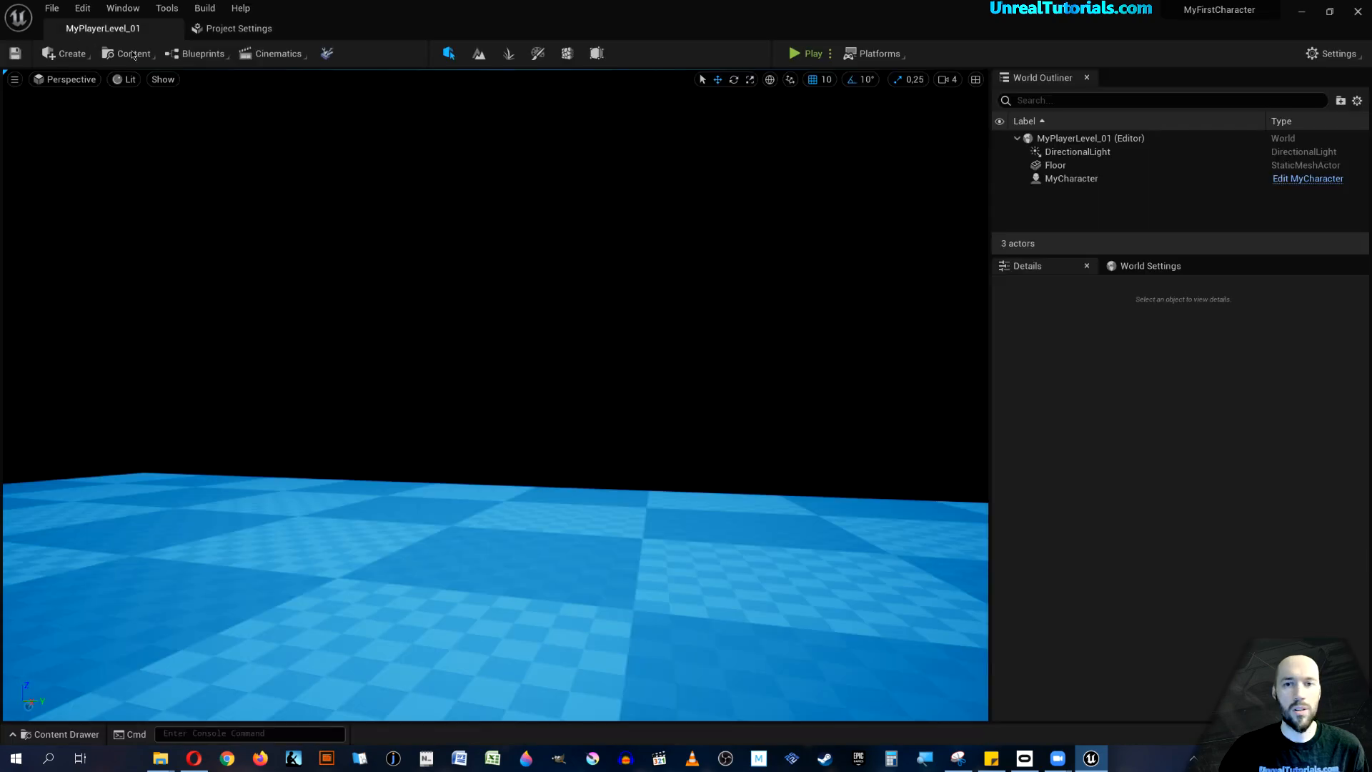
{"action": "left_click", "coordinate": [812, 53]}
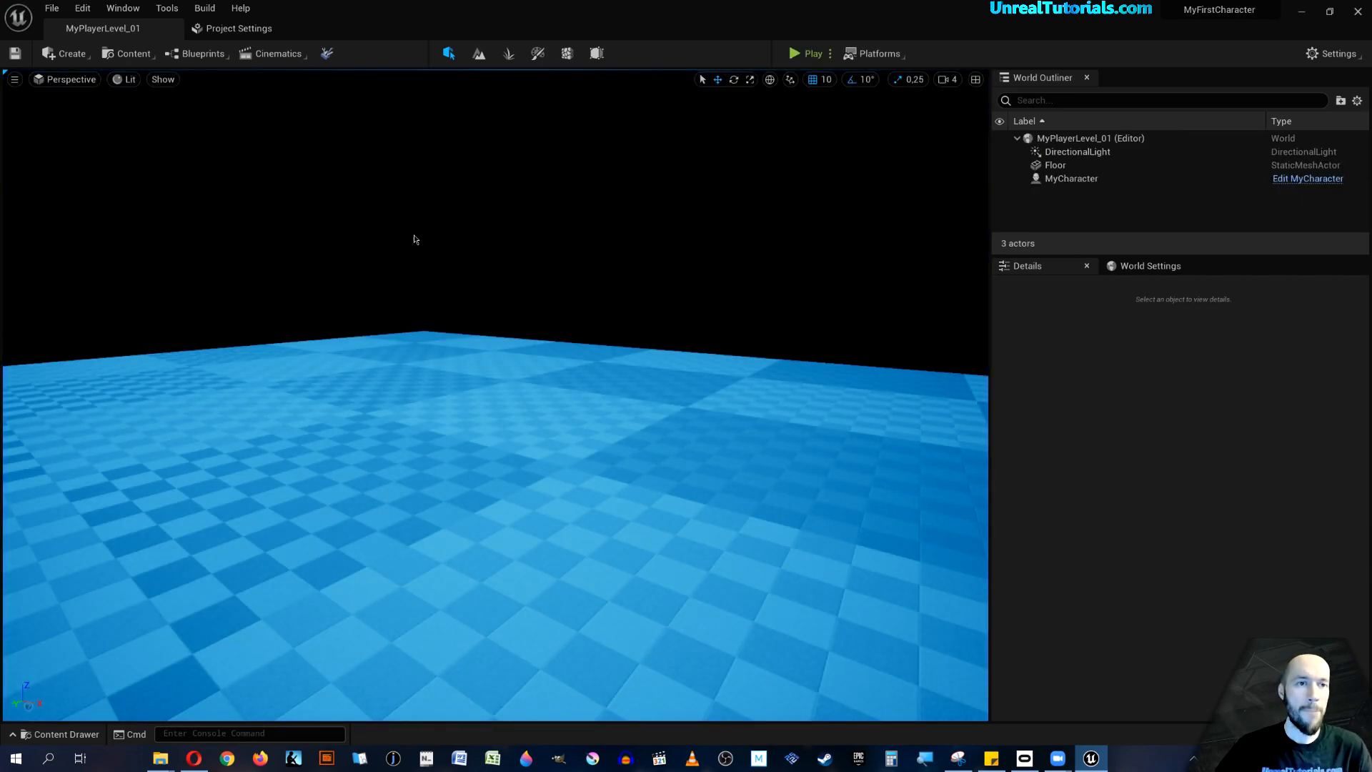
Name the new action mapping 'Exit Game' in the input settings.
{"action": "left_click", "coordinate": [239, 28]}
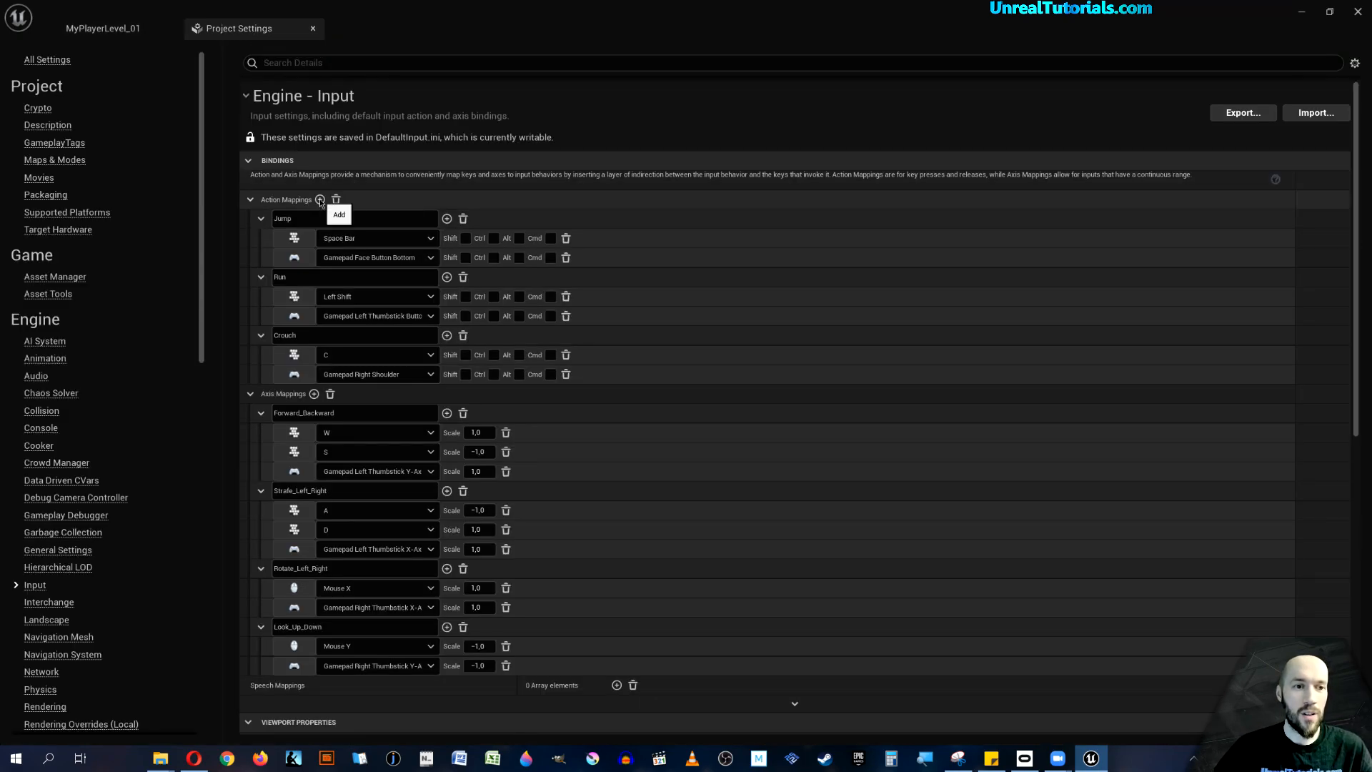
{"action": "left_click", "coordinate": [318, 200]}
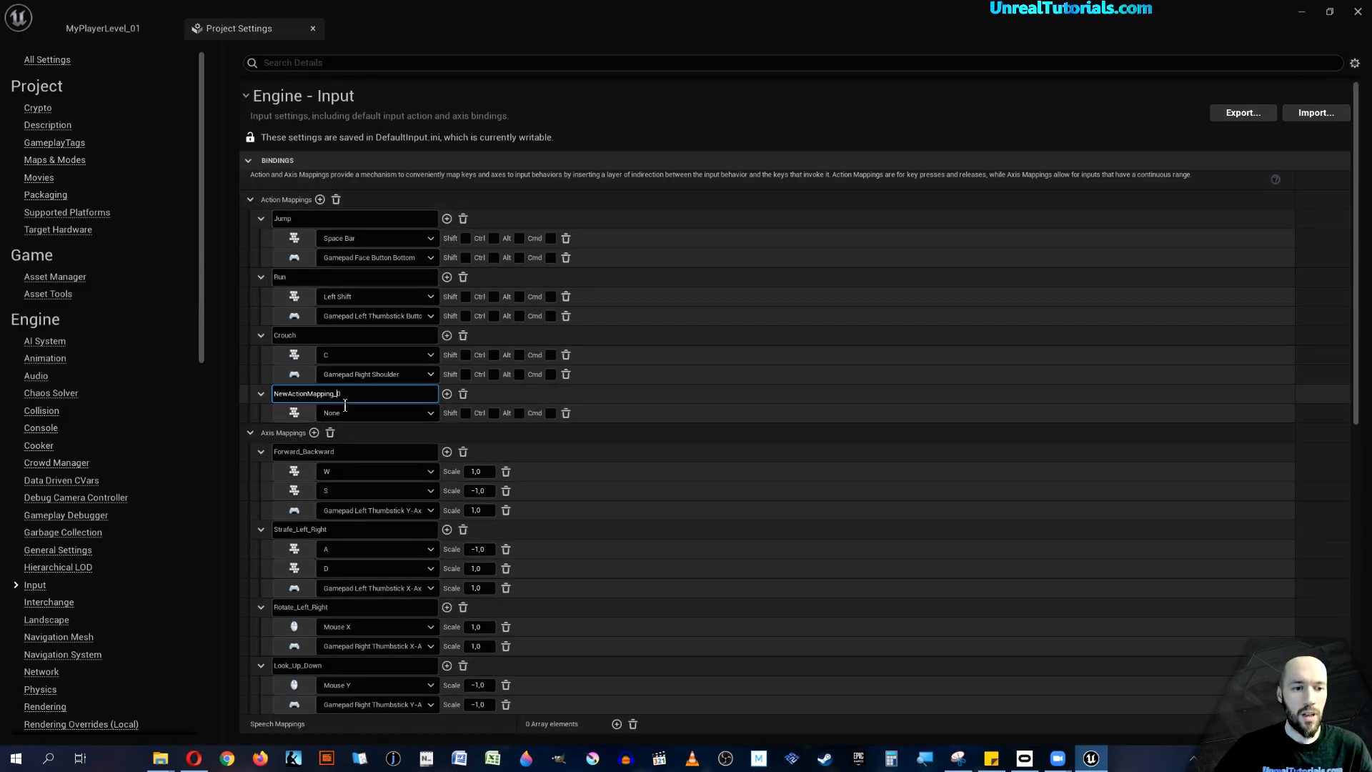
{"action": "type", "text": "Exit Game"}
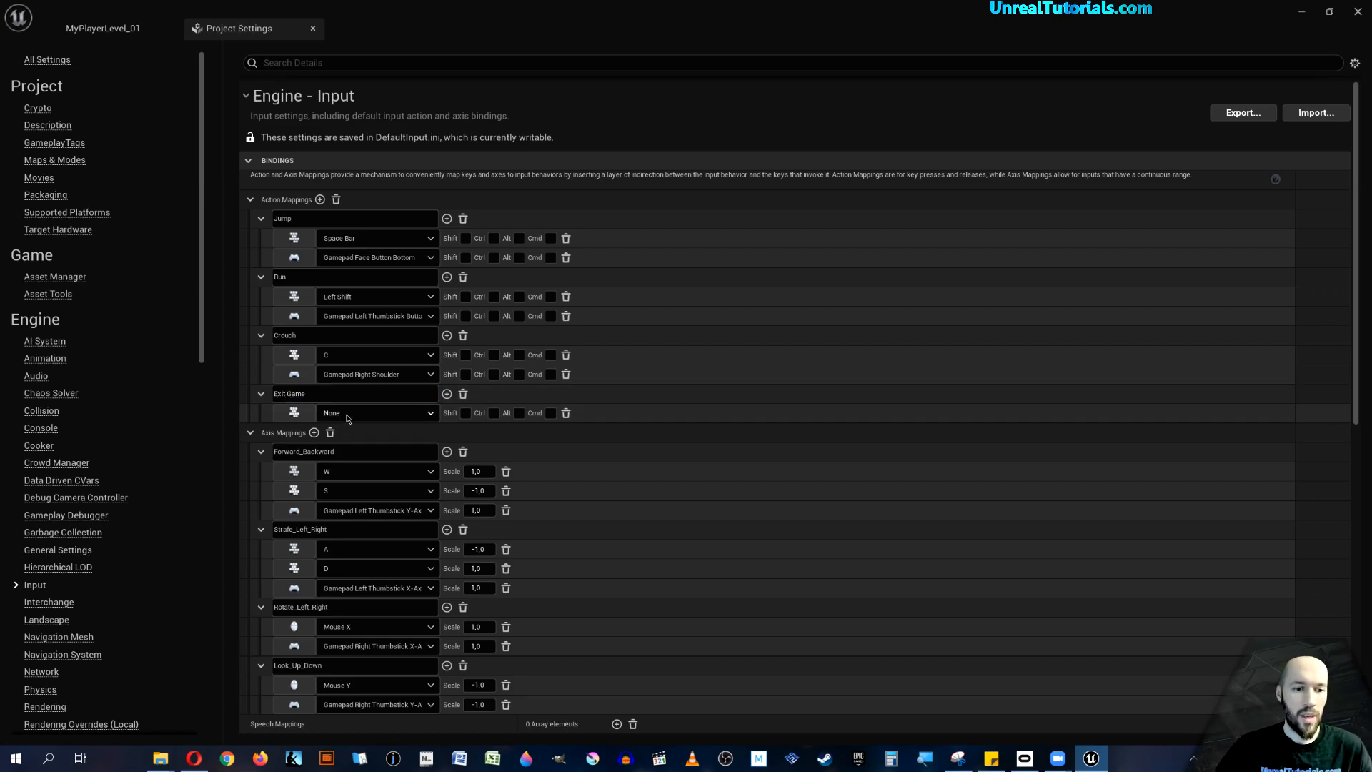
Bind Exit Game to Gamepad Special Left via the key search.
{"action": "left_click", "coordinate": [375, 412]}
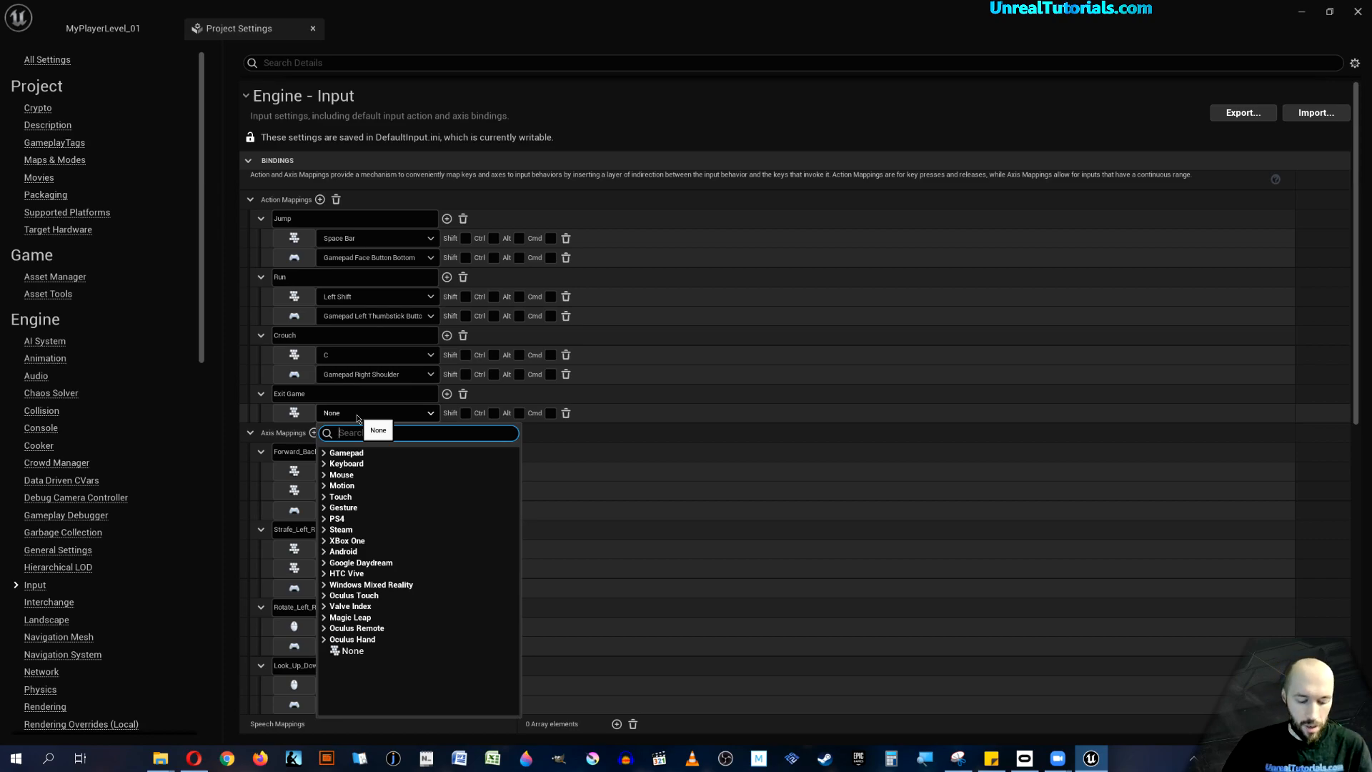
{"action": "type", "text": "spe"}
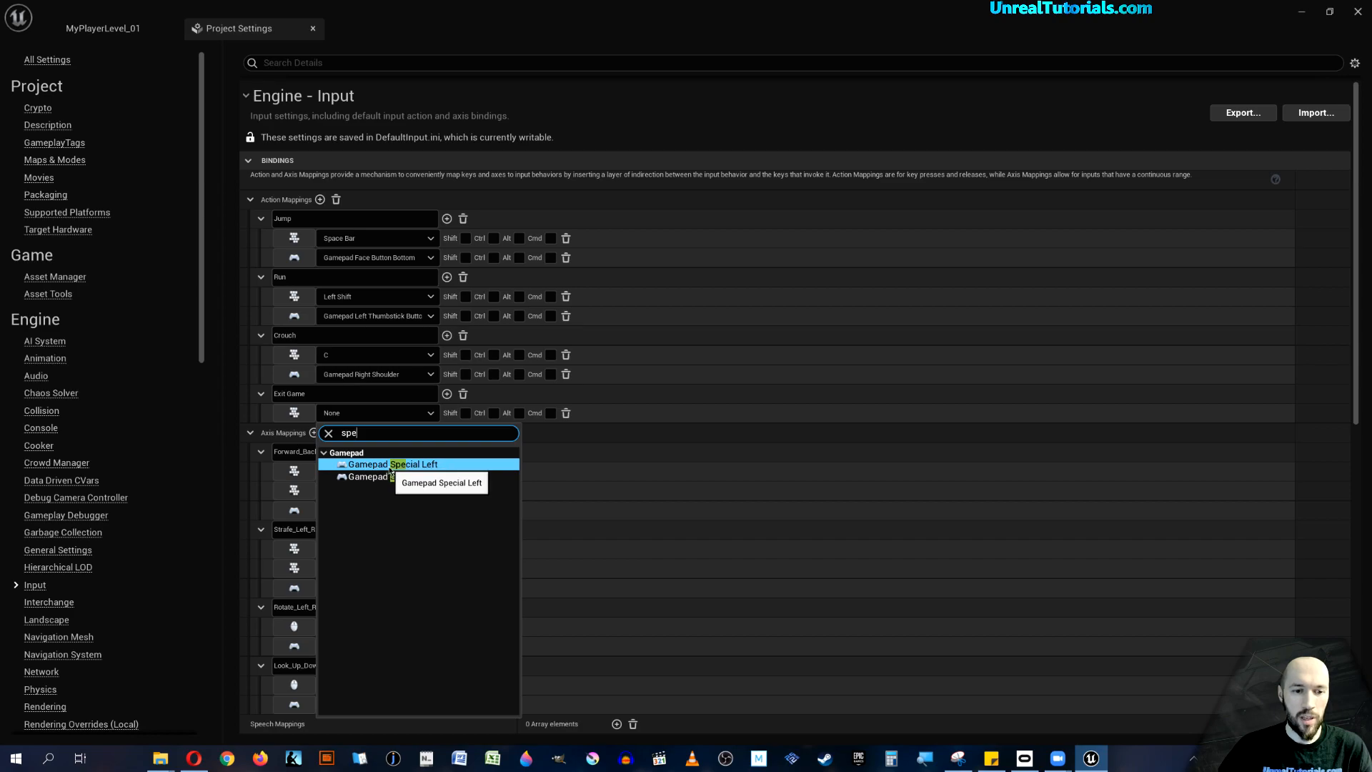
{"action": "left_click", "coordinate": [389, 463]}
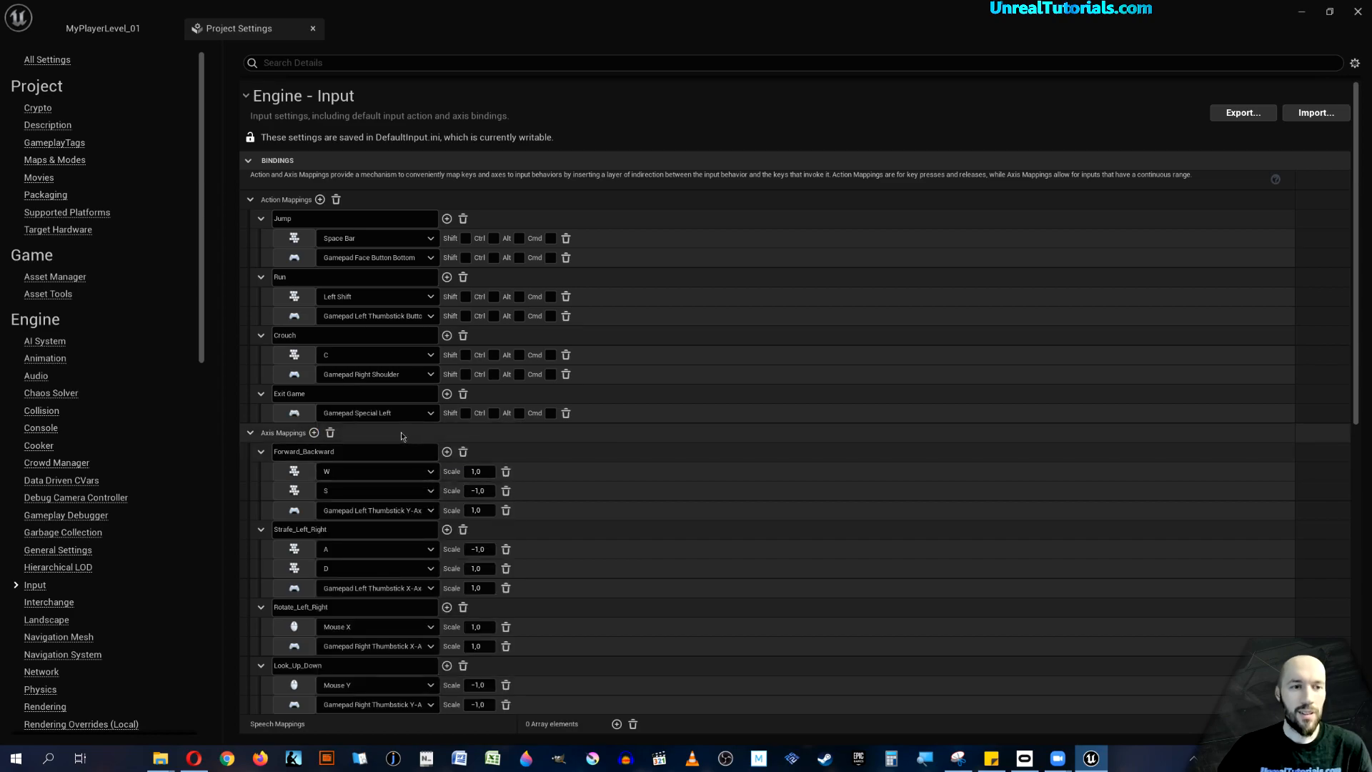
{"action": "mouse_move", "coordinate": [346, 315]}
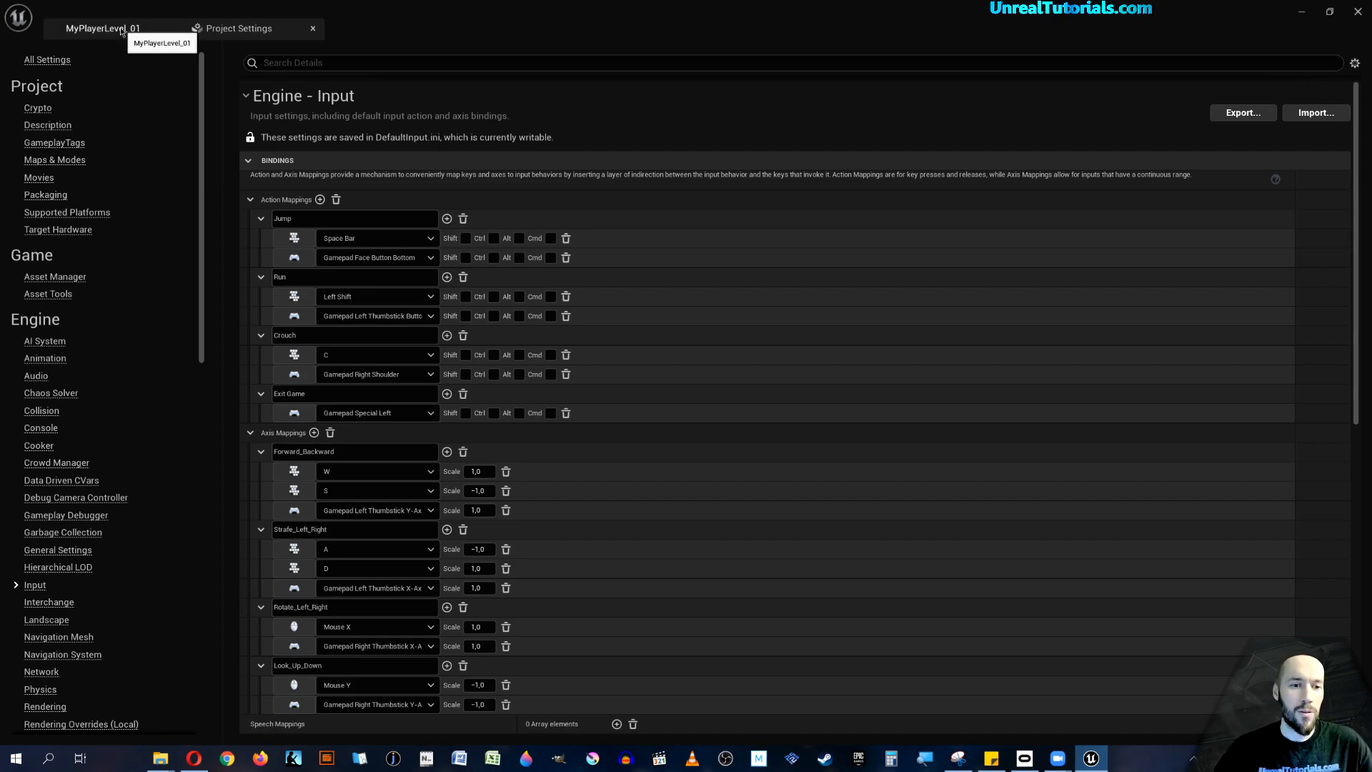
Load the MyCharacter blueprint from the Content Drawer into its Event Graph editor.
{"action": "left_click", "coordinate": [103, 29]}
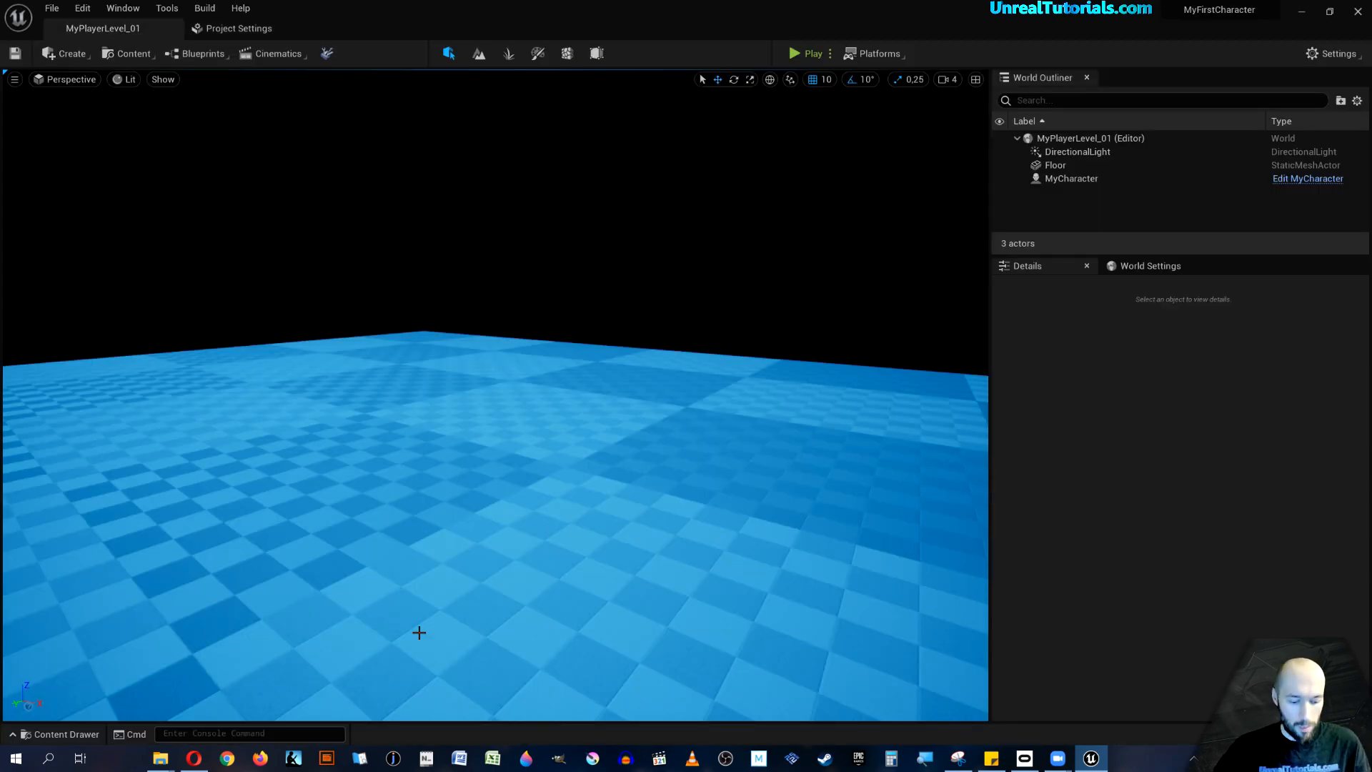
{"action": "left_click", "coordinate": [66, 733]}
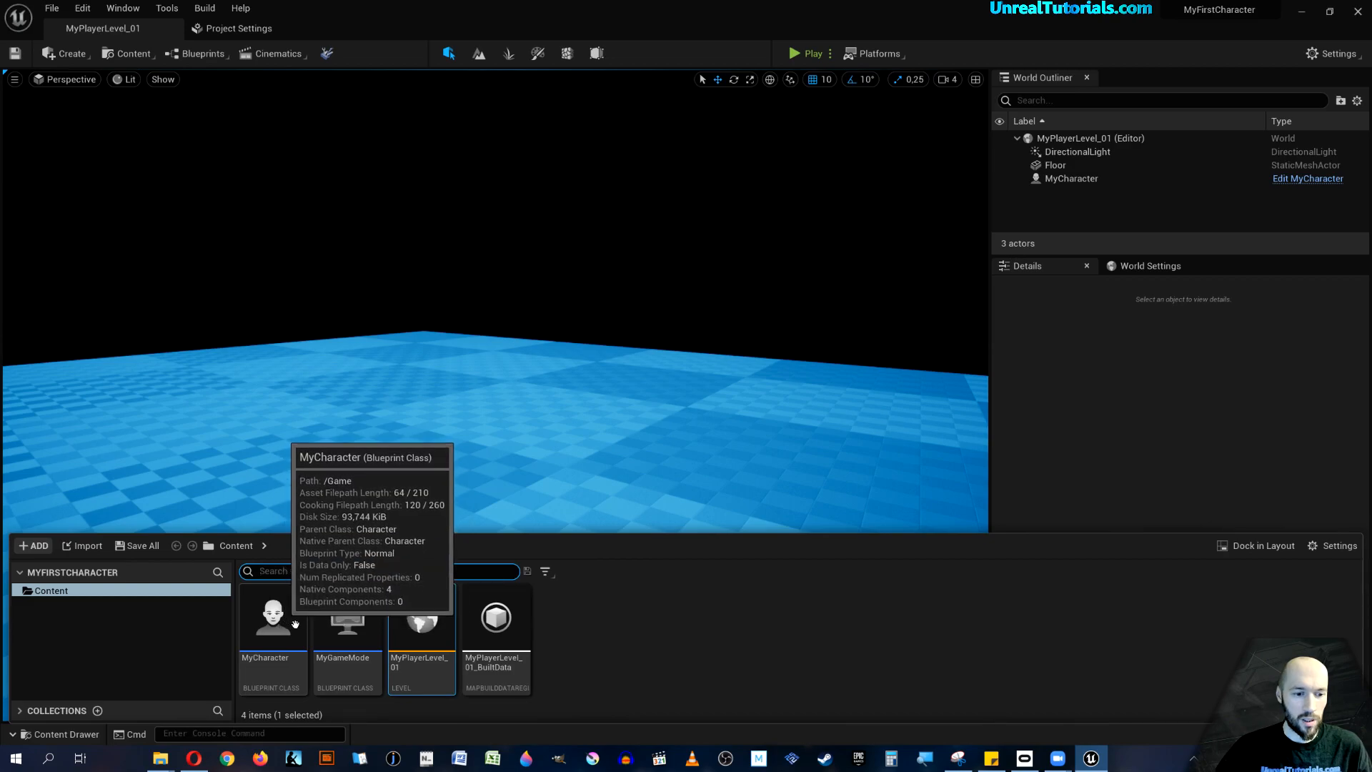
{"action": "double_click", "coordinate": [271, 618]}
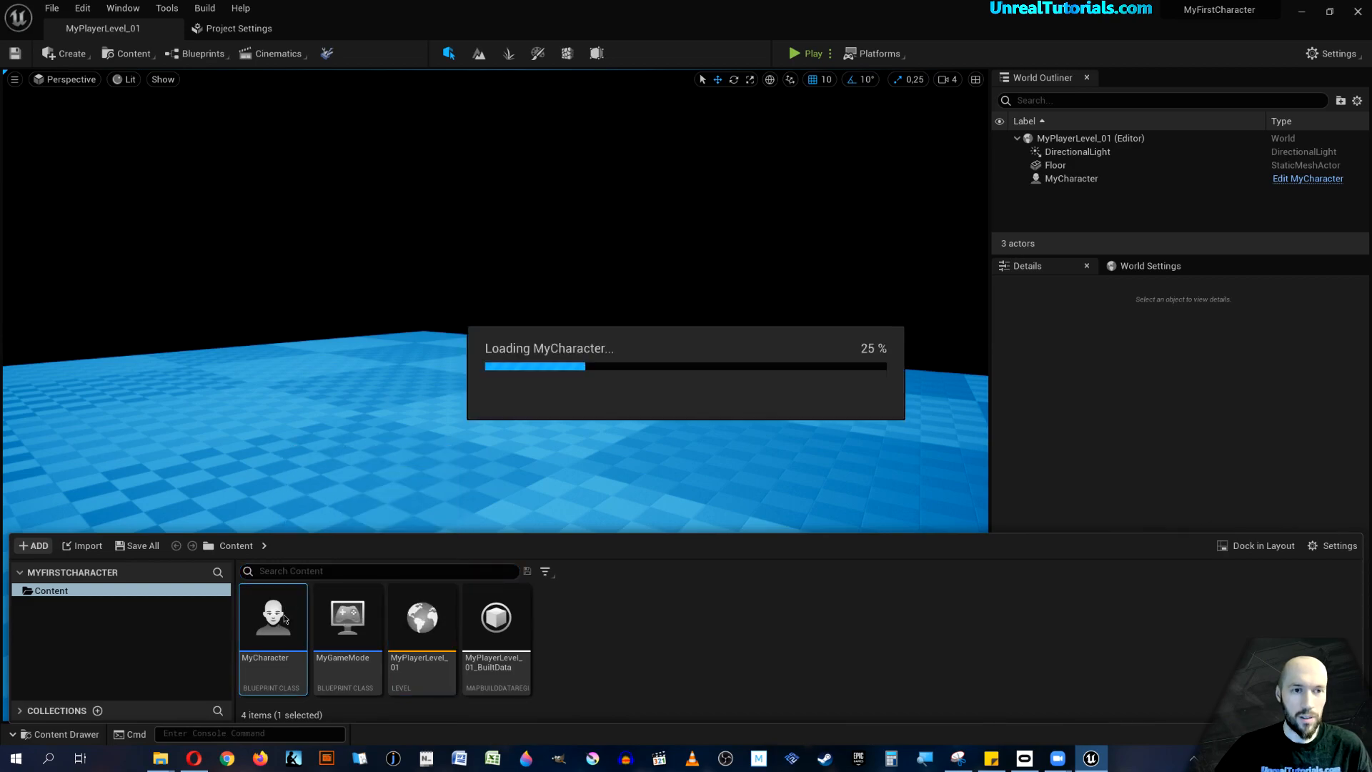
{"action": "double_click", "coordinate": [272, 617]}
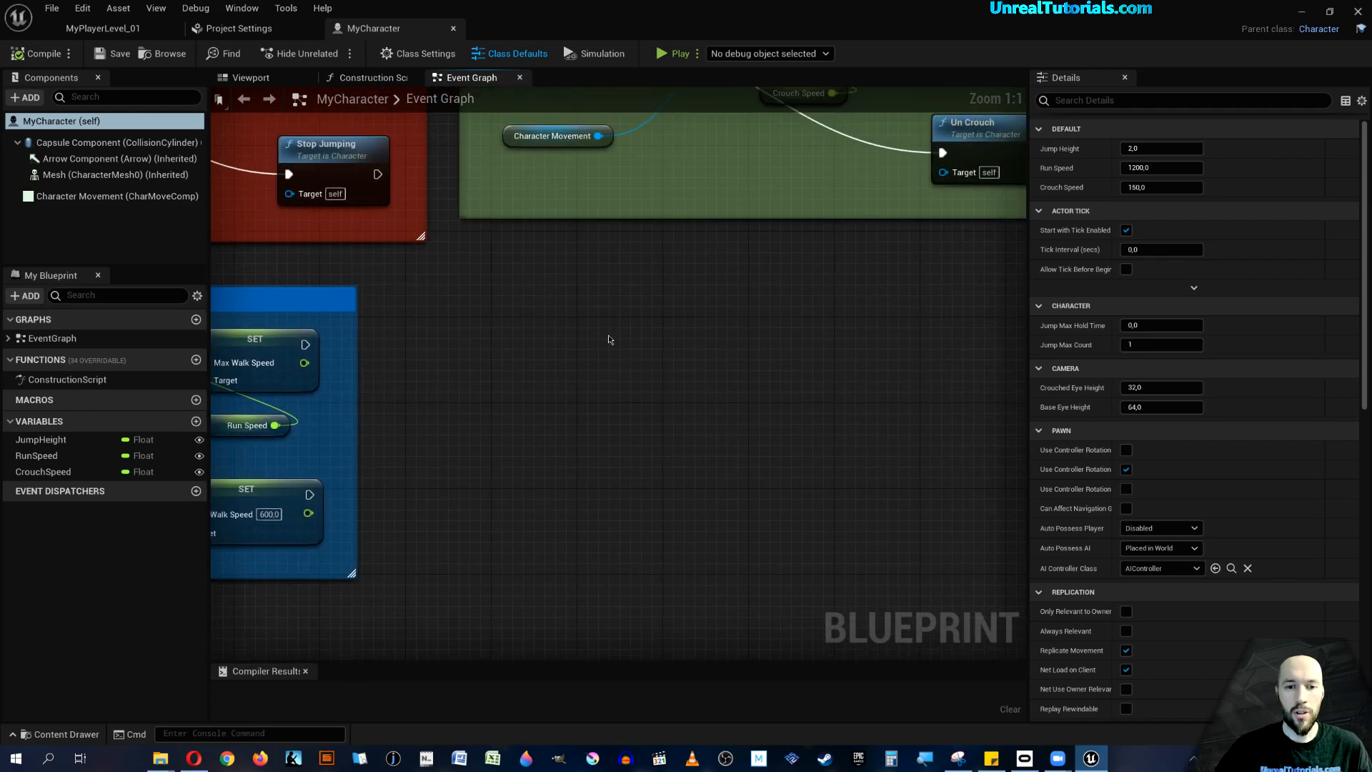
Add an InputAction Exit Game event with its Pressed output wired to a Quit Game node.
{"action": "type", "text": "exit"}
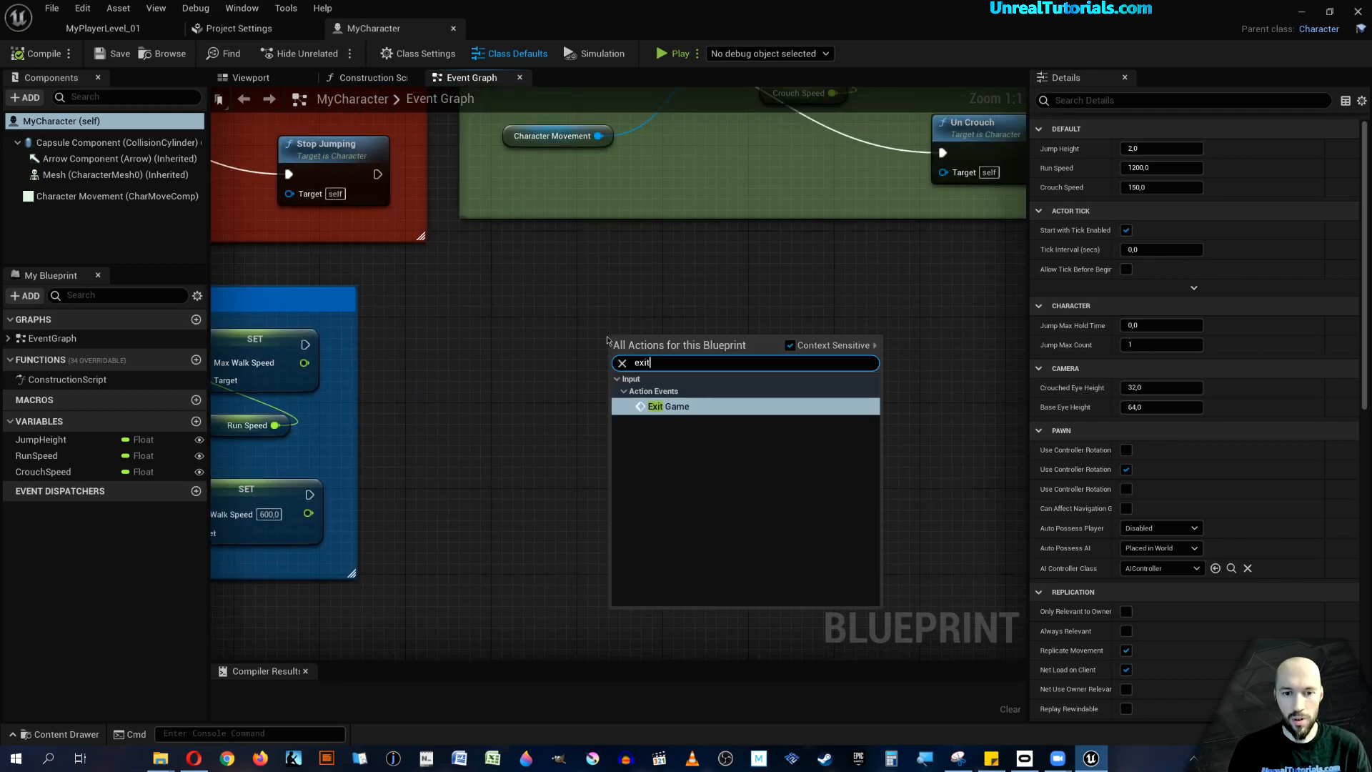
{"action": "left_click", "coordinate": [667, 405]}
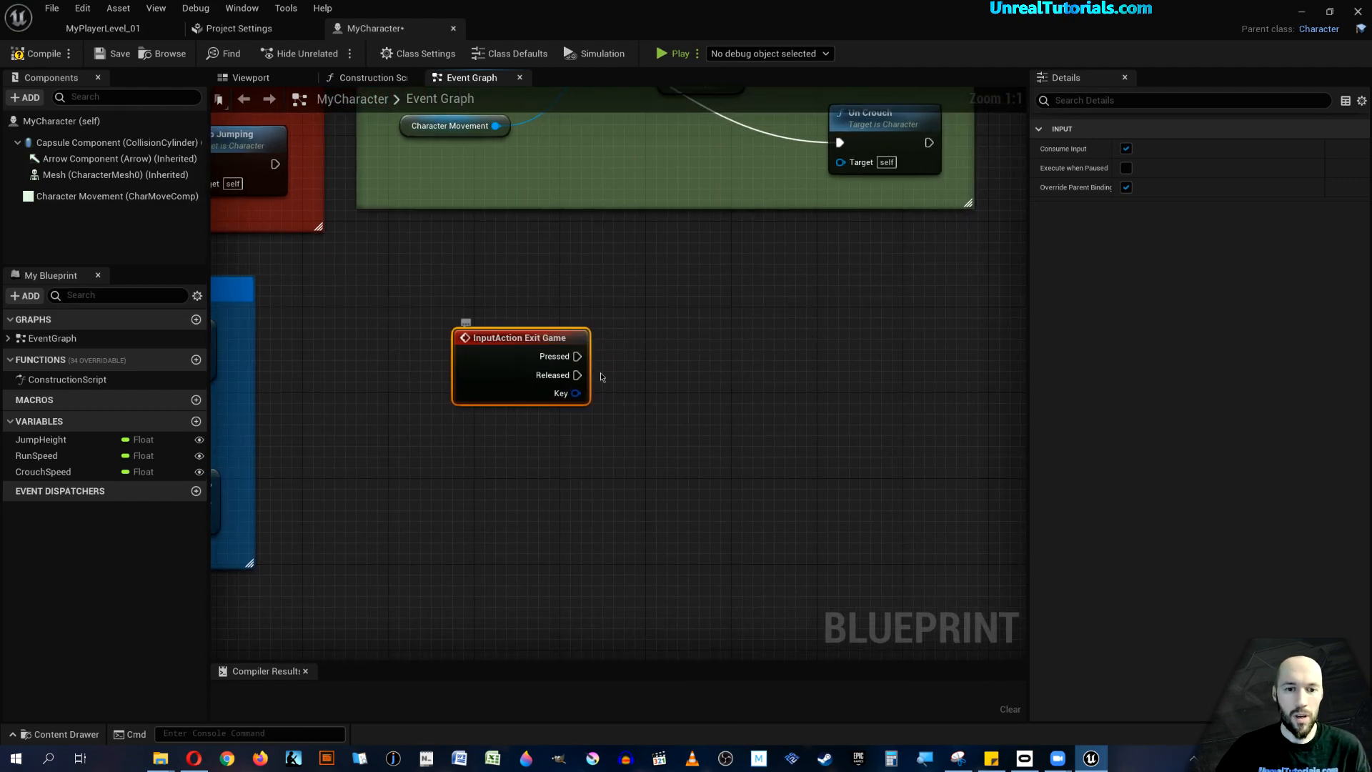
{"action": "left_click_drag", "start_coordinate": [576, 356], "coordinate": [668, 345]}
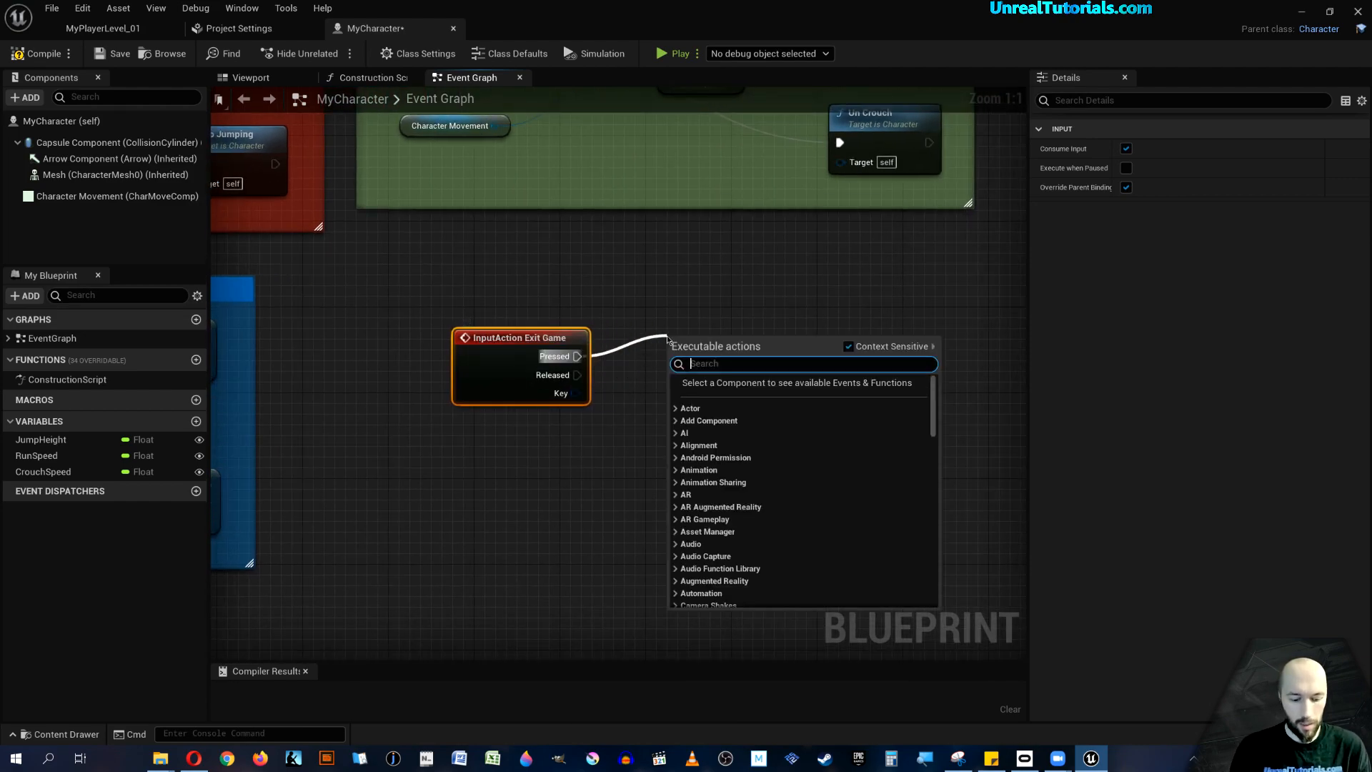
{"action": "type", "text": "quit"}
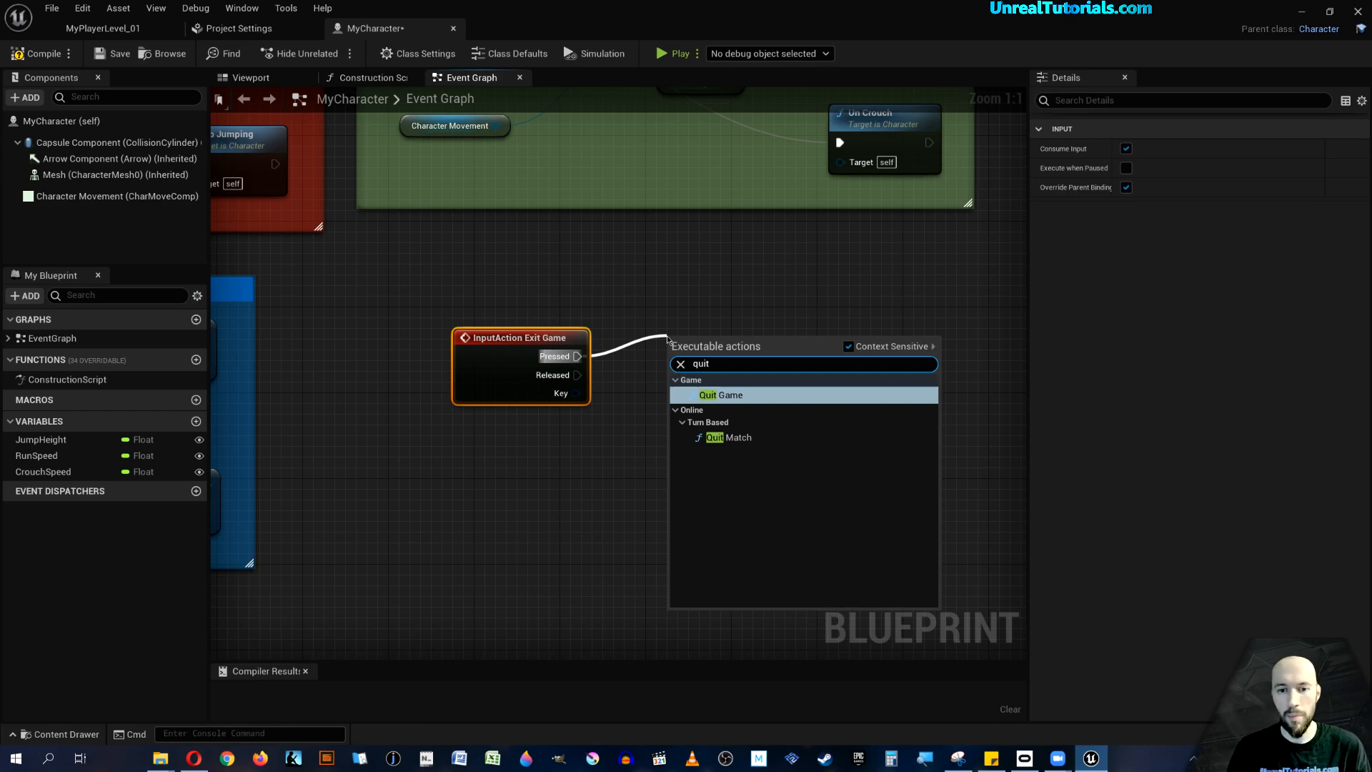
{"action": "left_click", "coordinate": [720, 394]}
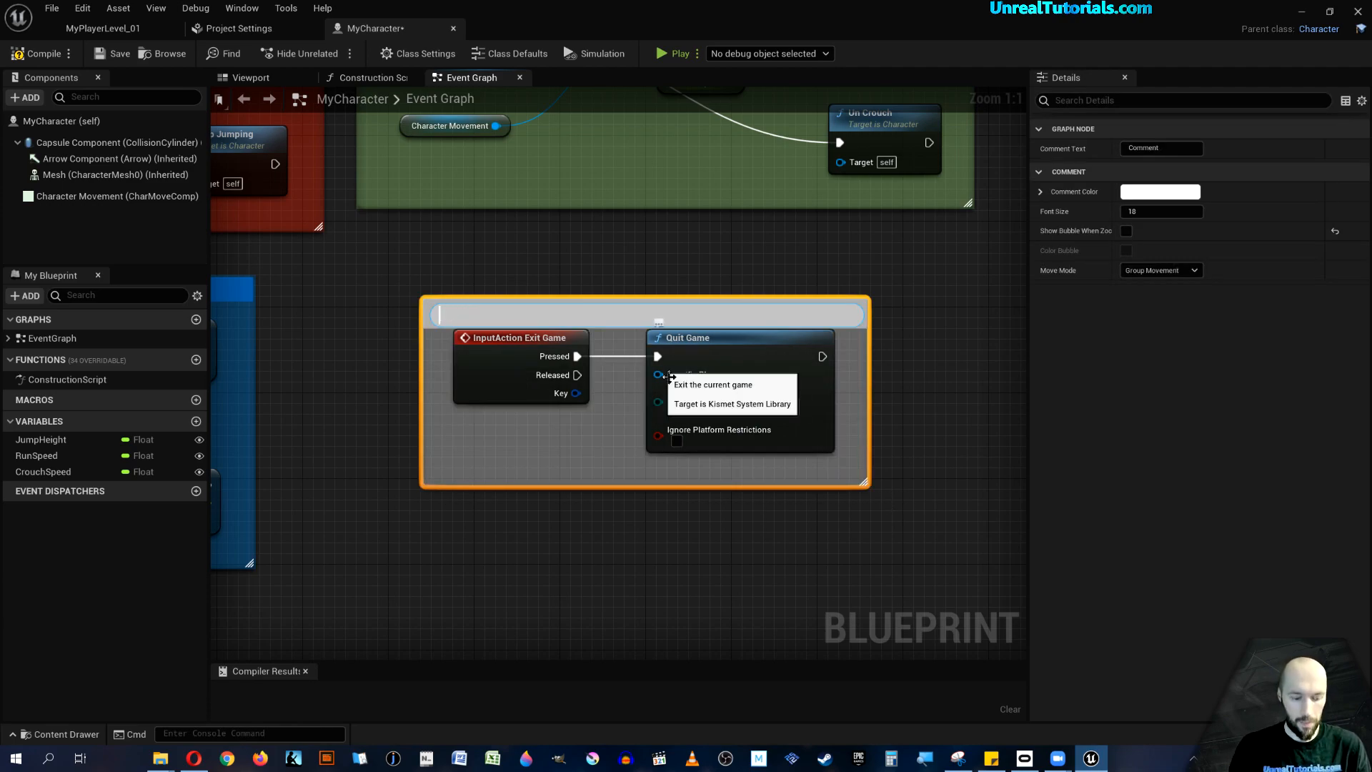
Wrap the nodes in a comment named Quit Game coloured orange.
{"action": "type", "text": "Quit Game"}
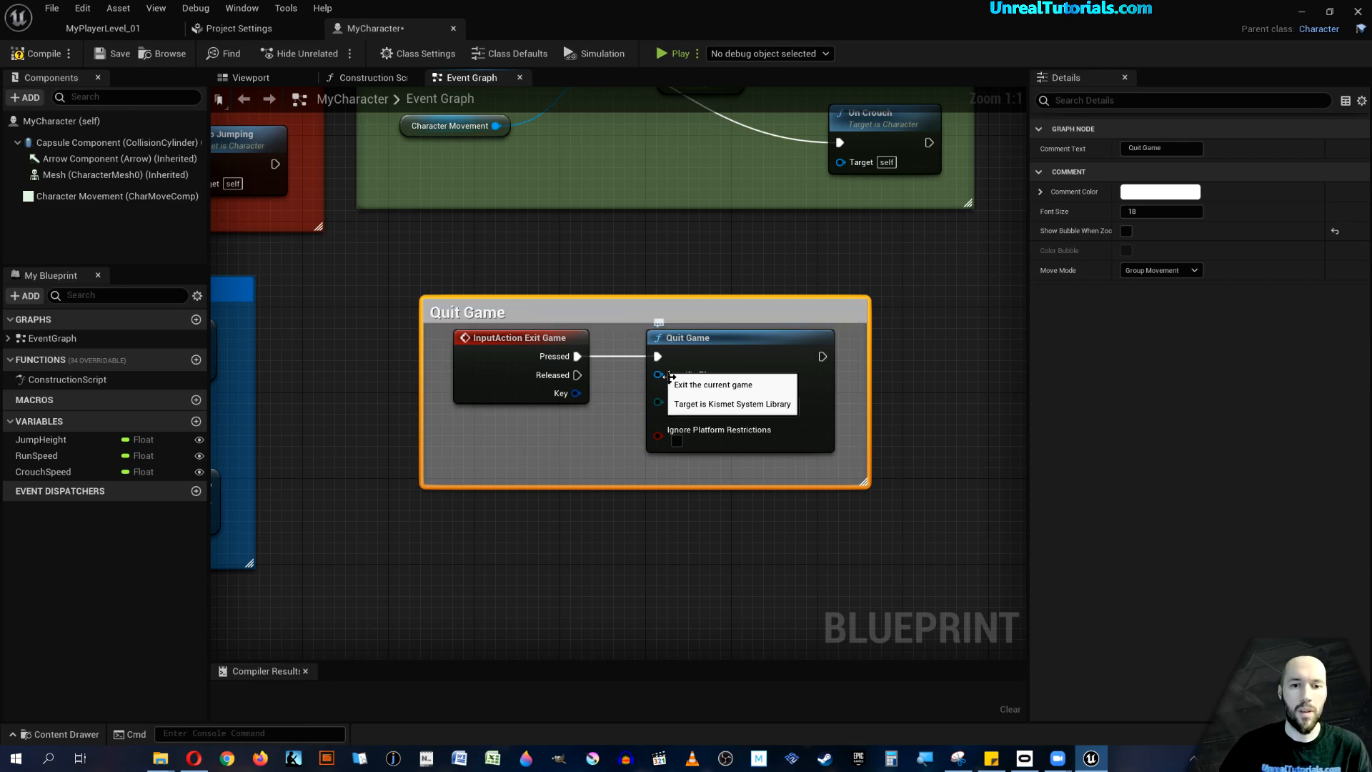
{"action": "left_click", "coordinate": [1159, 190]}
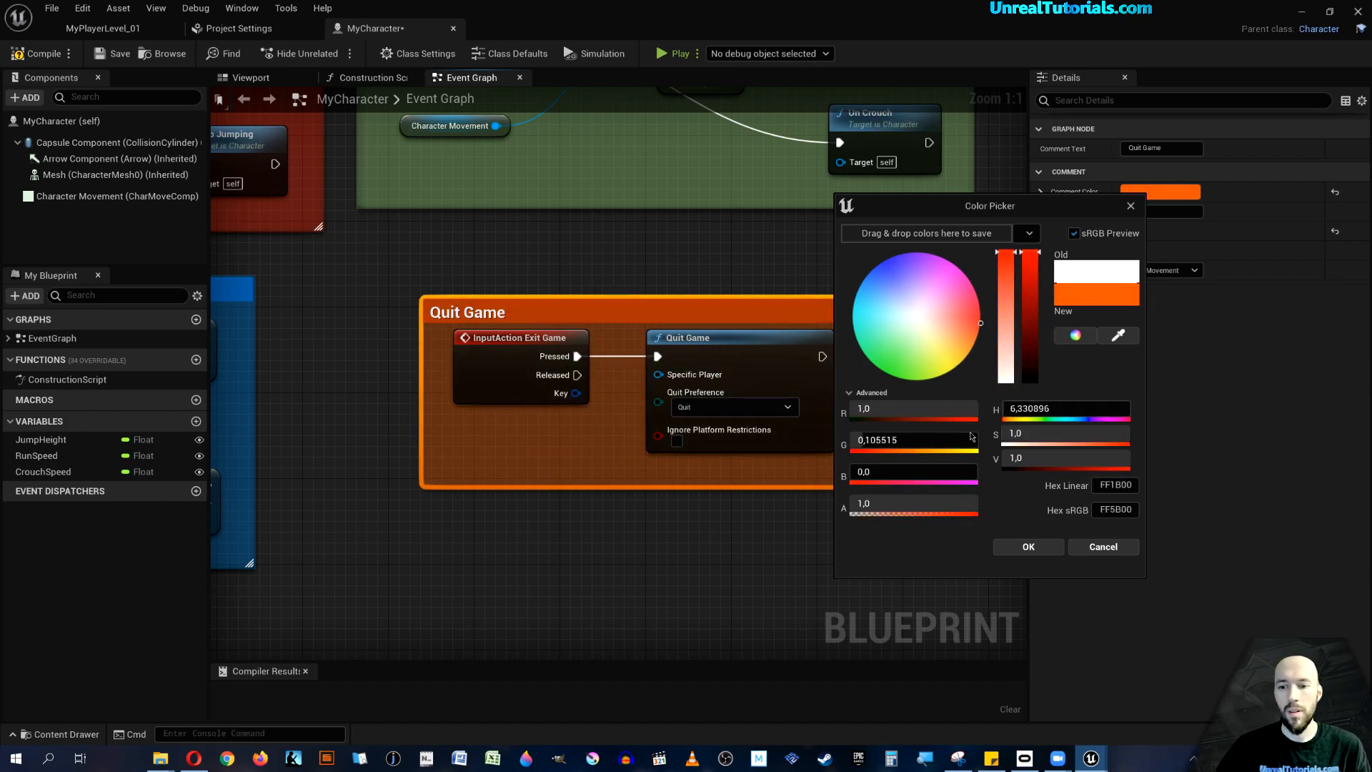
{"action": "left_click", "coordinate": [1027, 546]}
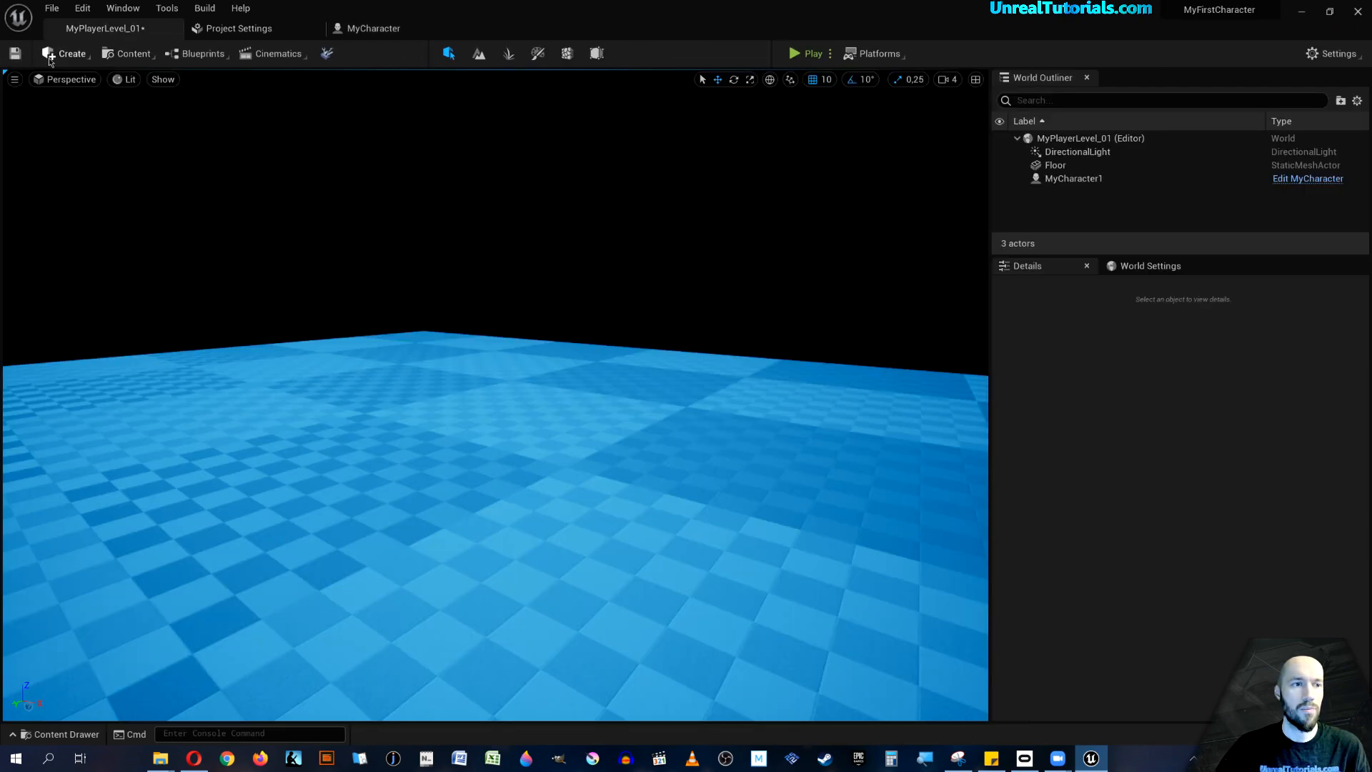
{"action": "left_click", "coordinate": [810, 53]}
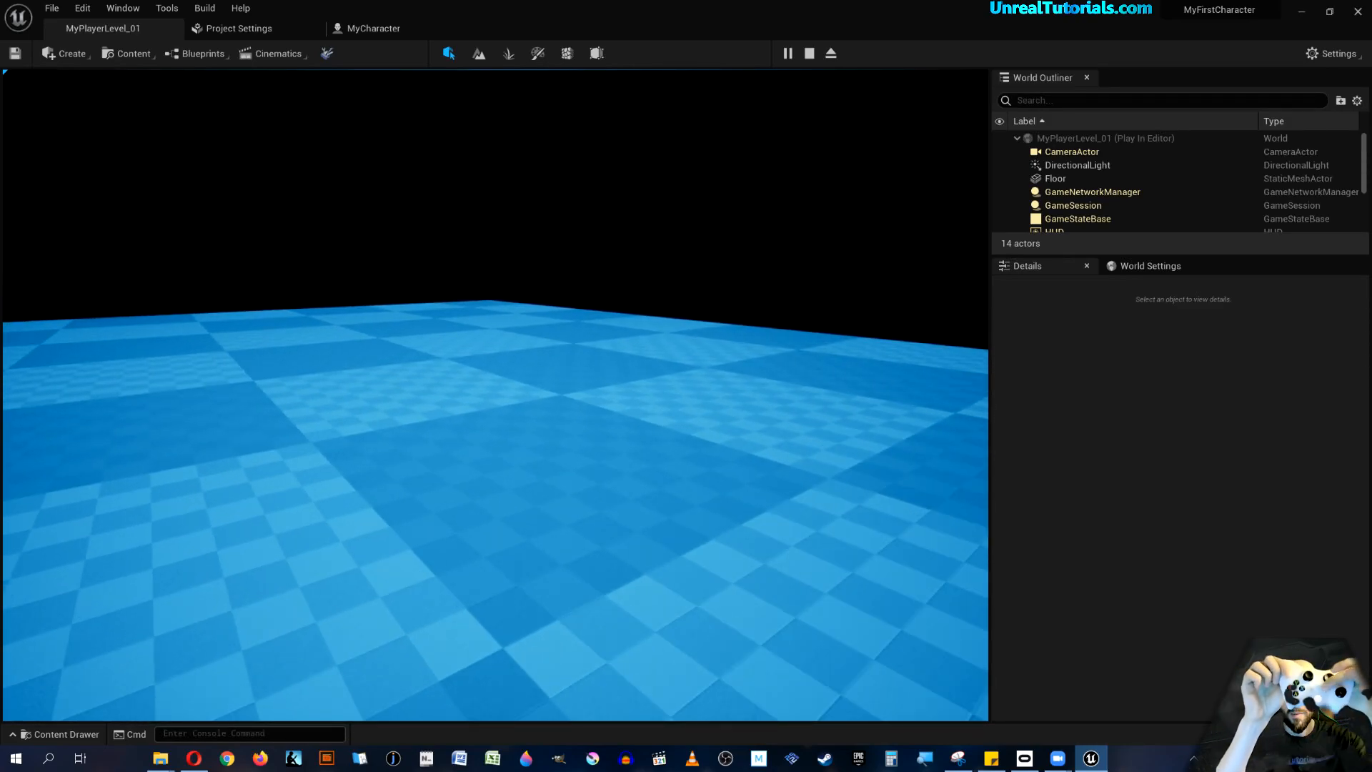
{"action": "left_click", "coordinate": [808, 53]}
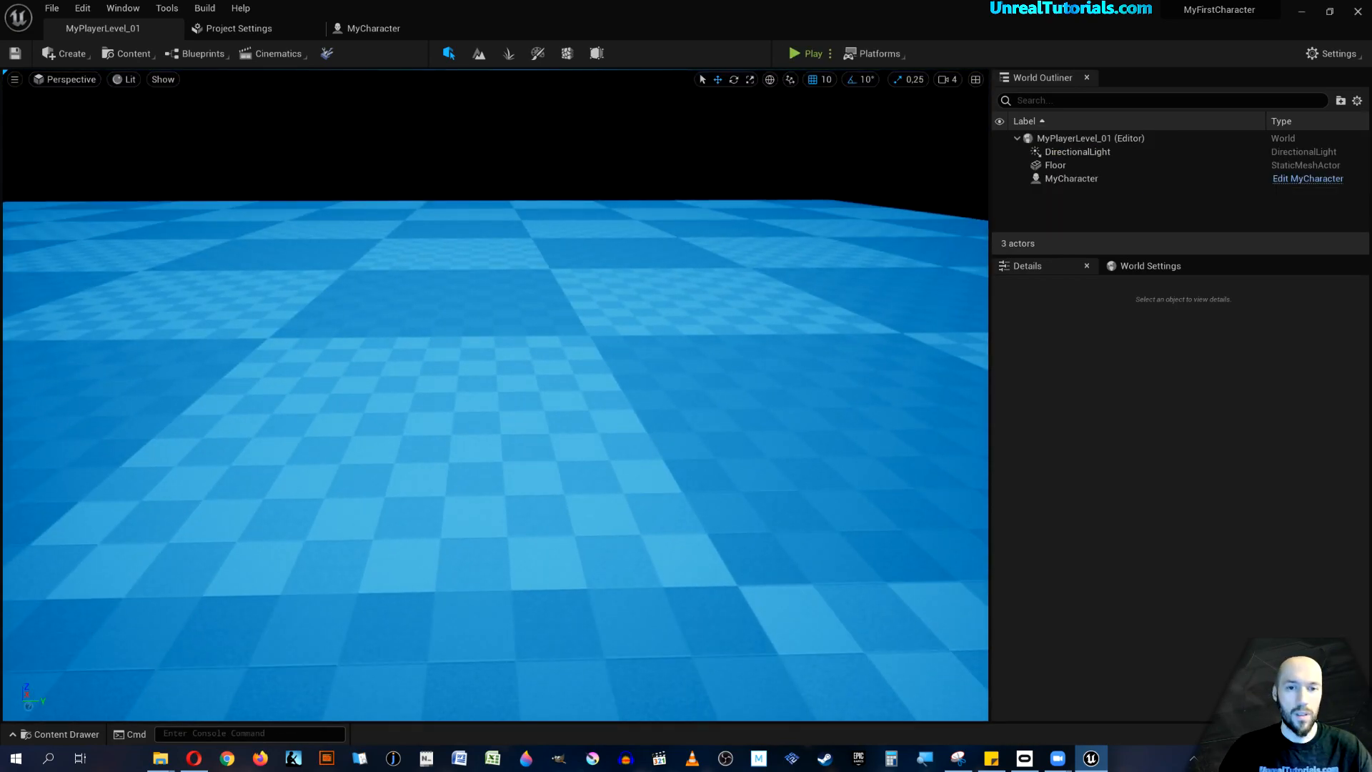
{"action": "left_click", "coordinate": [238, 28]}
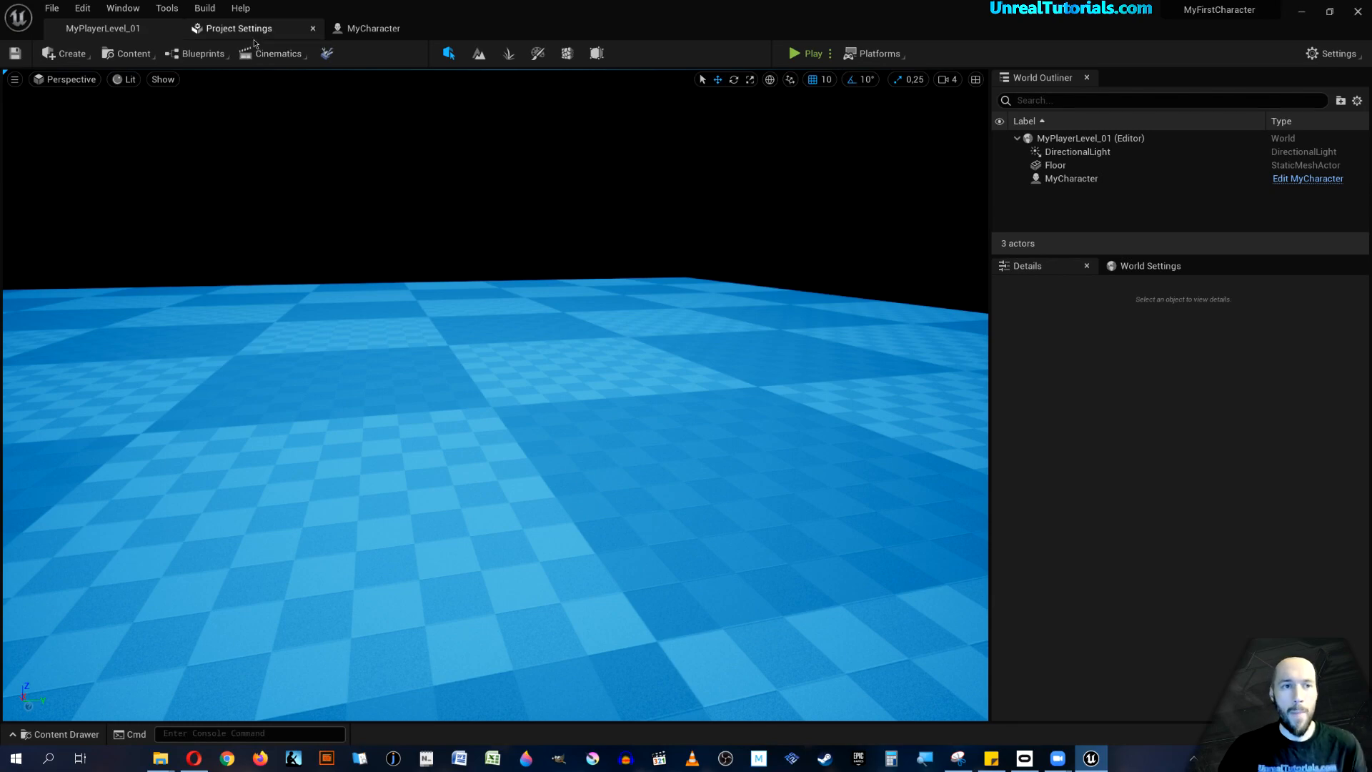
Return to Project Settings to review the gamepad action and axis mappings.
{"action": "left_click", "coordinate": [239, 29]}
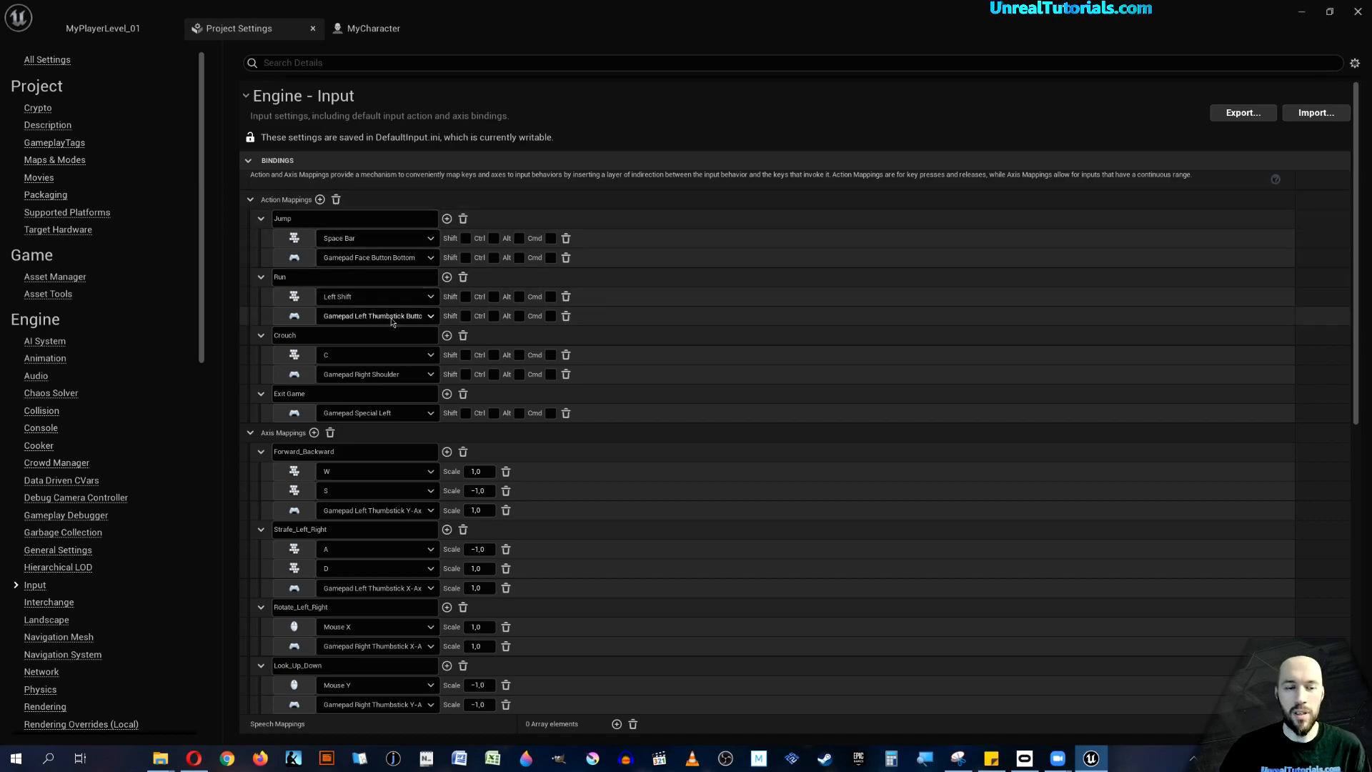
{"action": "mouse_move", "coordinate": [396, 318]}
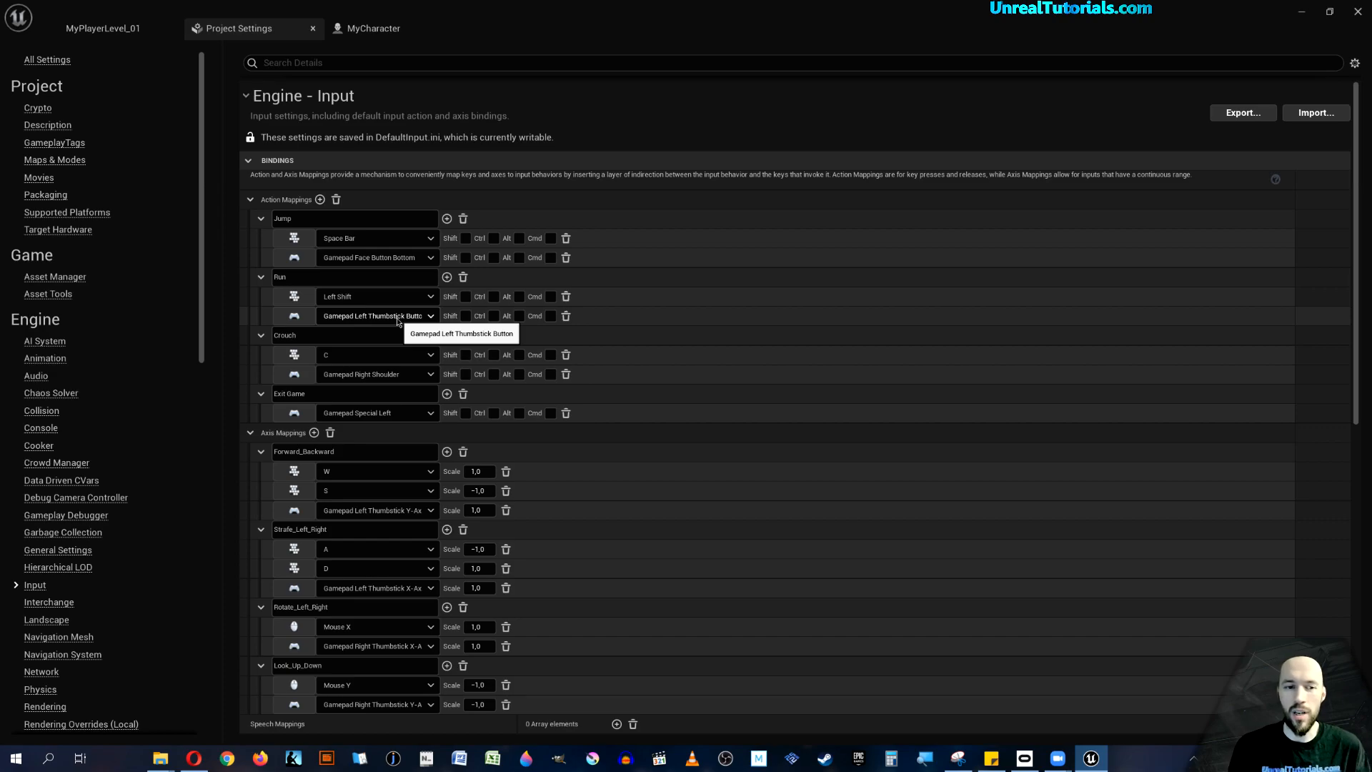